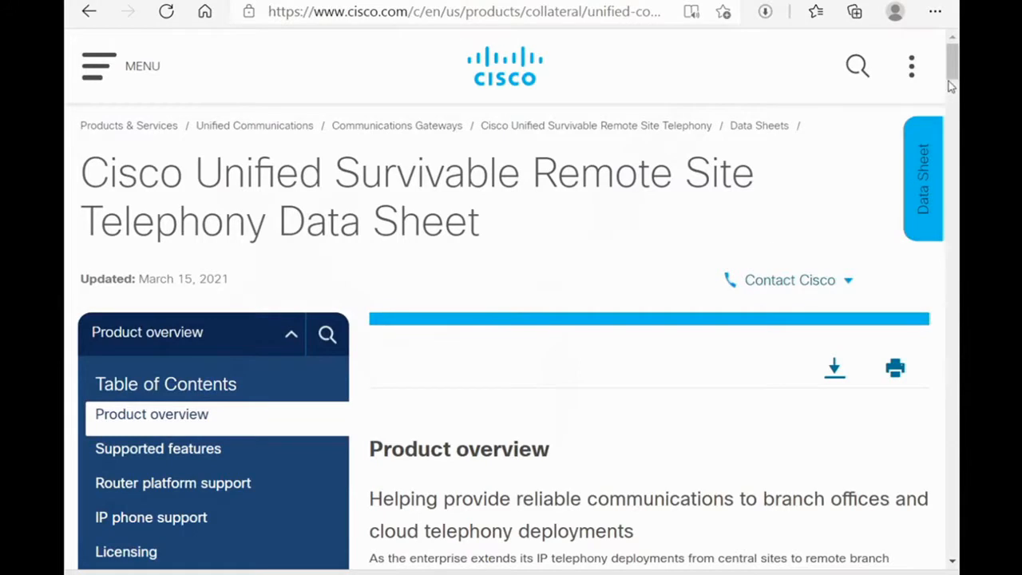
# Step: Scroll the SRST data sheet down to Figure 1, the centralized call-processing diagram
pyautogui.scroll(-3)
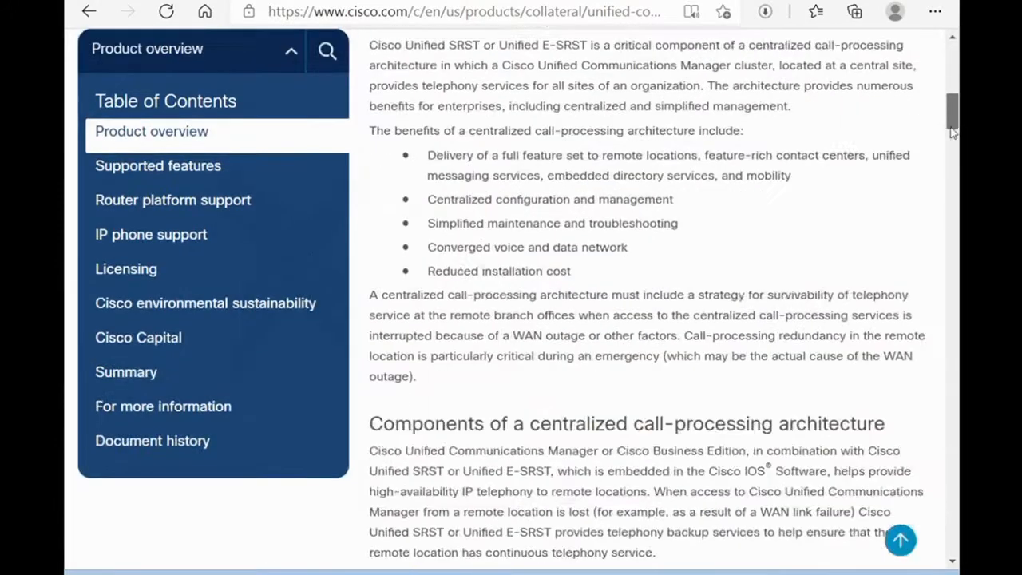
pyautogui.scroll(-3)
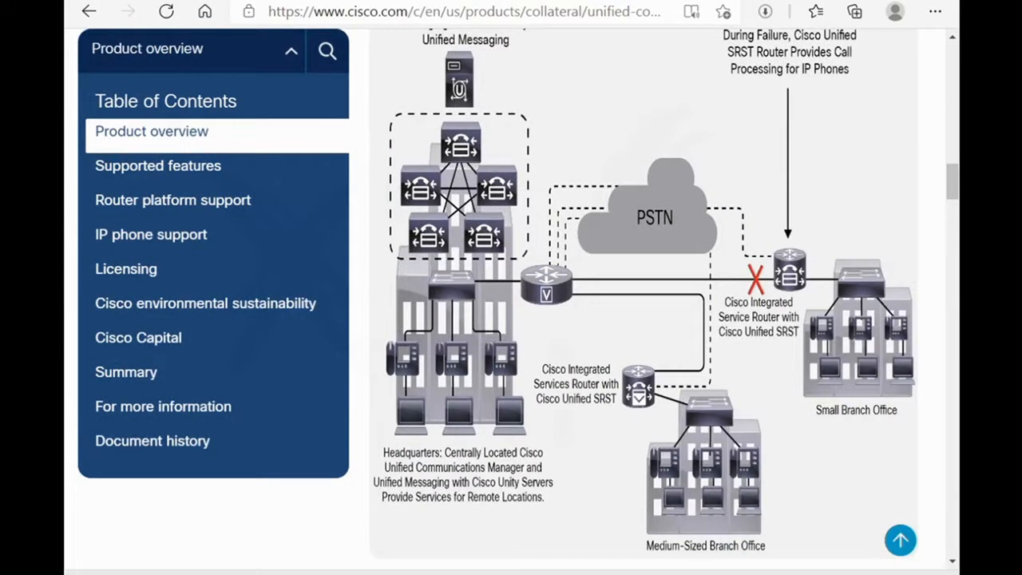
pyautogui.moveTo(461, 248)
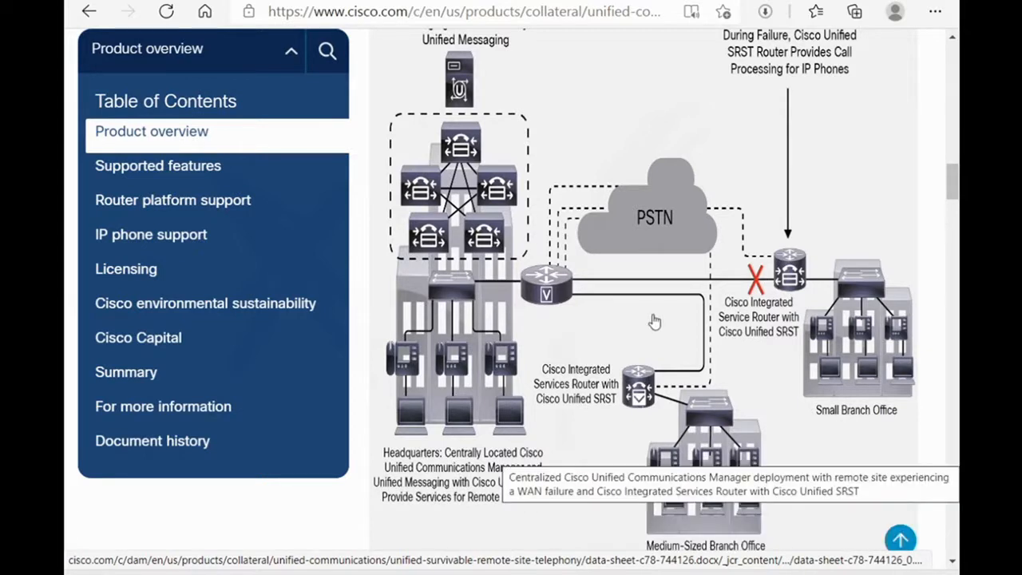
pyautogui.moveTo(667, 295)
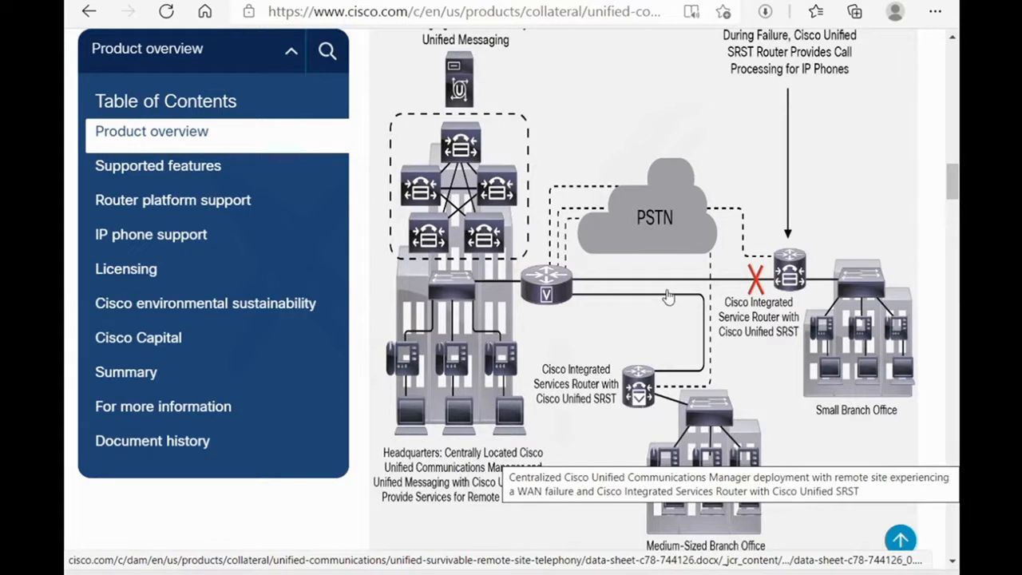
pyautogui.moveTo(841, 416)
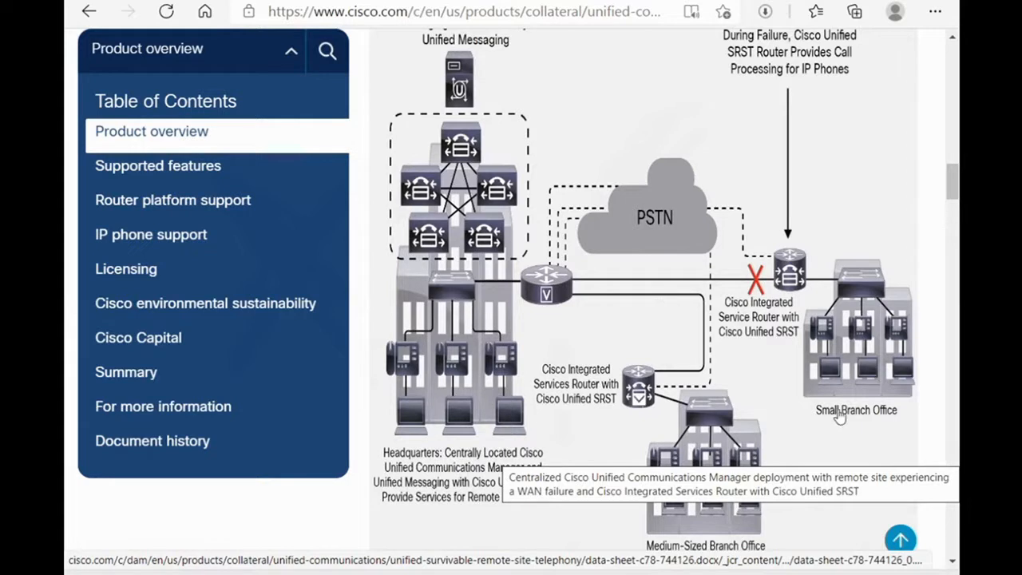
pyautogui.moveTo(741, 282)
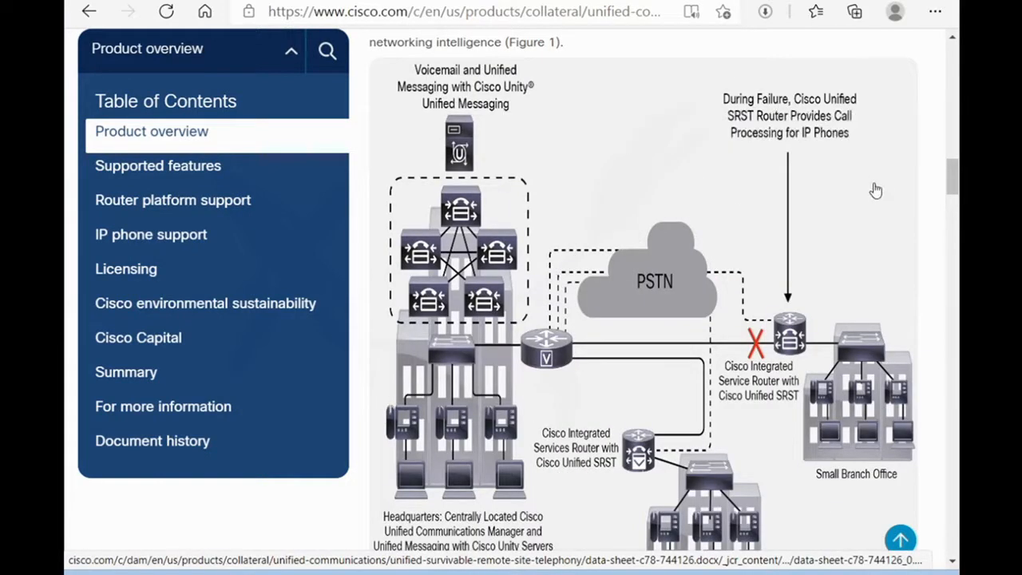
pyautogui.moveTo(876, 192)
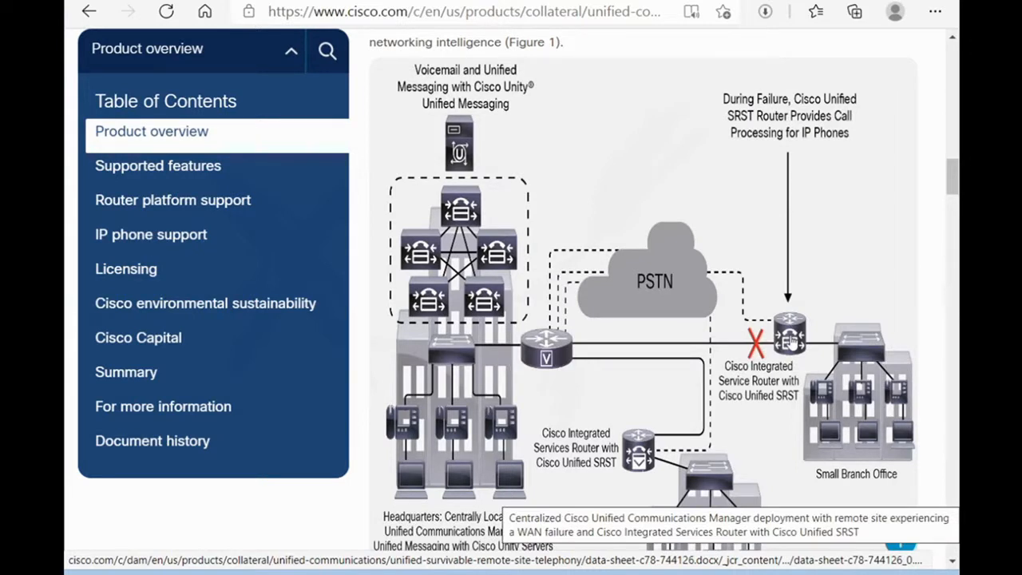
pyautogui.scroll(-3)
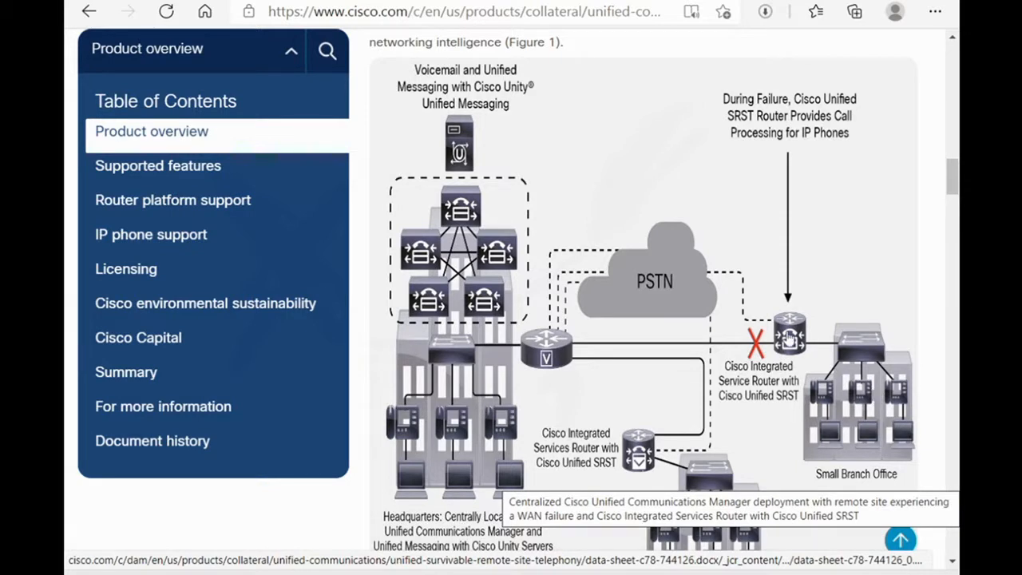
pyautogui.moveTo(709, 292)
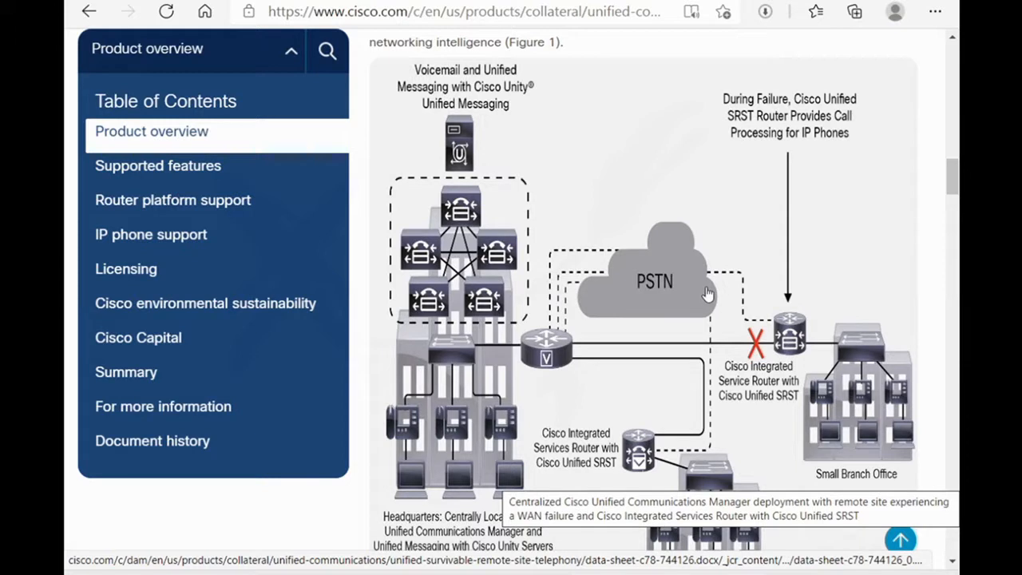
pyautogui.moveTo(495, 308)
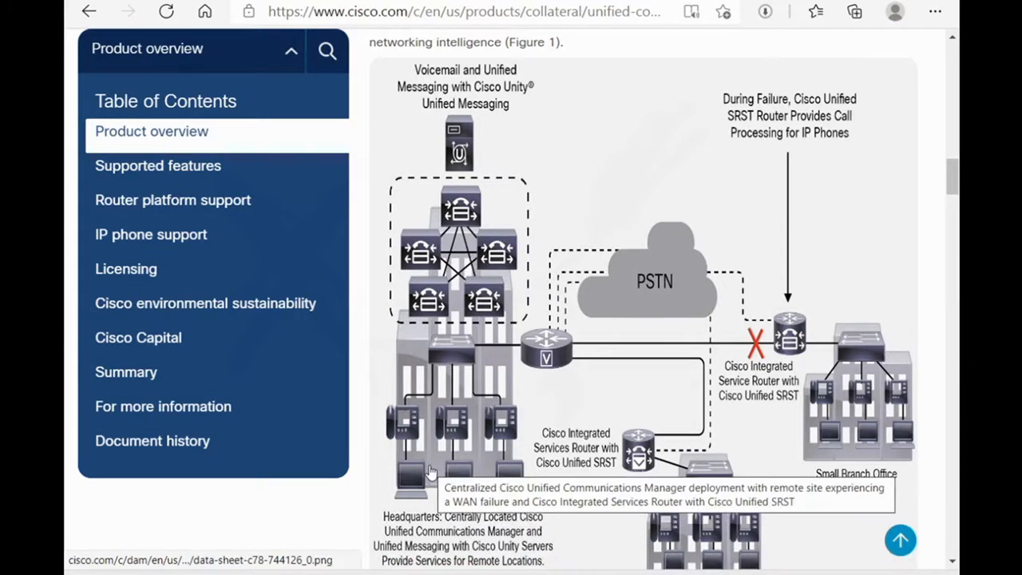
pyautogui.moveTo(466, 446)
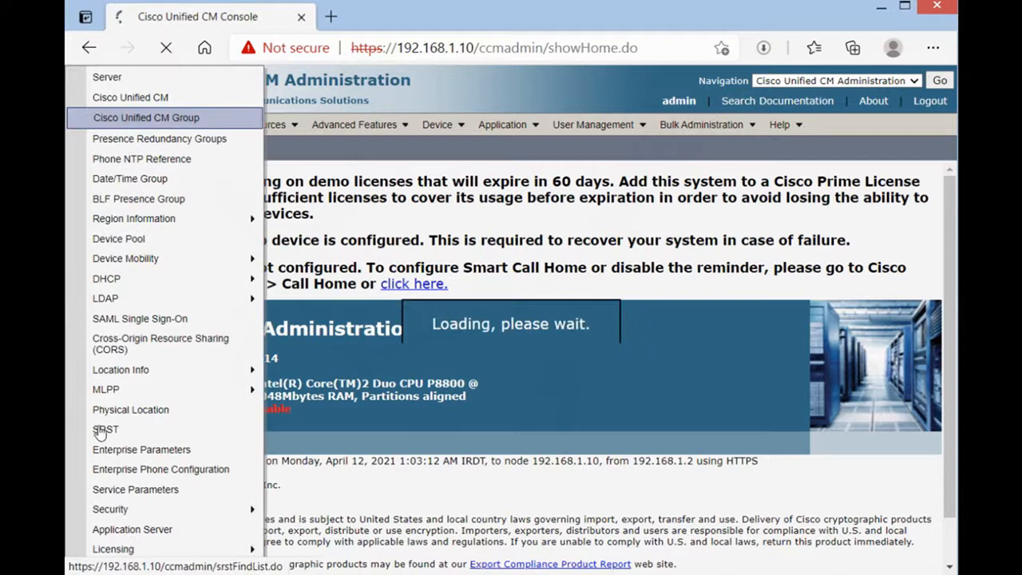
pyautogui.moveTo(105, 429)
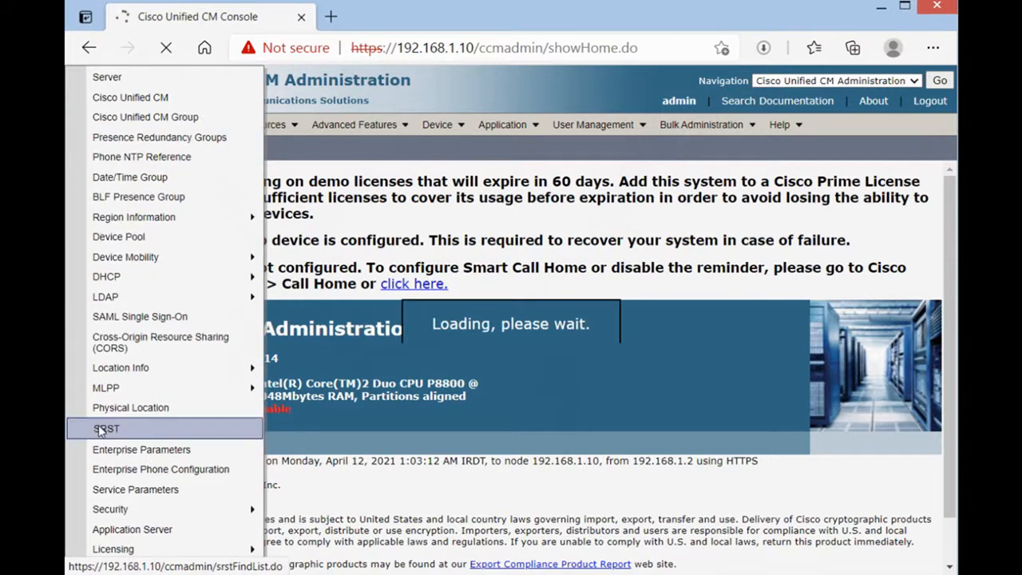
# Step: Add SRST reference 'SRSTonR1' with IP and SIP network address 192.168.1.100 and save
pyautogui.click(104, 428)
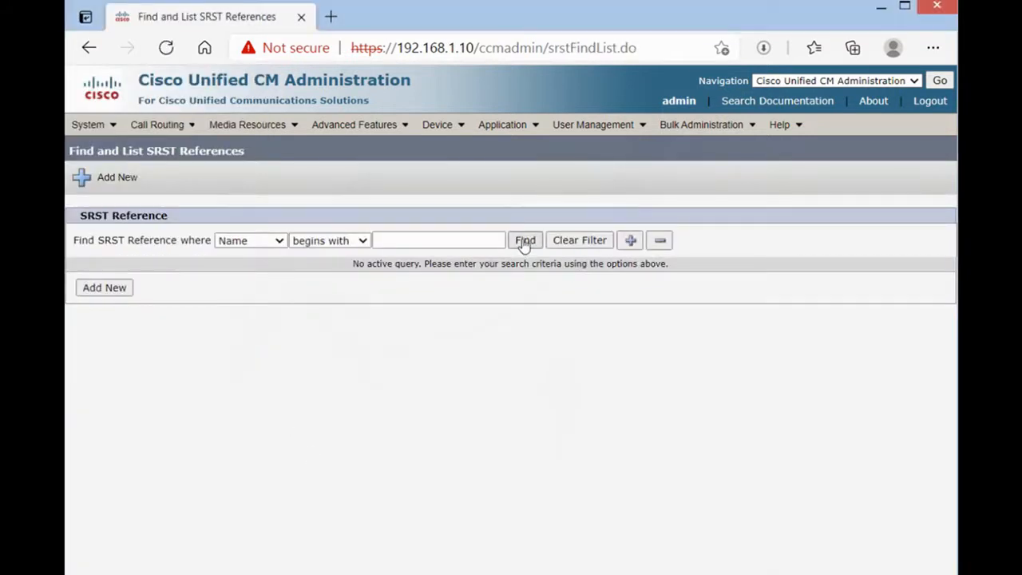
pyautogui.click(524, 240)
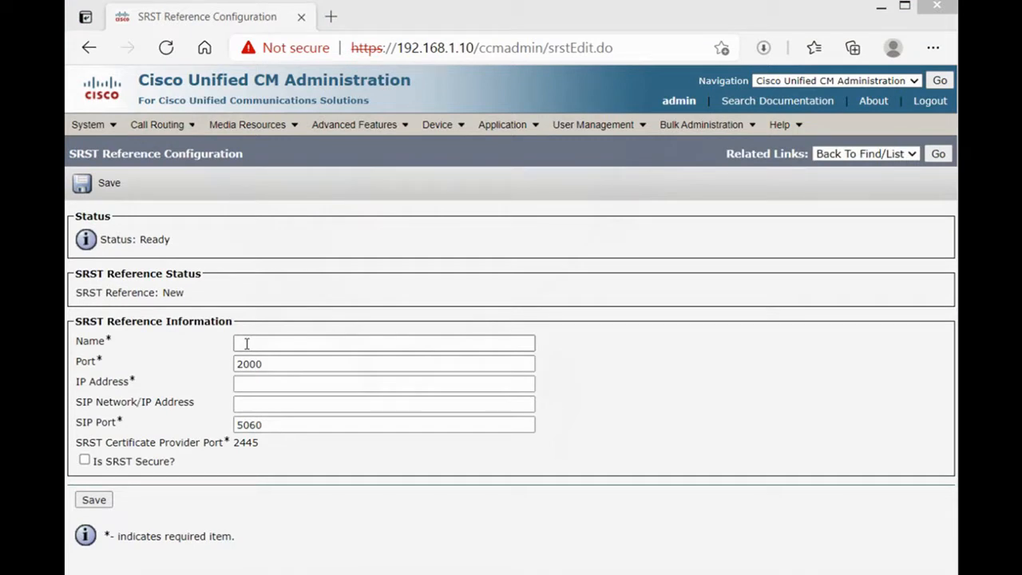
pyautogui.write('SRST')
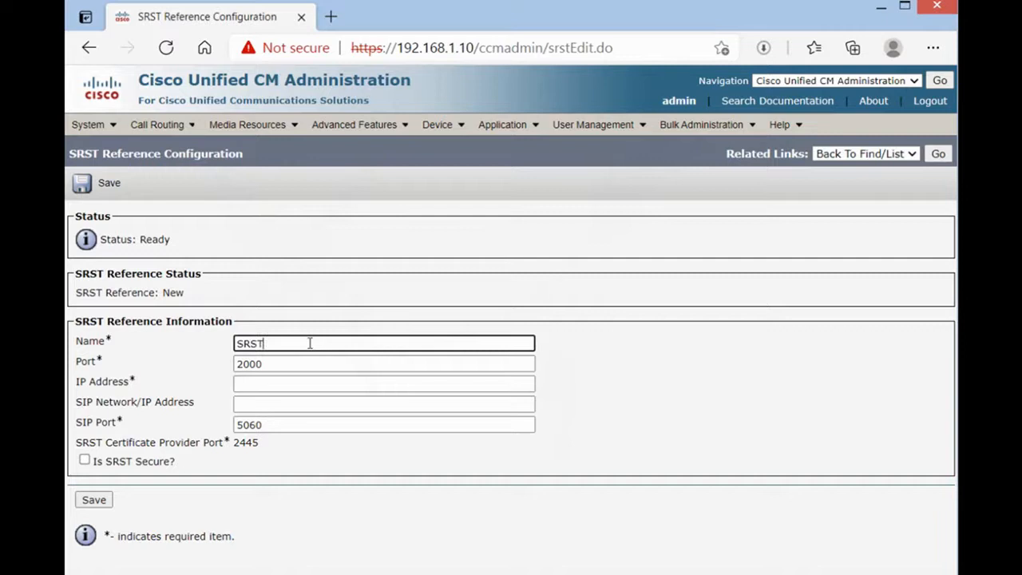
pyautogui.write('onR')
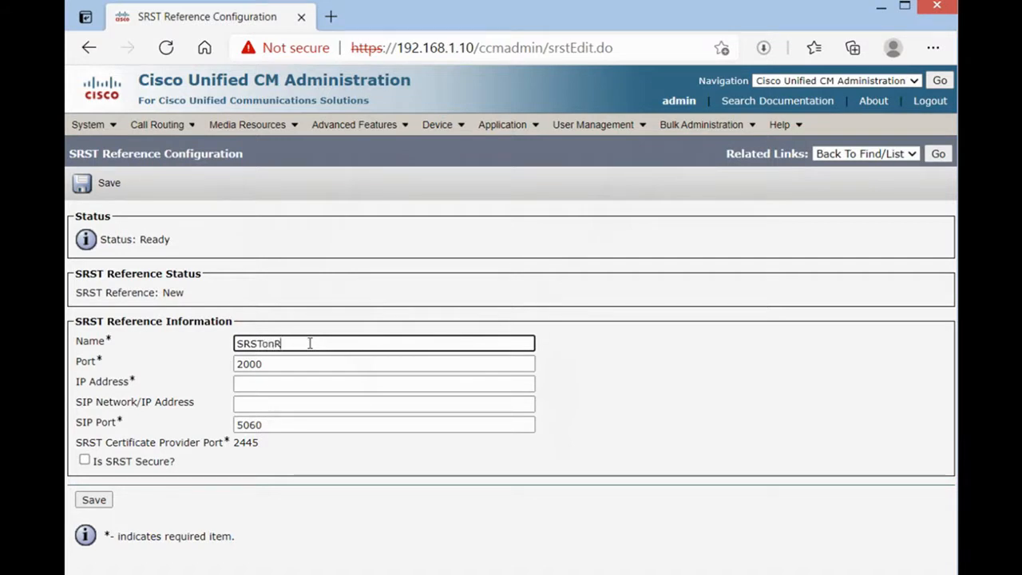
pyautogui.write('1')
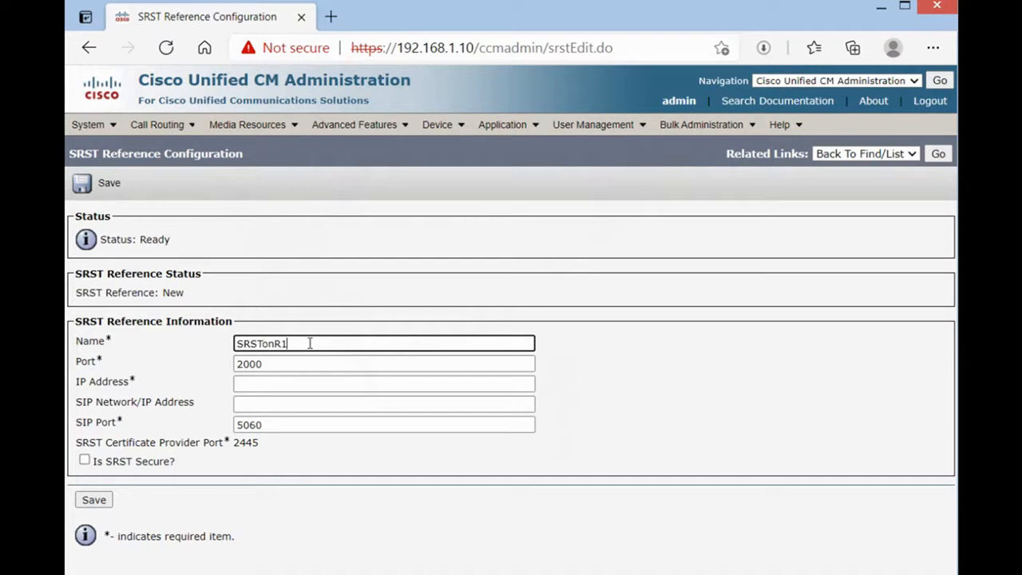
pyautogui.click(383, 383)
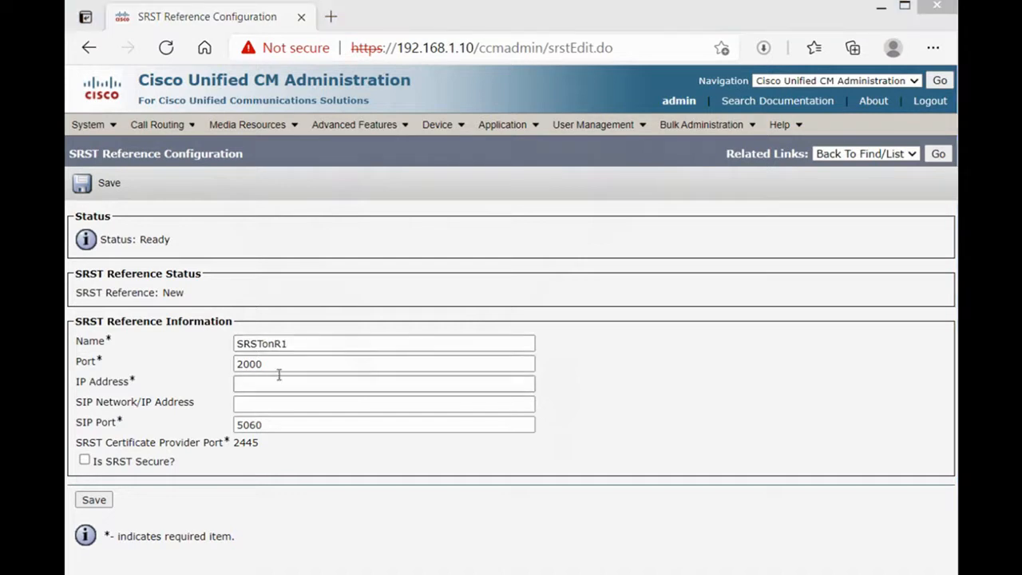
pyautogui.moveTo(176, 393)
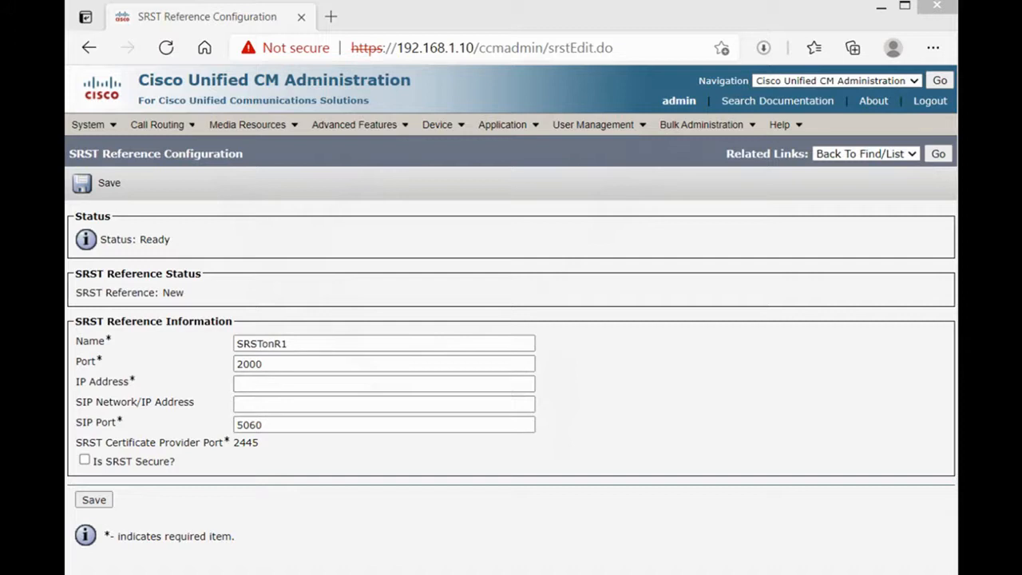
pyautogui.write('192.168.1.100')
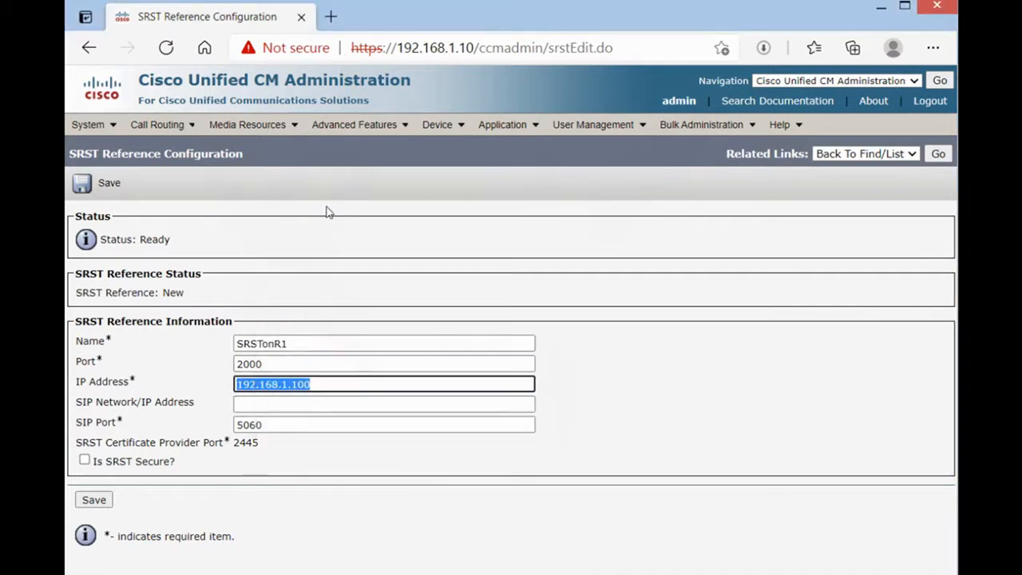
pyautogui.rightClick(383, 404)
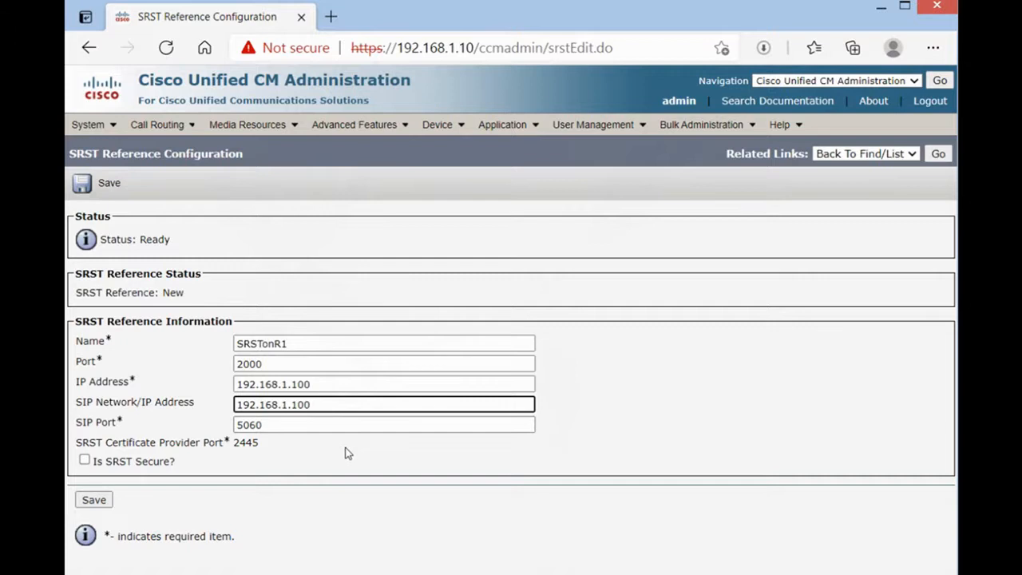
pyautogui.click(94, 499)
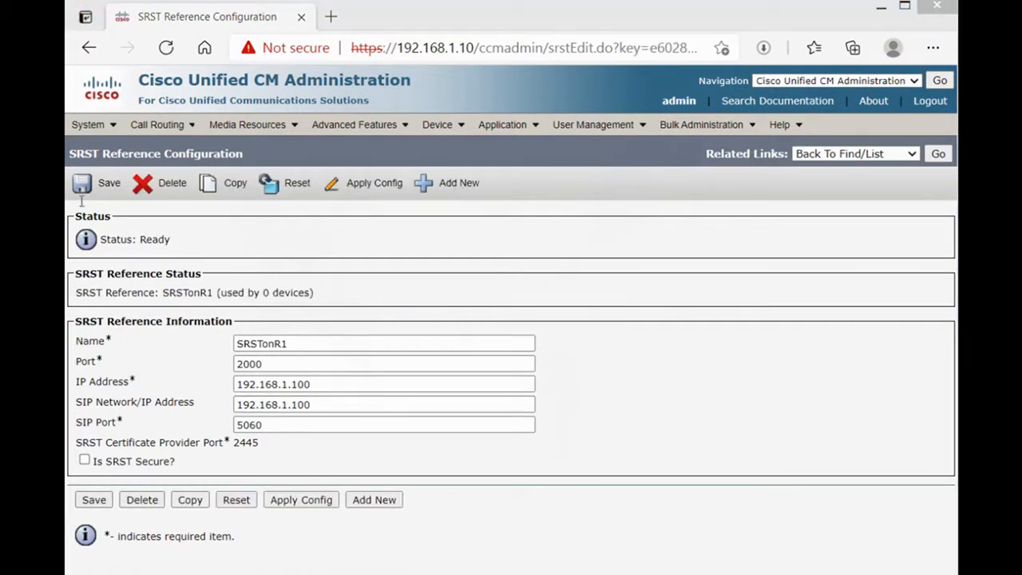
# Step: Open the Default device pool's settings from the System device pools list
pyautogui.click(88, 125)
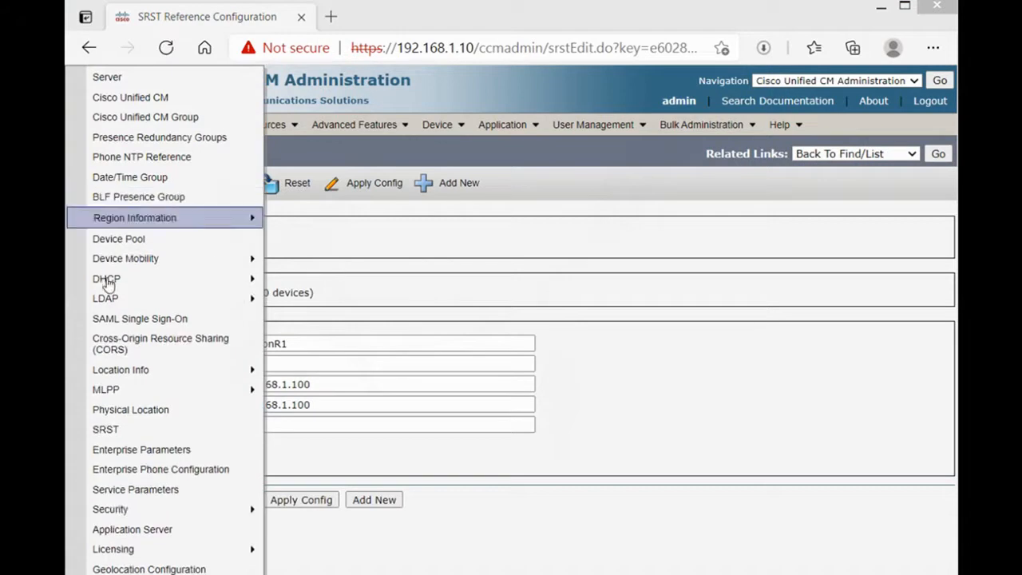
pyautogui.click(118, 238)
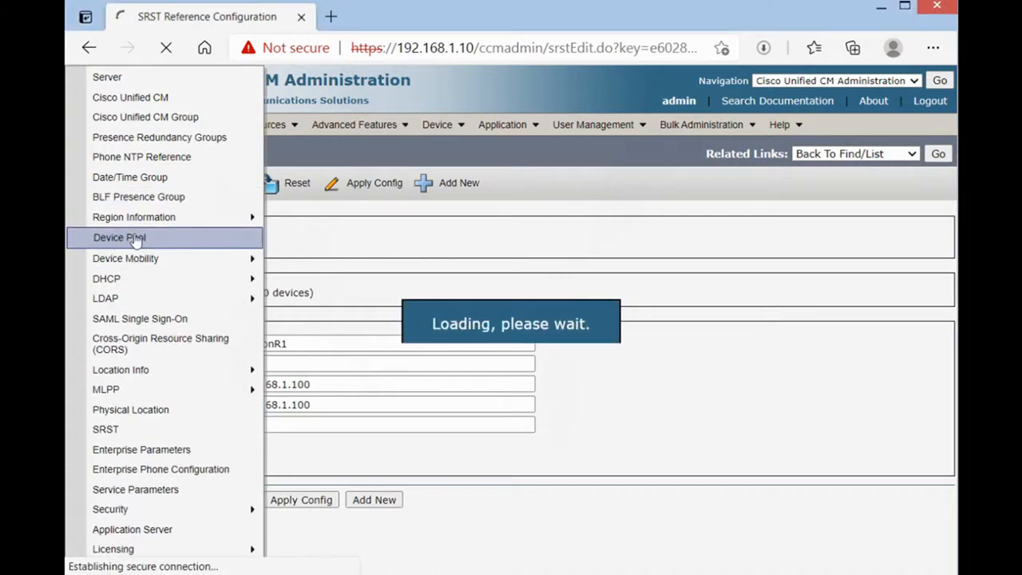
pyautogui.click(119, 237)
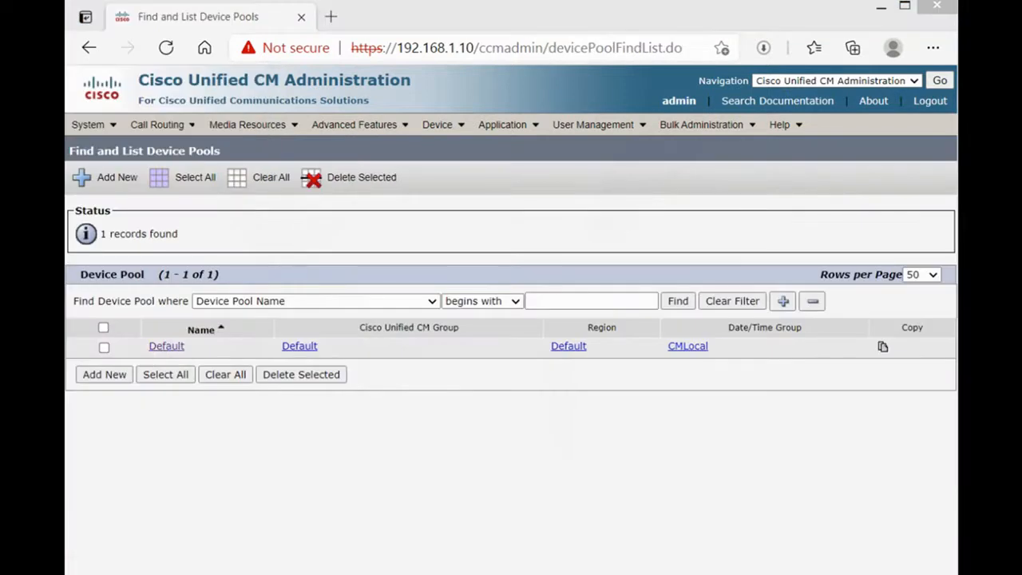
pyautogui.moveTo(242, 421)
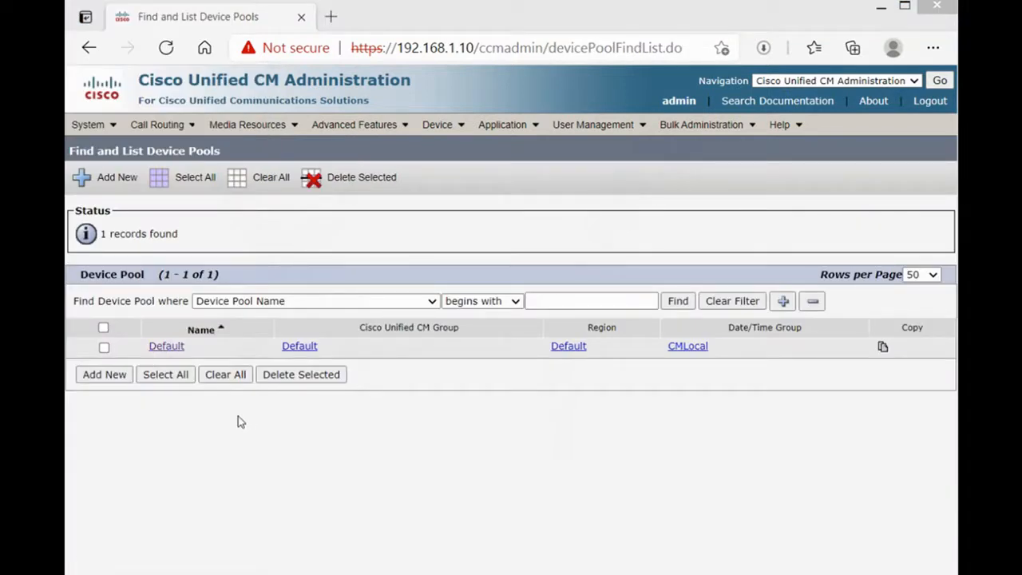
pyautogui.moveTo(177, 357)
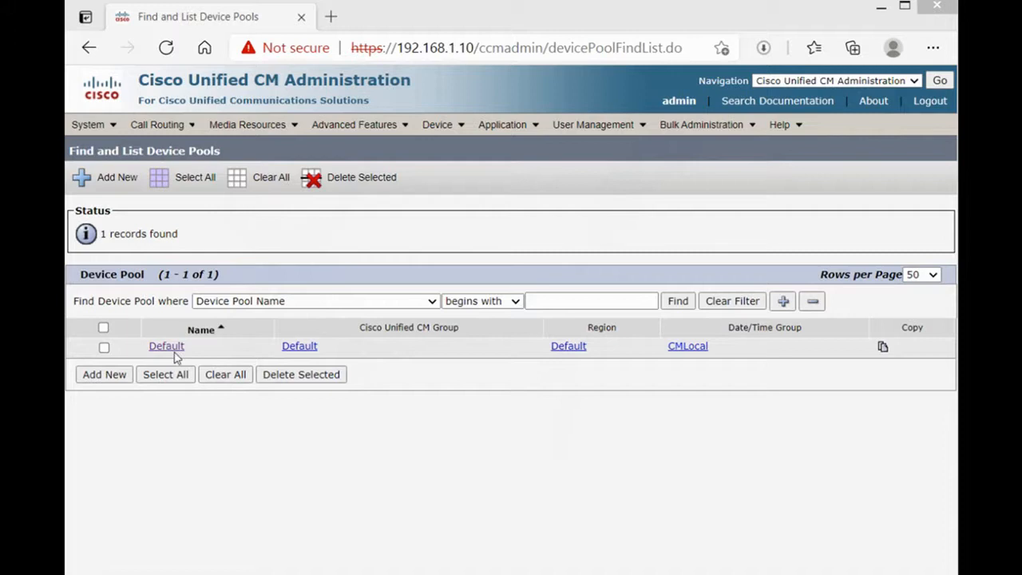
pyautogui.click(165, 346)
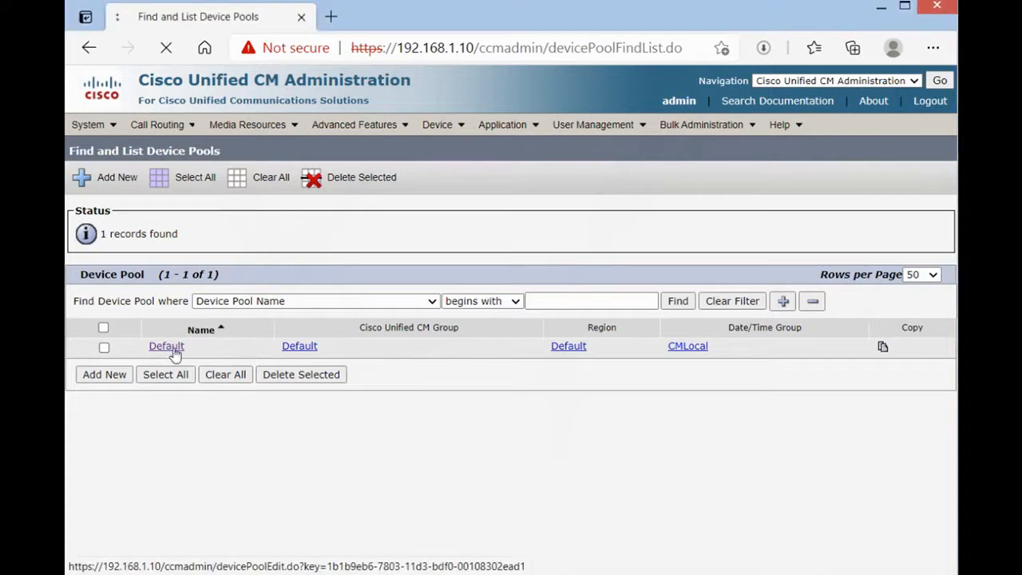
pyautogui.click(166, 346)
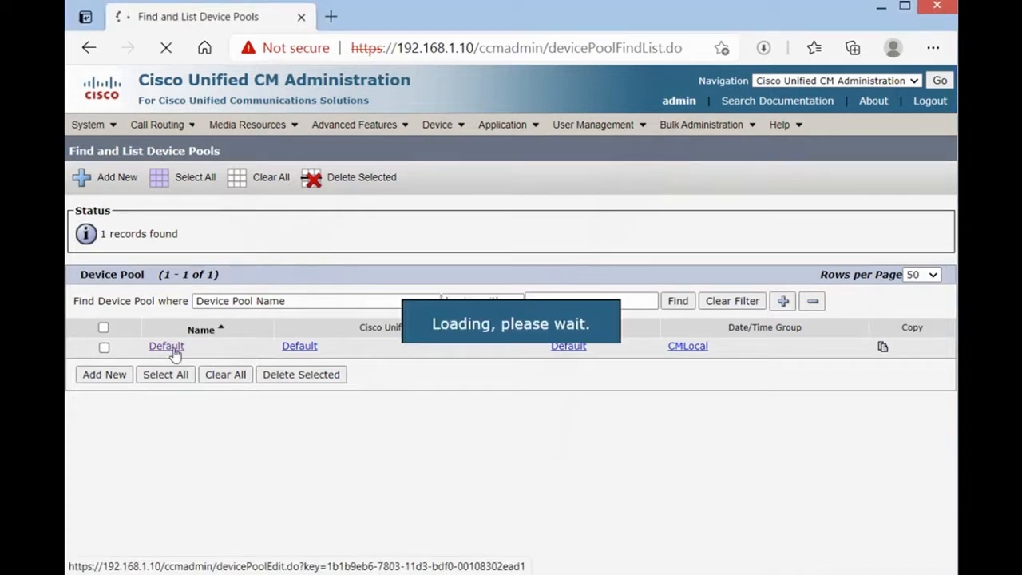
pyautogui.click(165, 346)
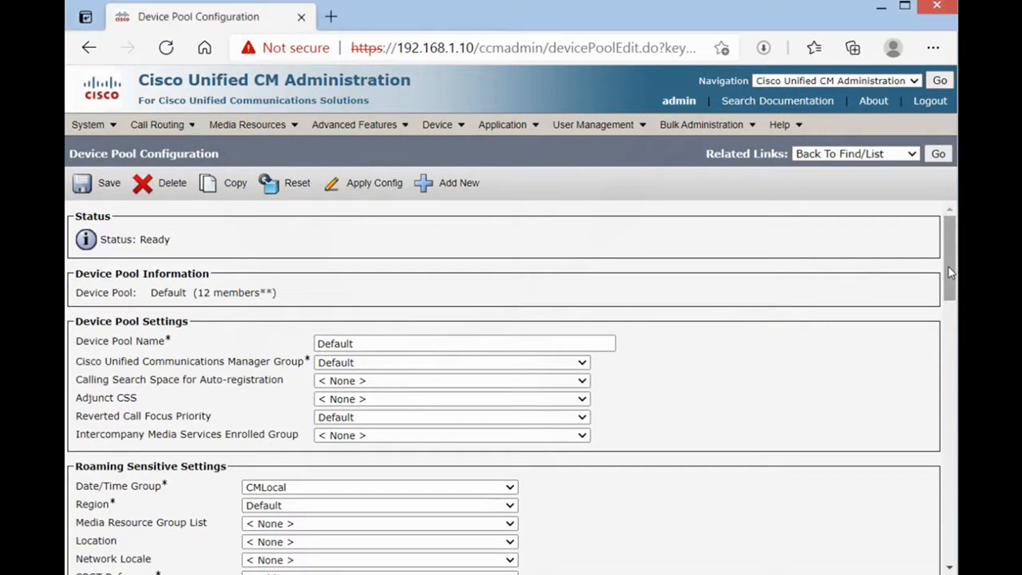
# Step: Select SRSTonR1 as the device pool's SRST Reference and save
pyautogui.scroll(-3)
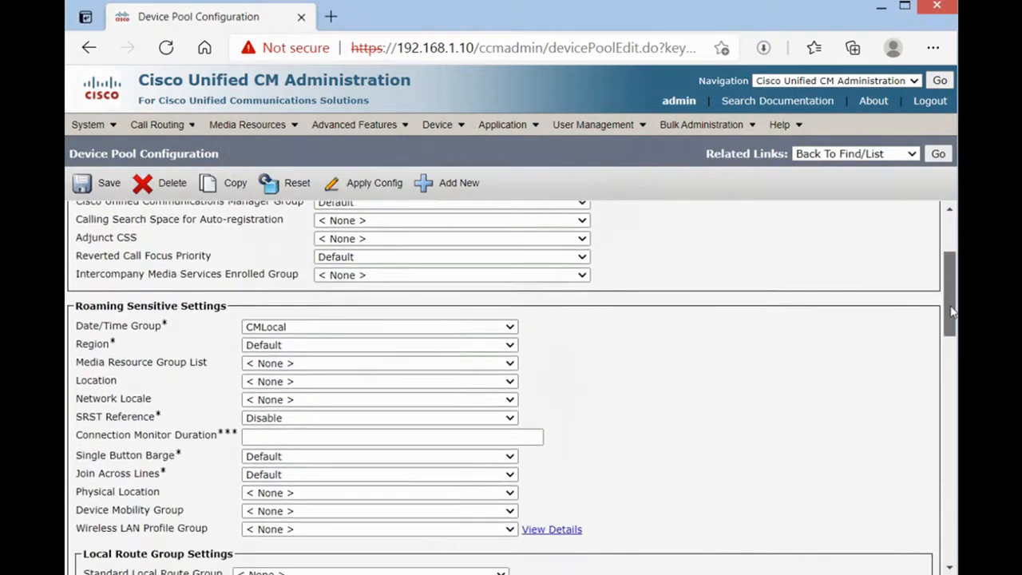
pyautogui.scroll(-3)
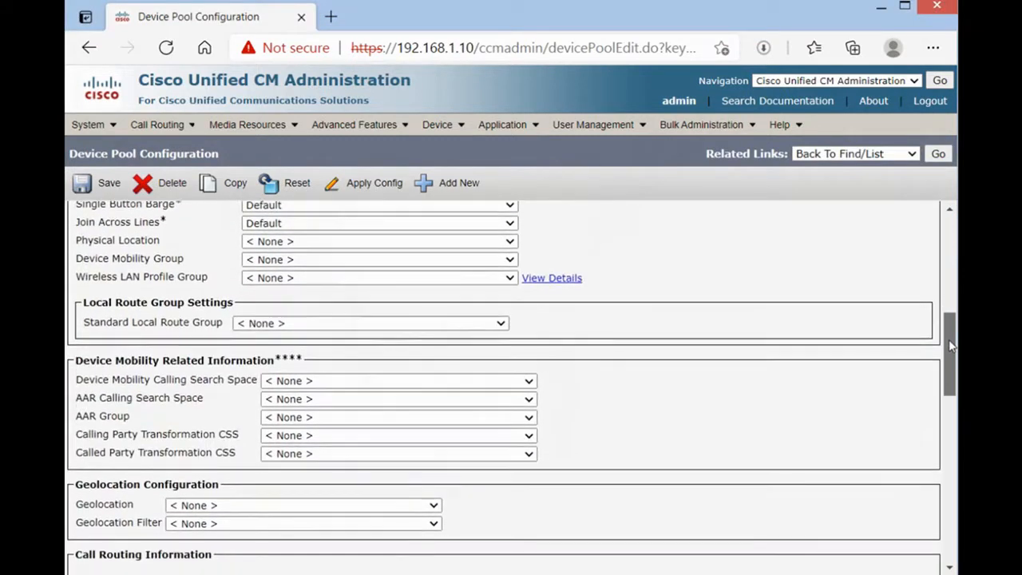
pyautogui.scroll(3)
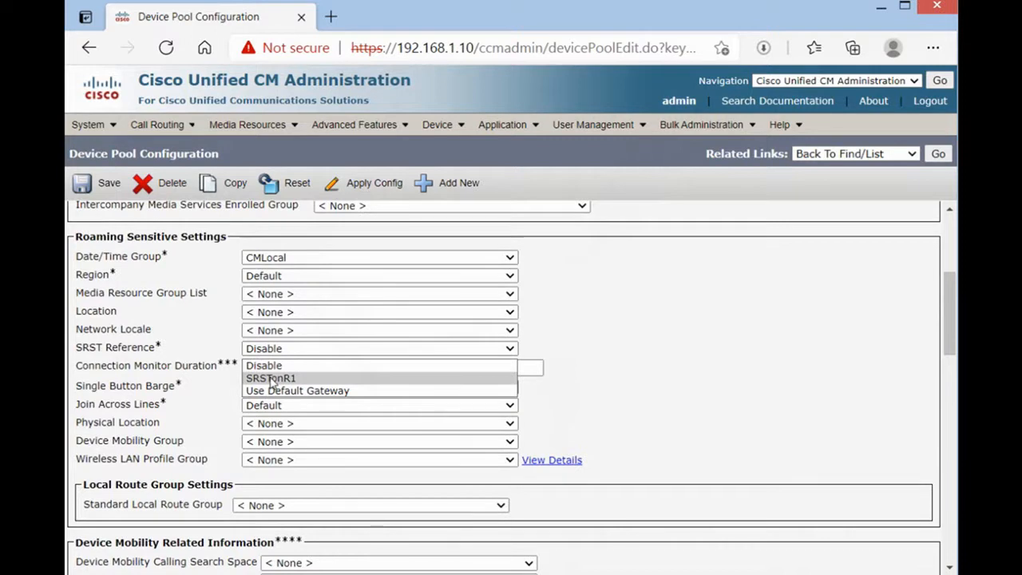
pyautogui.click(270, 378)
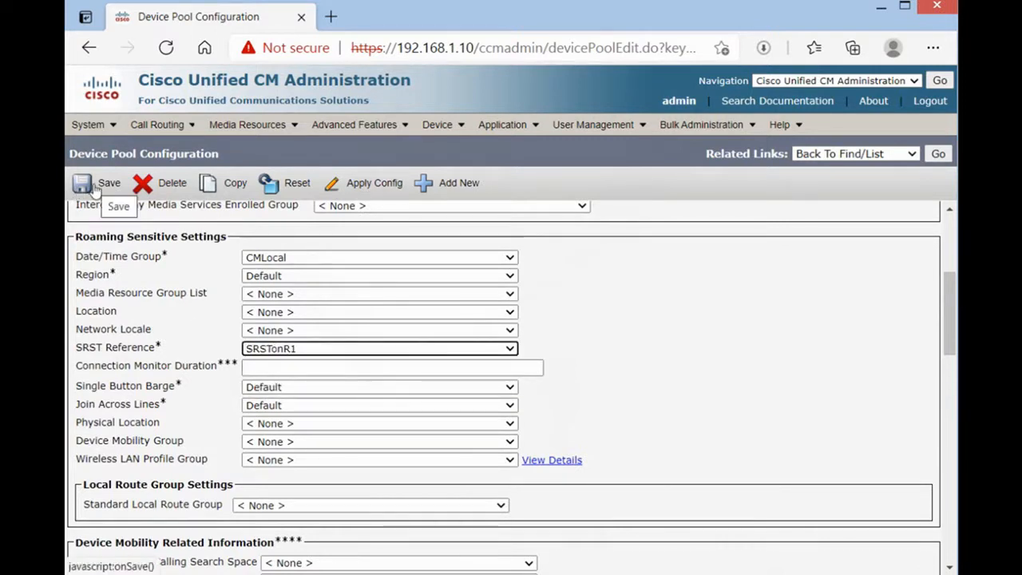
pyautogui.click(83, 183)
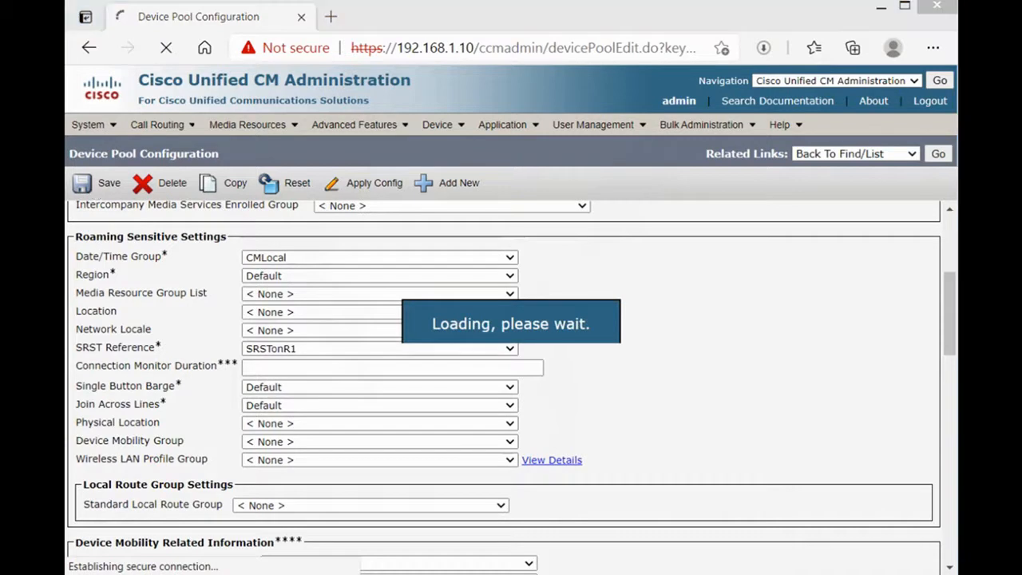
pyautogui.click(96, 182)
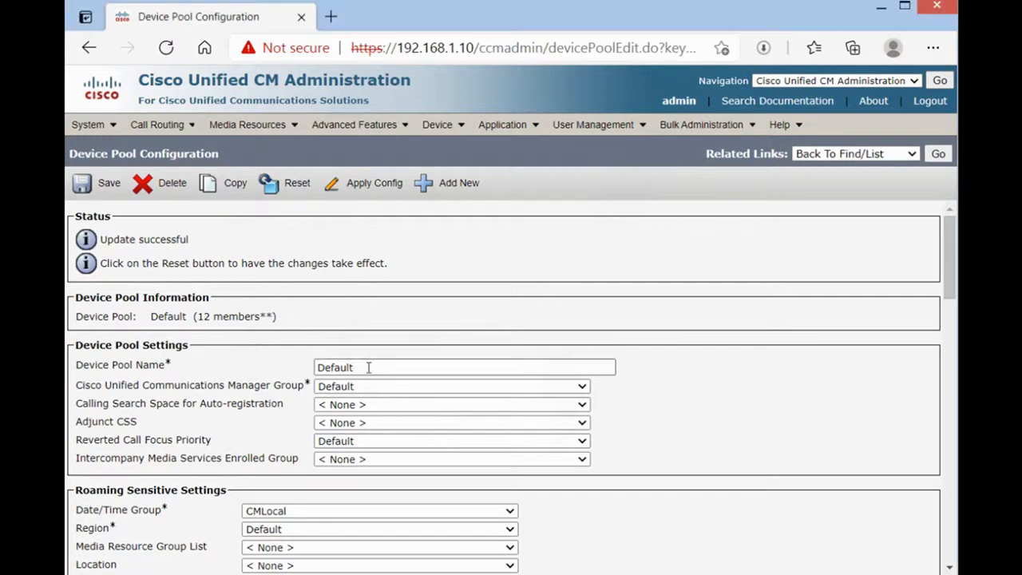
pyautogui.doubleClick(335, 367)
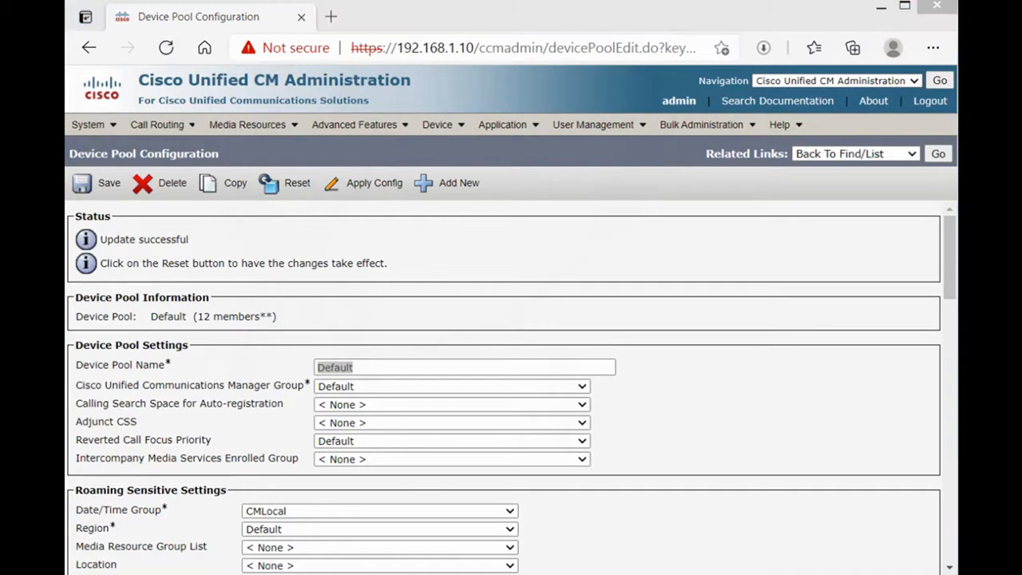
# Step: List the phones under Device > Phone, showing Phone1 and Phone2 registered
pyautogui.click(295, 182)
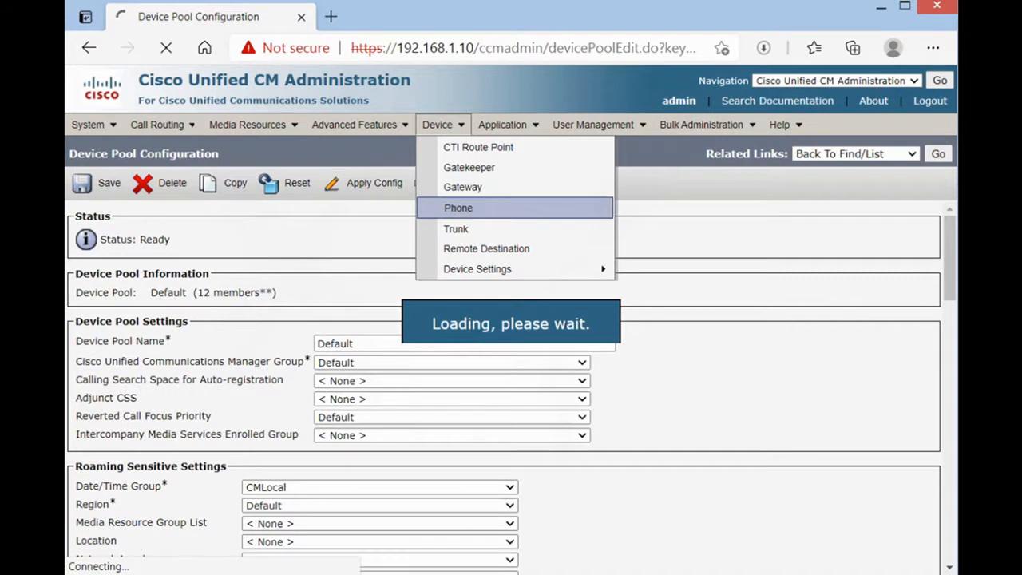
pyautogui.click(458, 208)
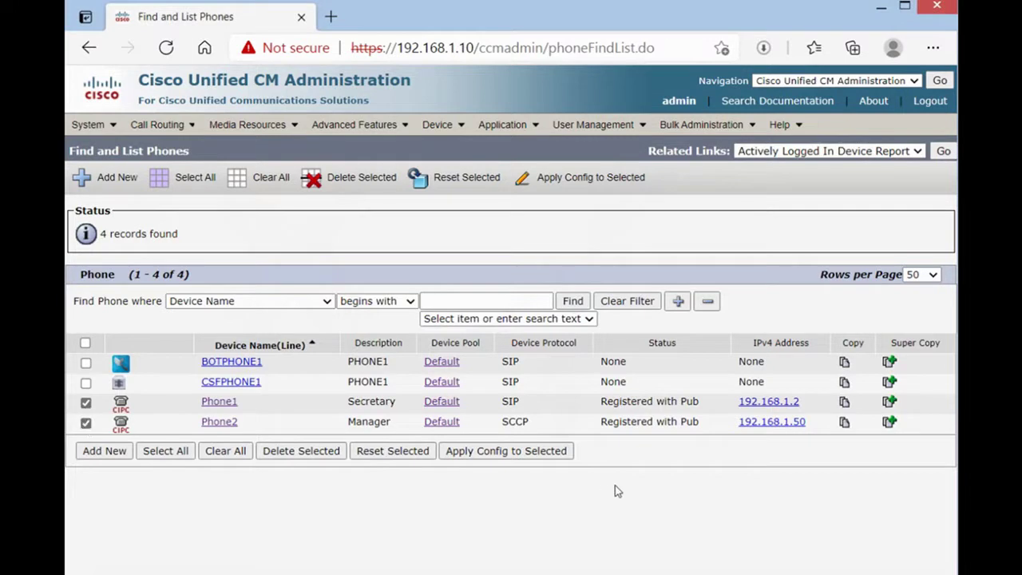
pyautogui.moveTo(708, 425)
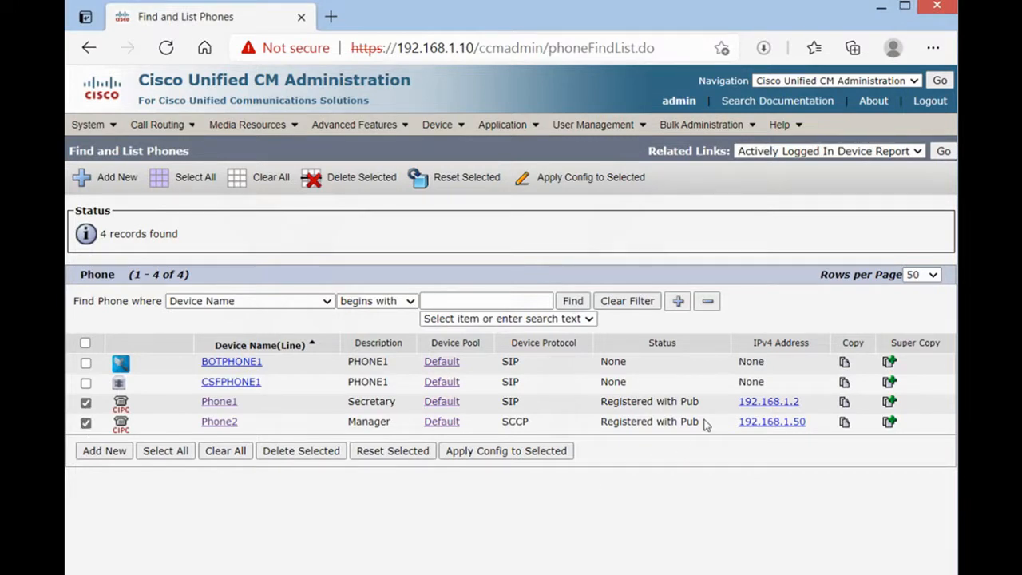
pyautogui.doubleClick(692, 400)
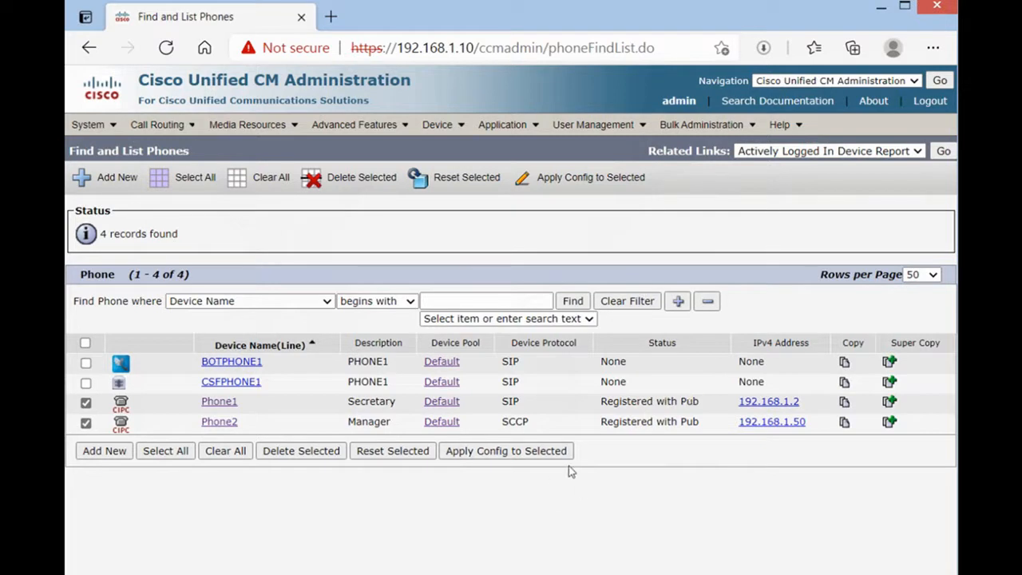
pyautogui.doubleClick(509, 401)
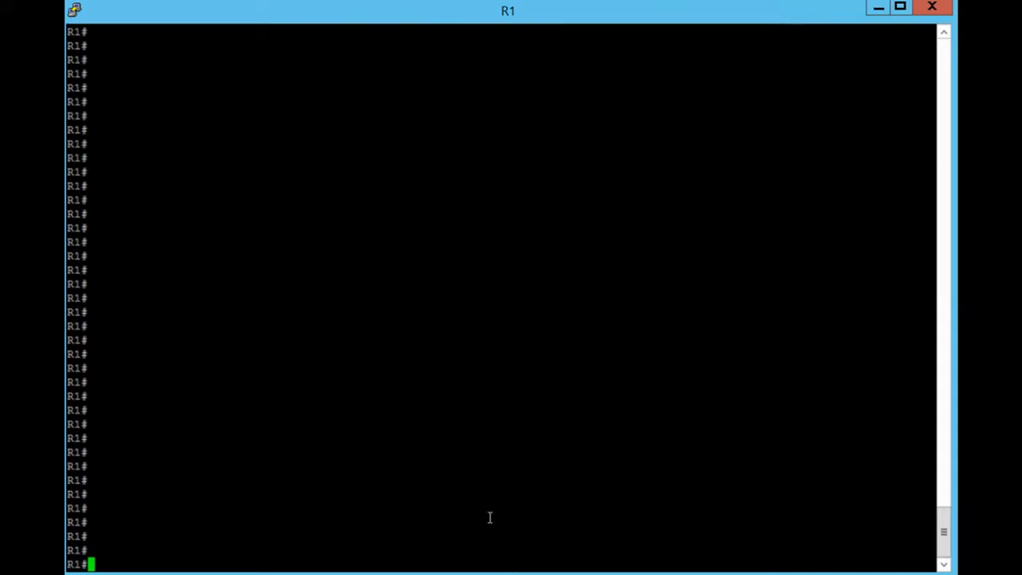
# Step: Review R1's SIP config with 'show run | se sip', then enter 'config t'
pyautogui.write('sh')
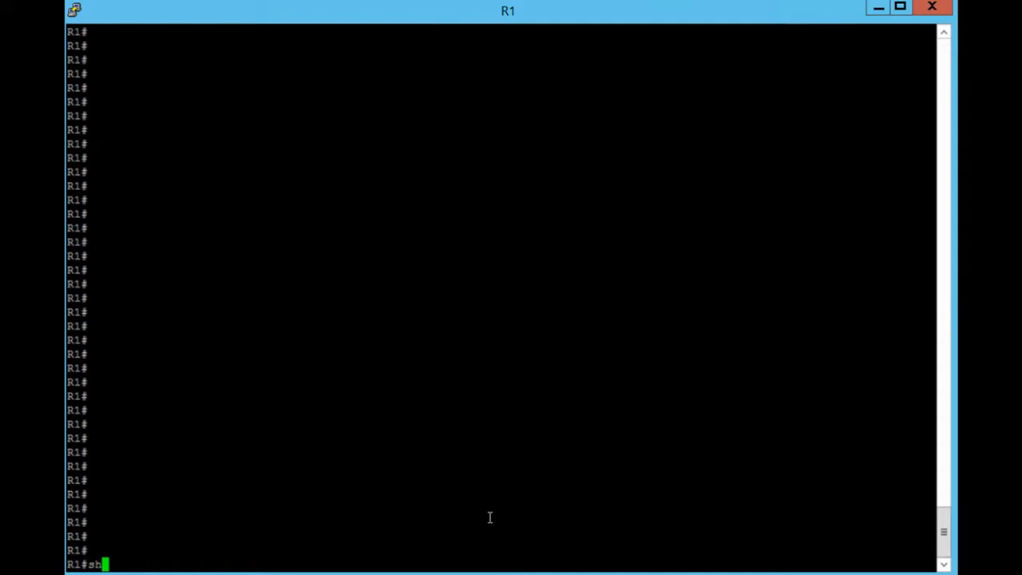
pyautogui.write('ow run |')
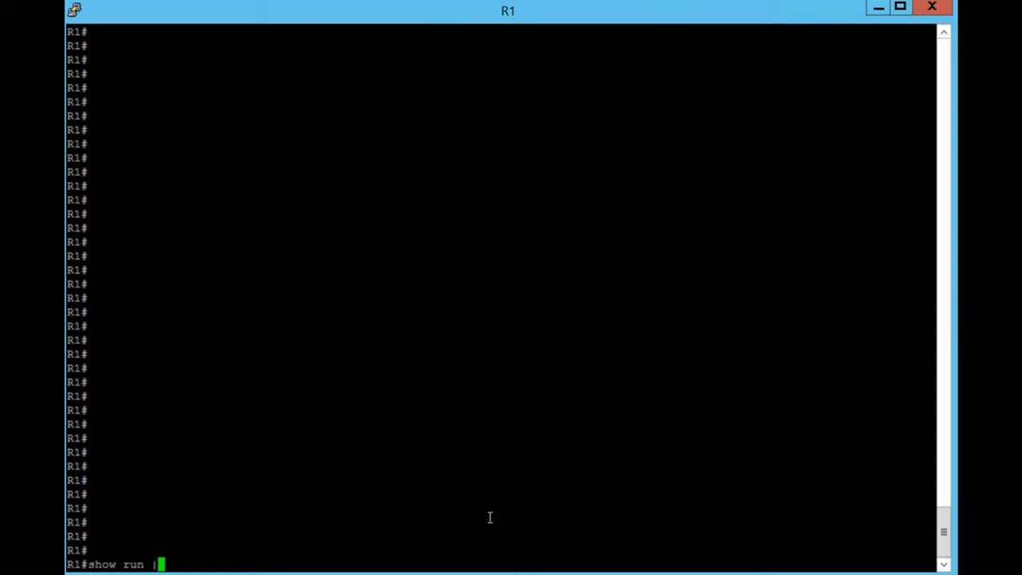
pyautogui.write('se sip')
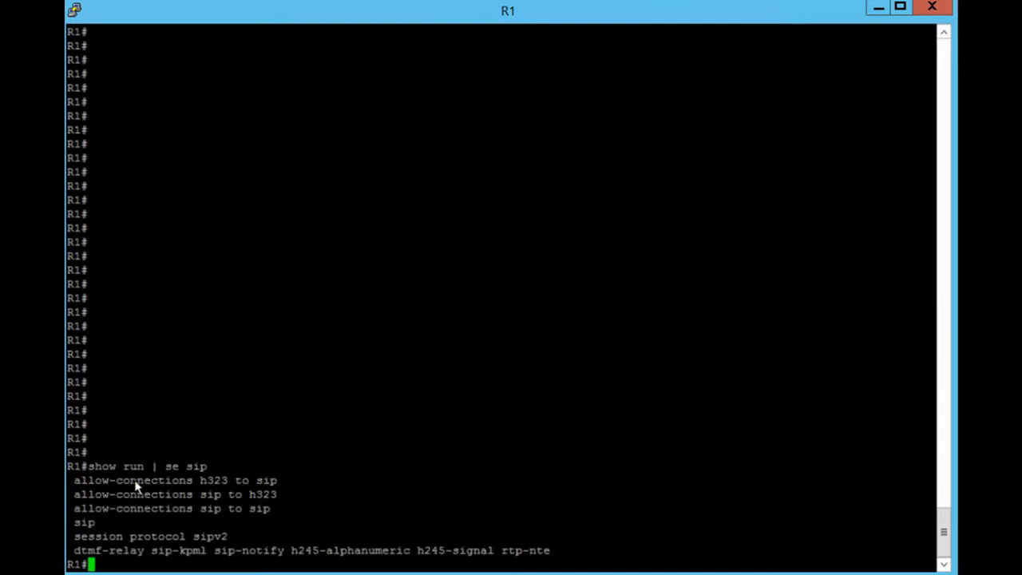
pyautogui.moveTo(282, 453)
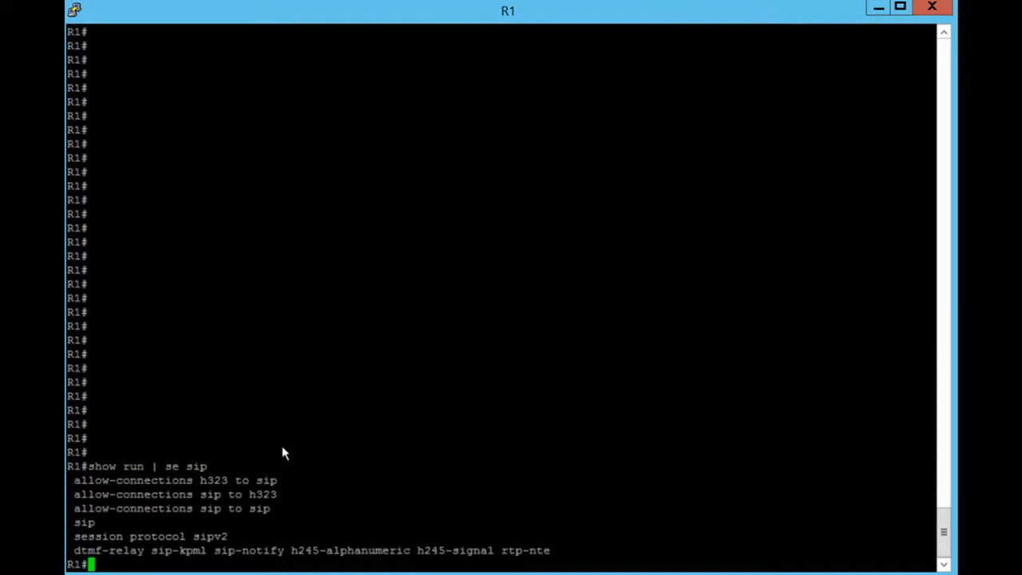
pyautogui.moveTo(287, 554)
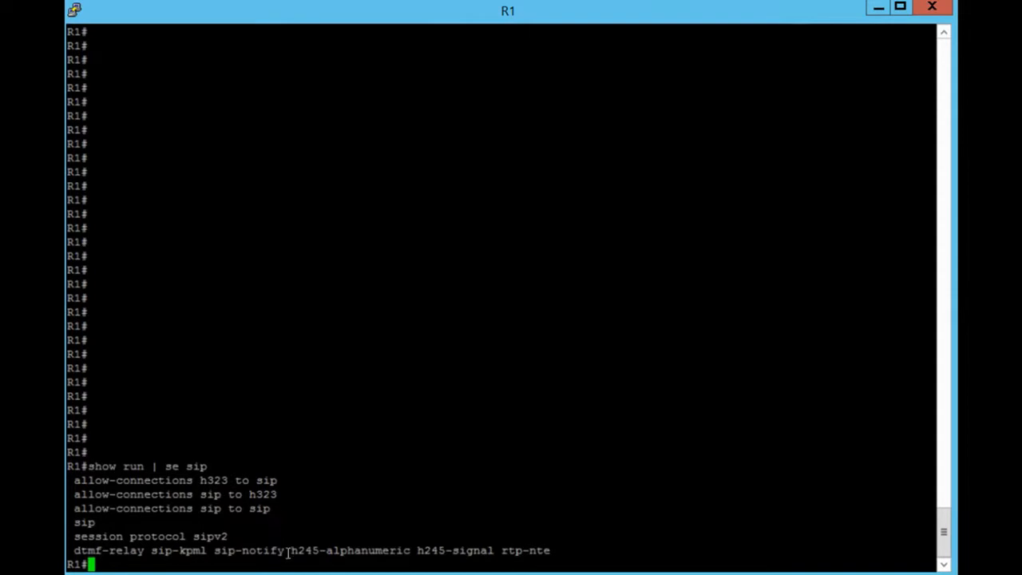
pyautogui.moveTo(72, 480); pyautogui.dragTo(559, 550)
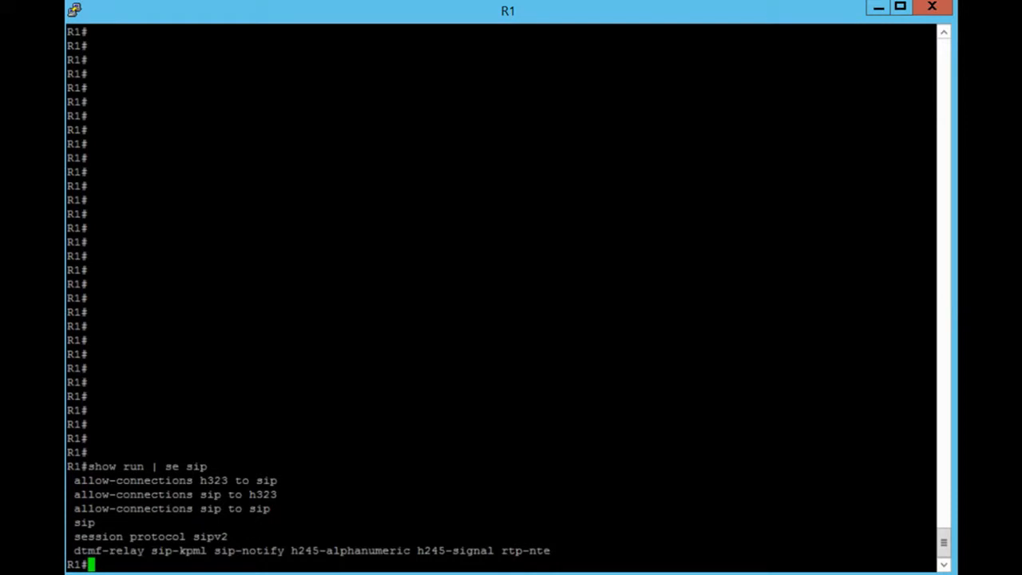
pyautogui.write('config t')
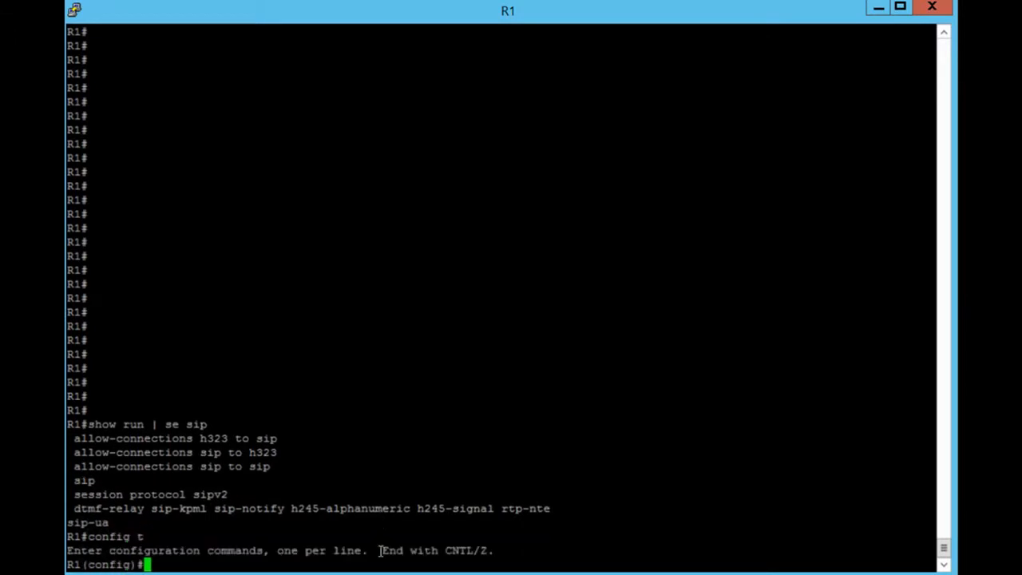
# Step: Enter voice service voip SIP mode and list the available bind options
pyautogui.write('voice')
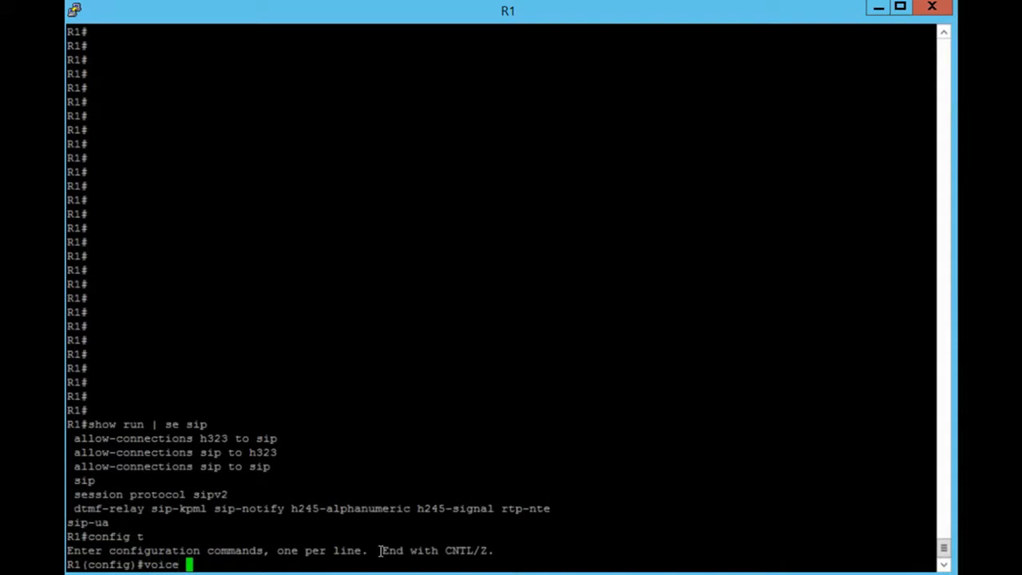
pyautogui.write('service voip')
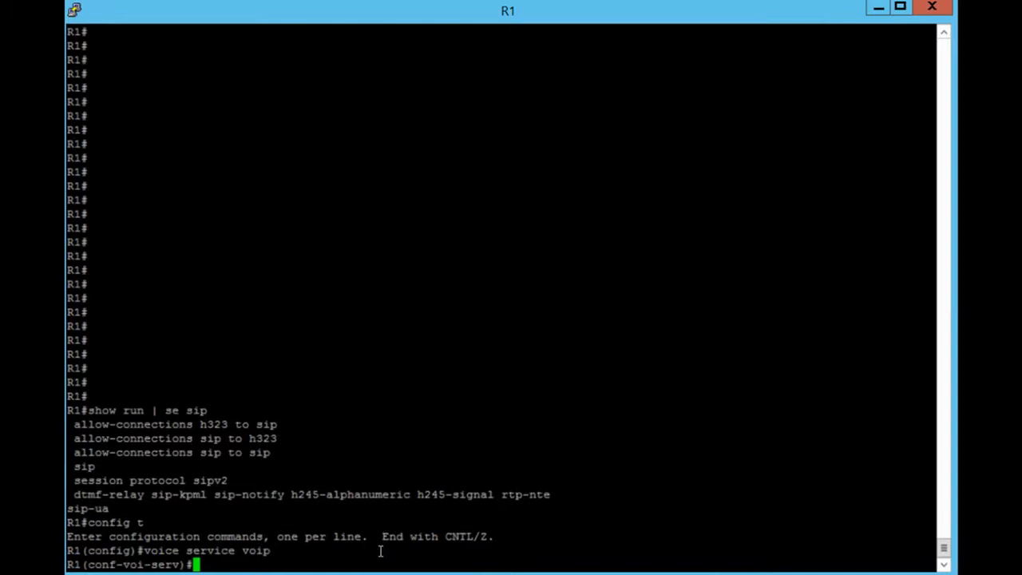
pyautogui.write('sip')
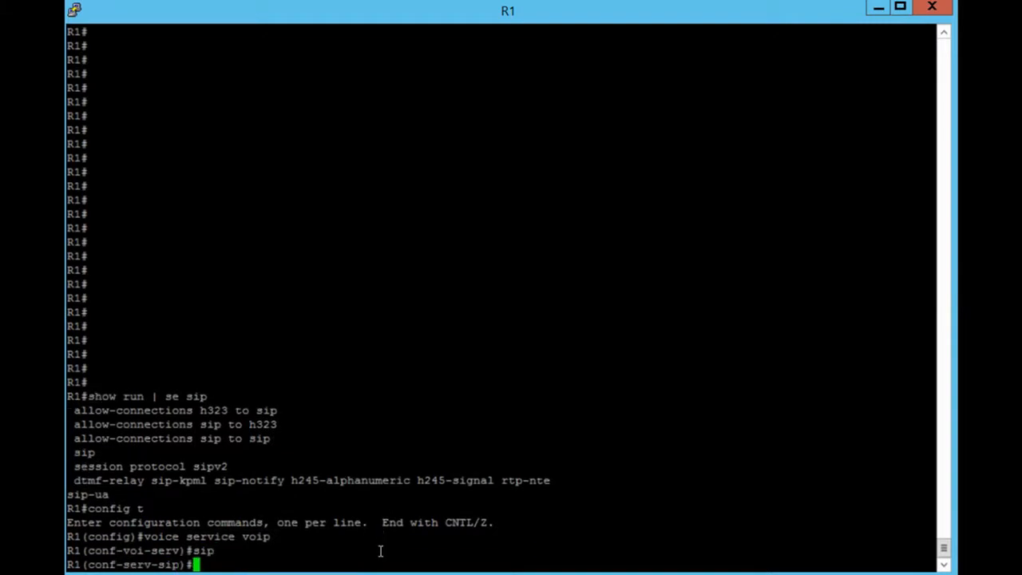
pyautogui.write('bind ?')
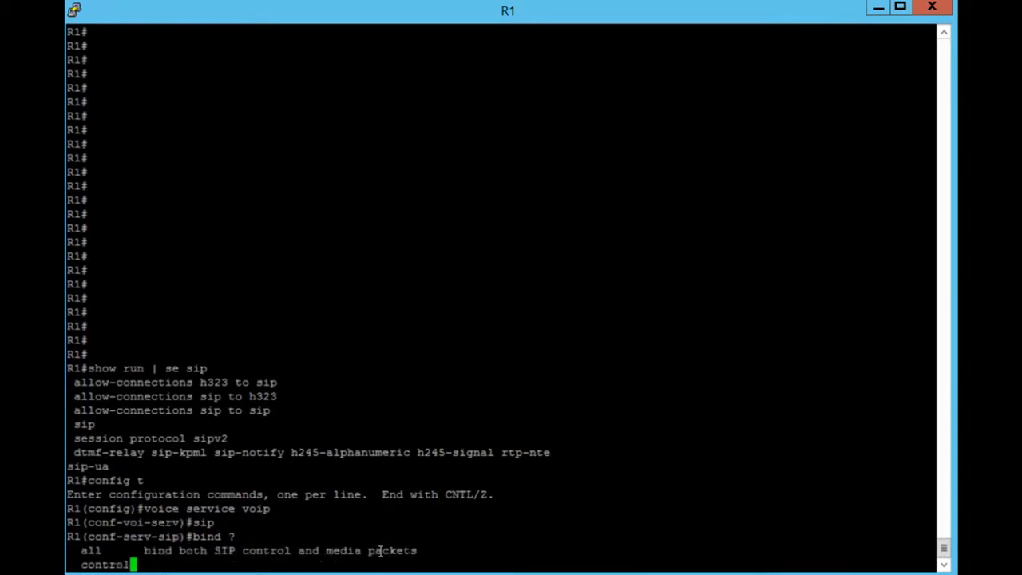
# Step: Bind both SIP control and media to source-interface fa 0/0
pyautogui.write('c')
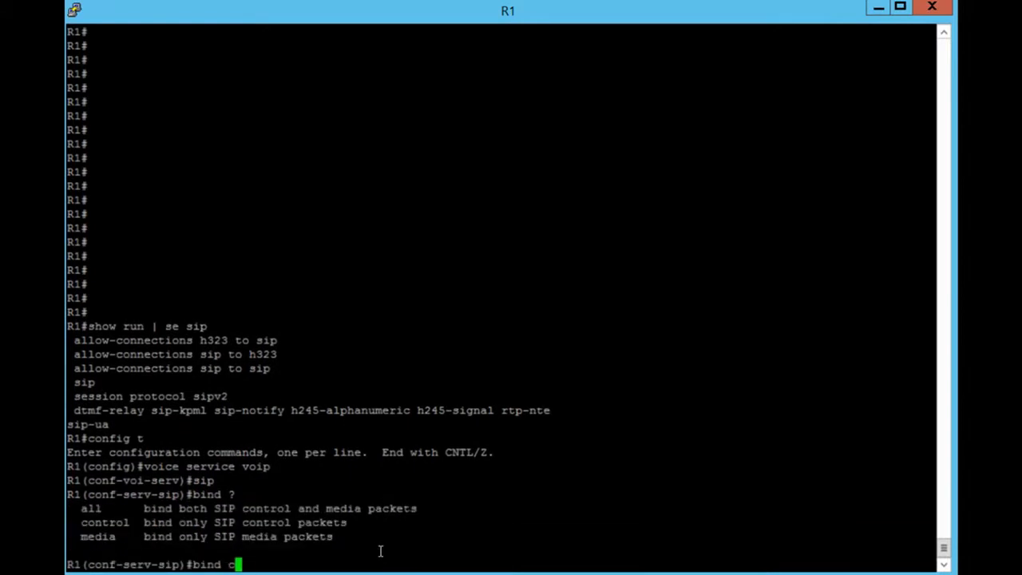
pyautogui.write('ontr')
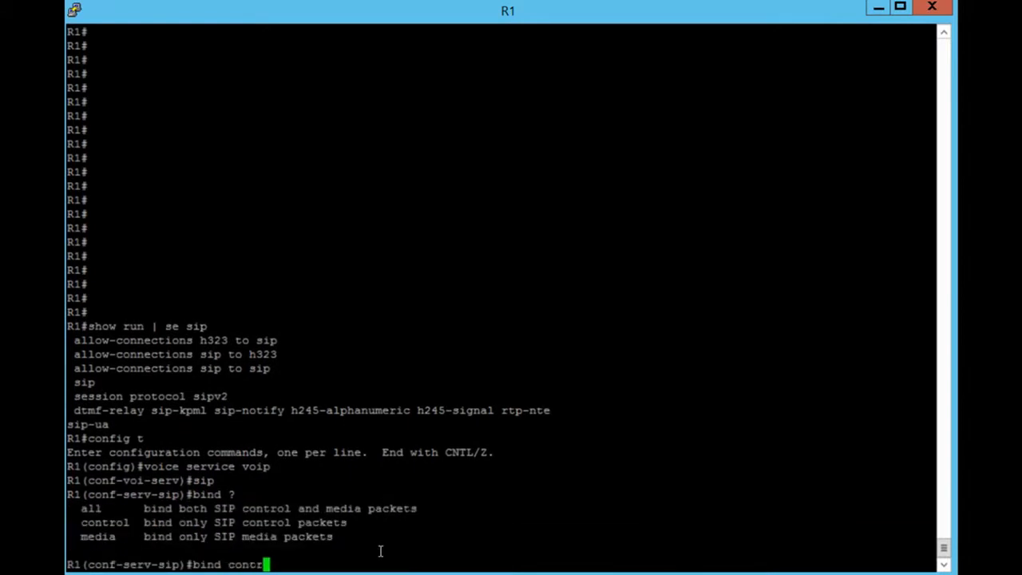
pyautogui.write('ol')
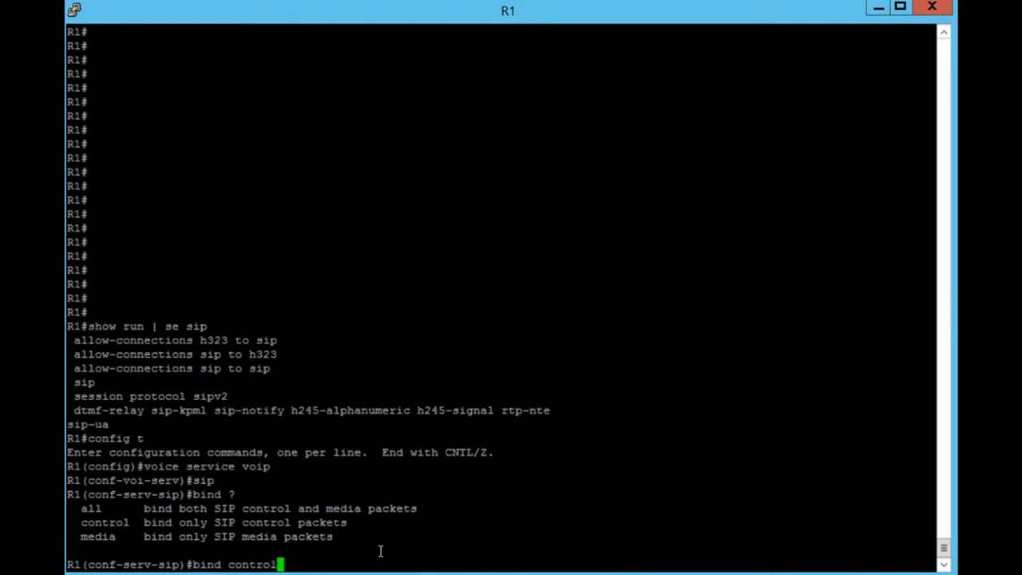
pyautogui.write('s')
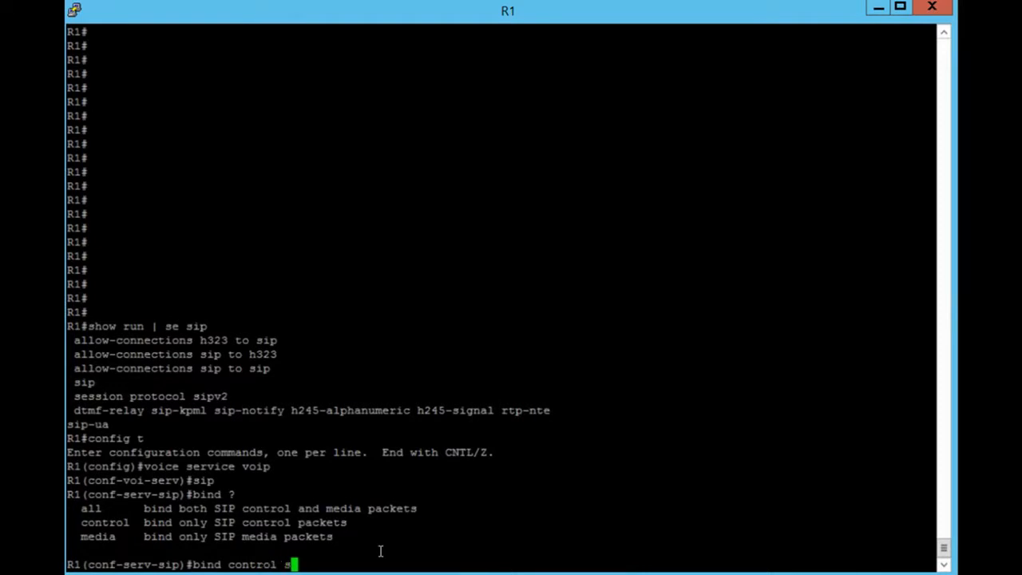
pyautogui.write('ource')
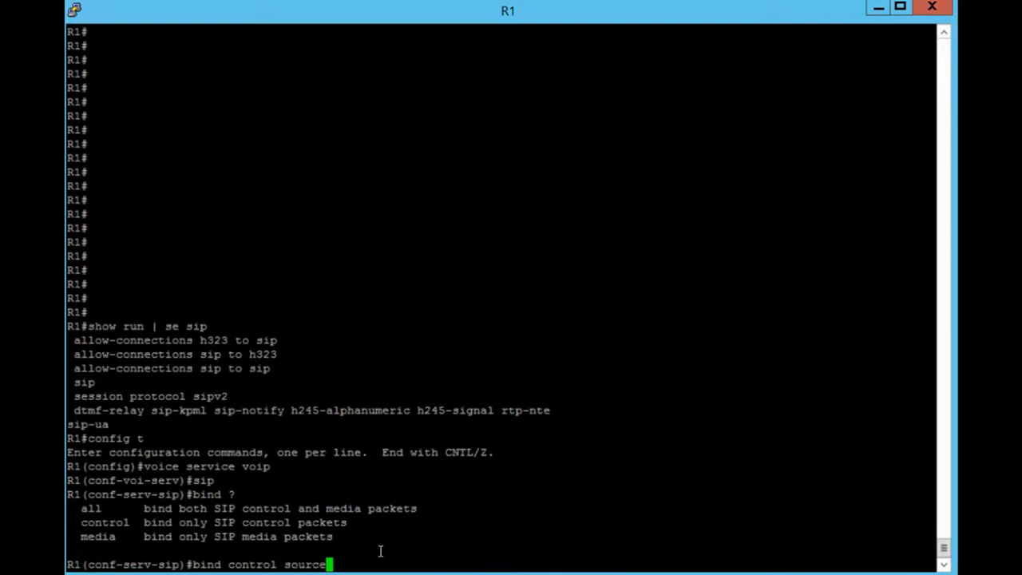
pyautogui.write('-interface')
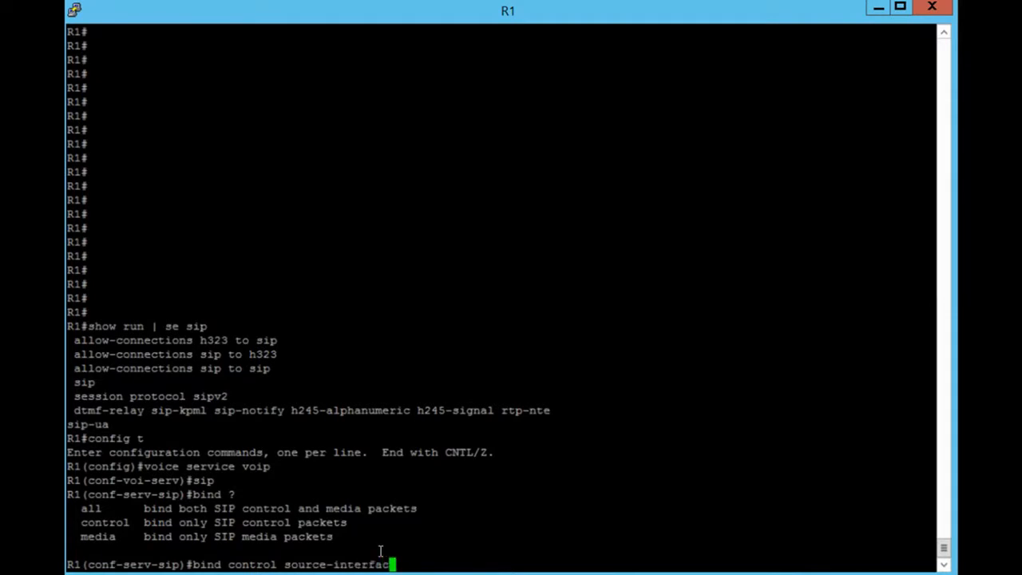
pyautogui.write('fa')
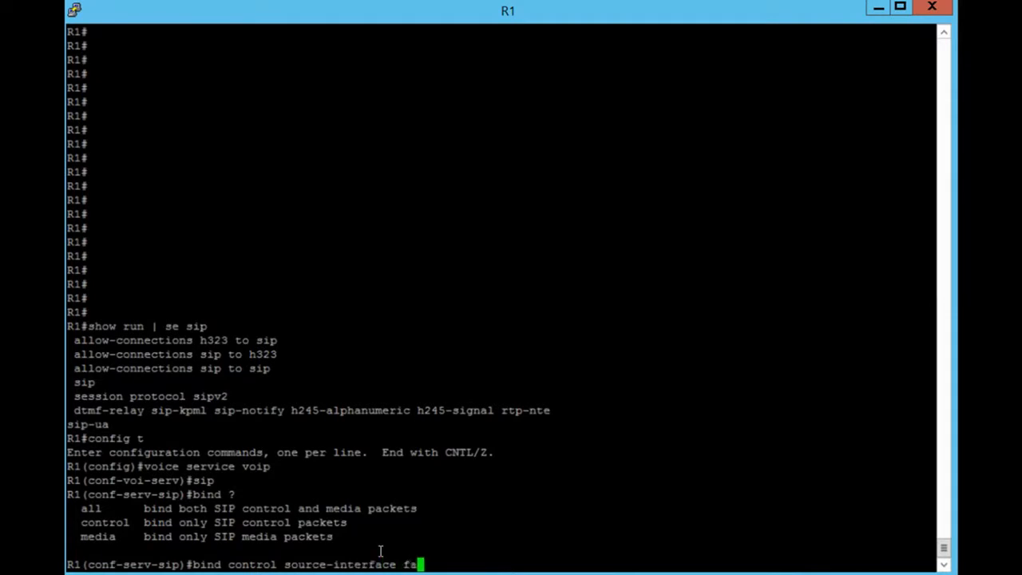
pyautogui.write('0/0')
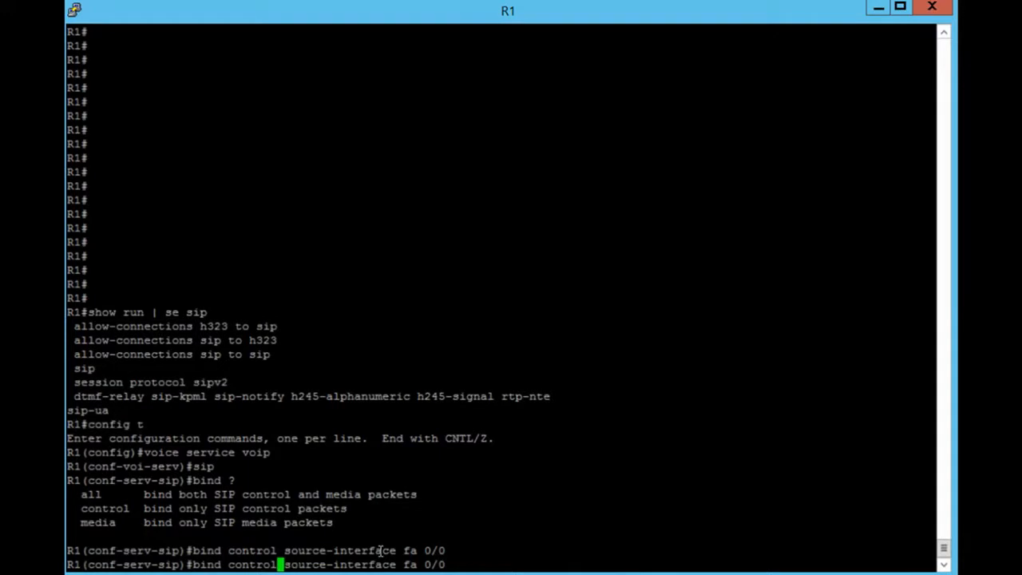
pyautogui.press('BackSpace')
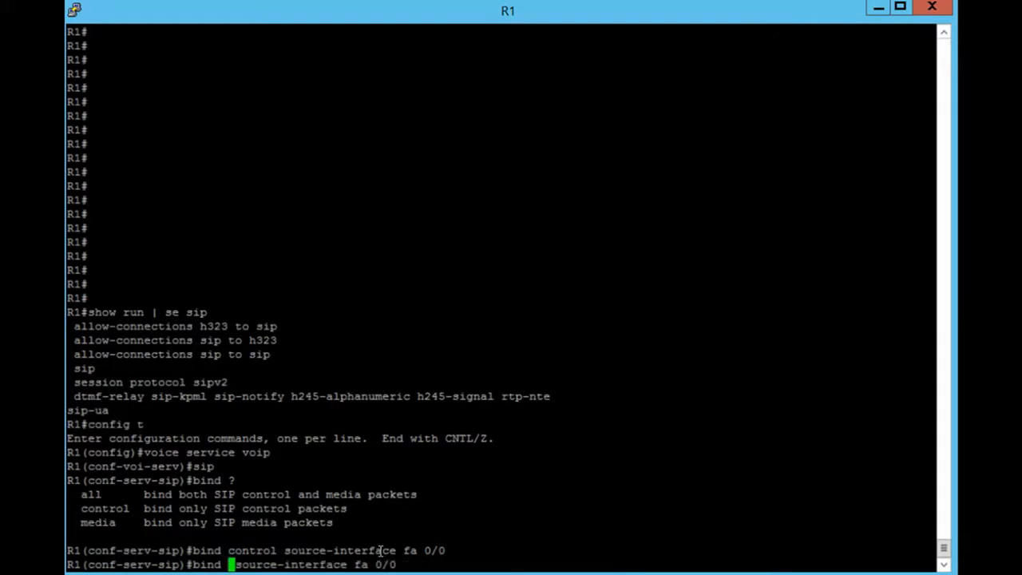
pyautogui.write('media')
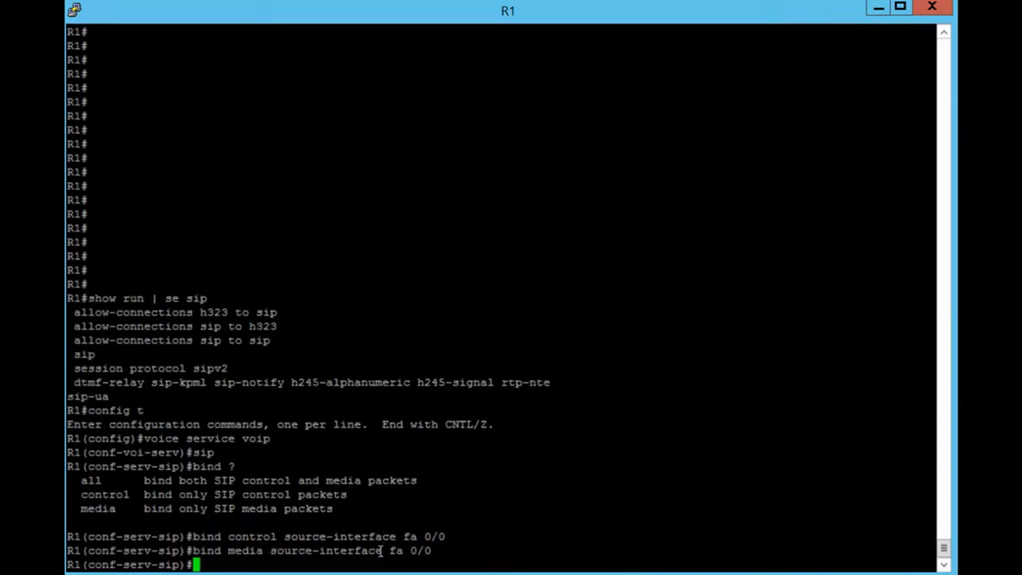
pyautogui.moveTo(404, 535)
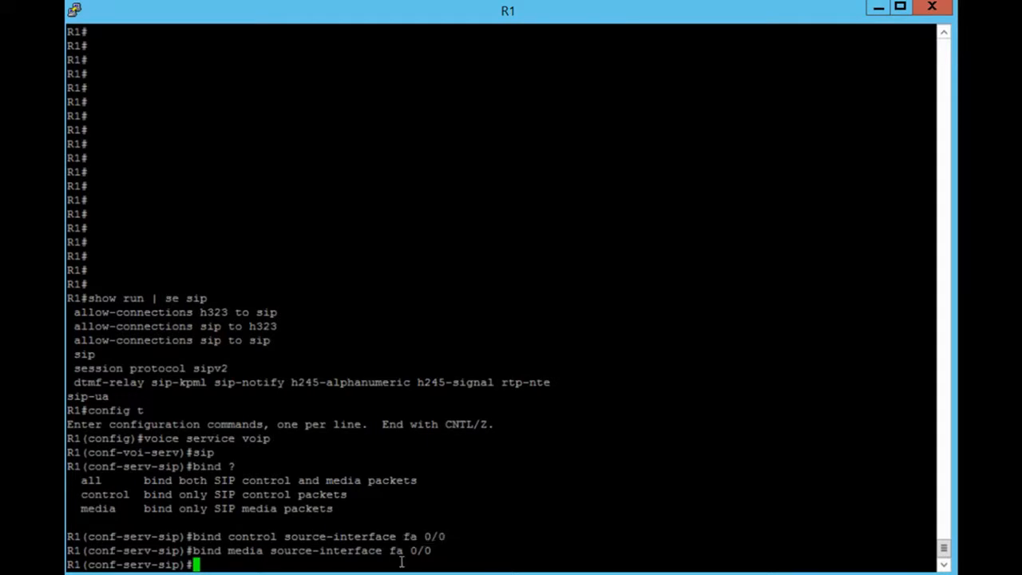
# Step: Enable 'registrar server', end, and return to global configuration mode
pyautogui.write('registrar server')
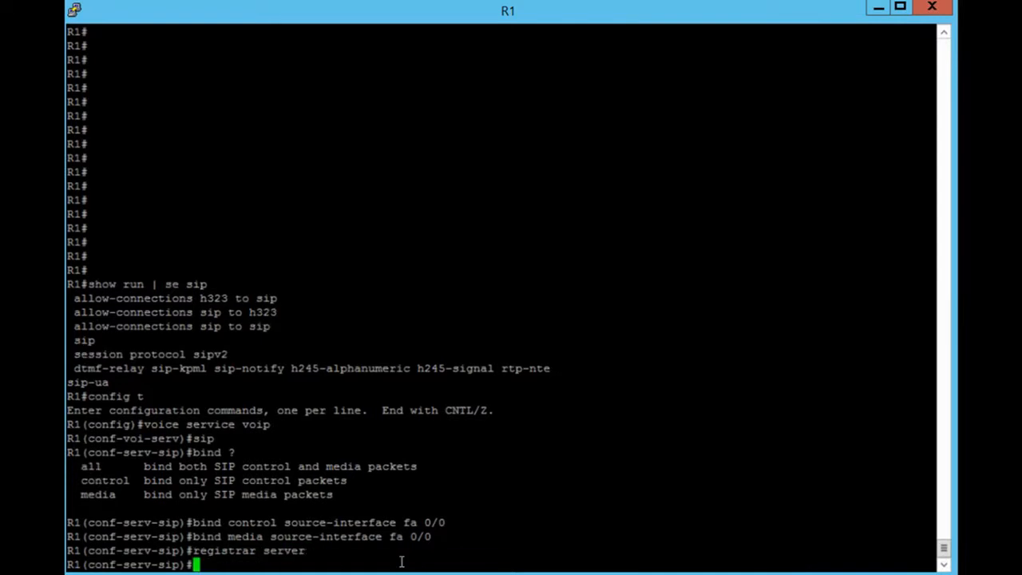
pyautogui.write('e')
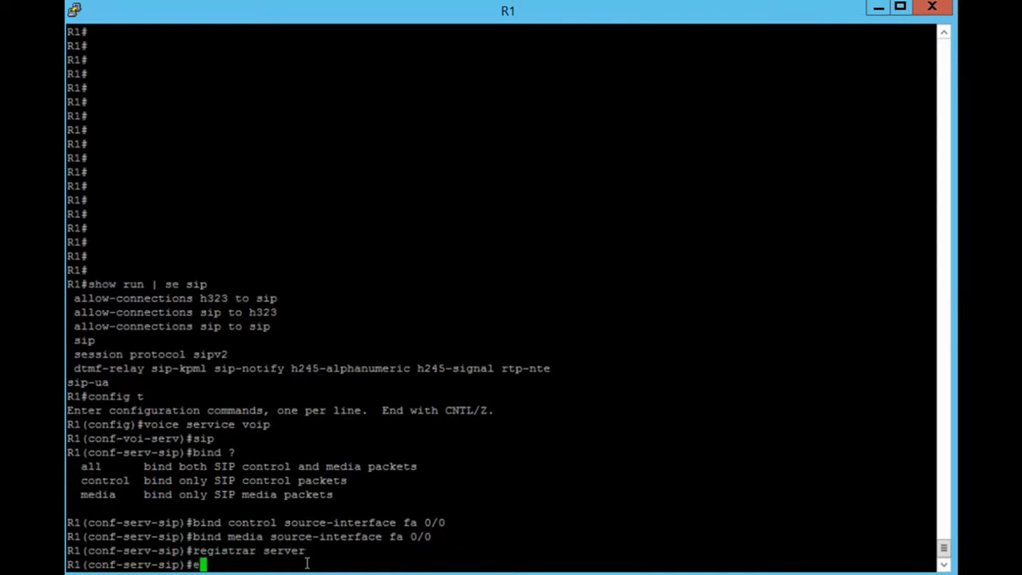
pyautogui.write('nd')
pyautogui.write('config t')
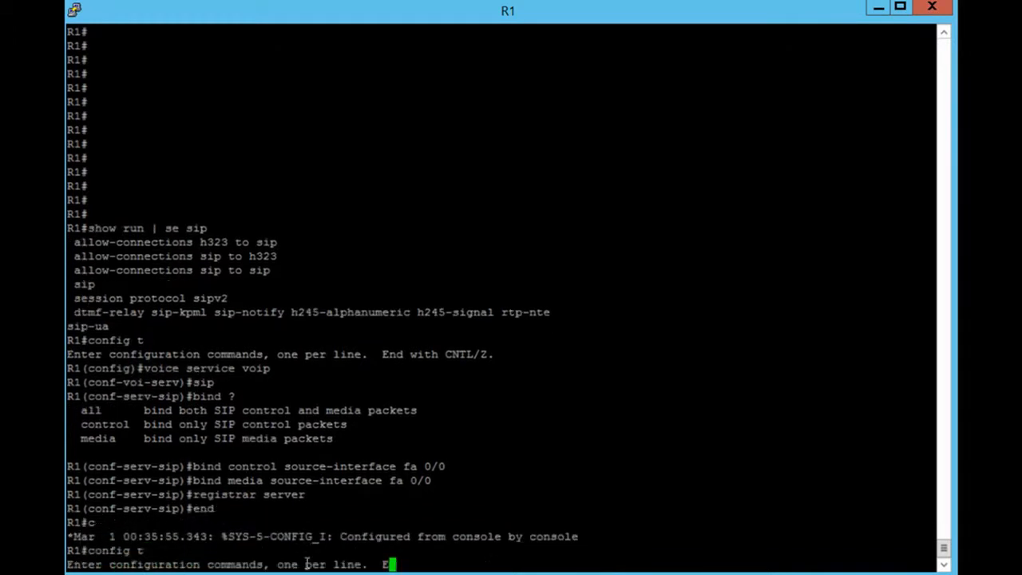
pyautogui.press('Enter')
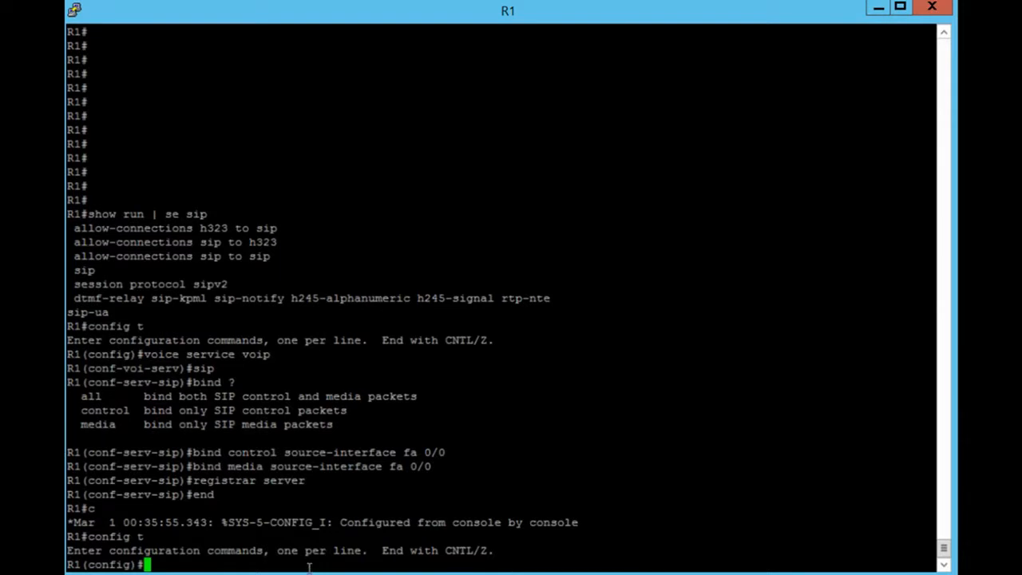
# Step: Under sip-ua, set 'registrar ipv4:192.168.1.100', highlight the address, and exit
pyautogui.write('sip-ua')
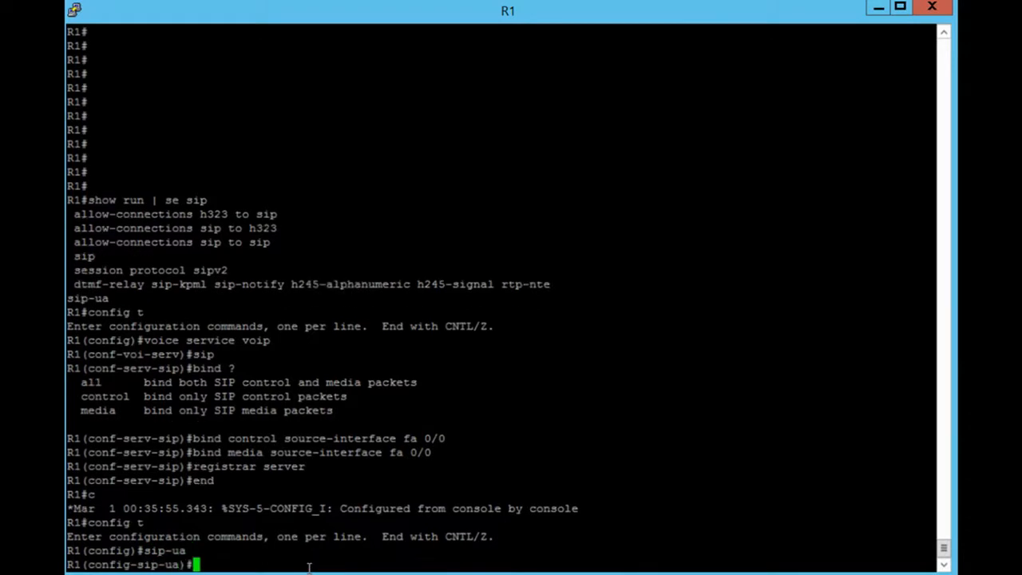
pyautogui.write('regi')
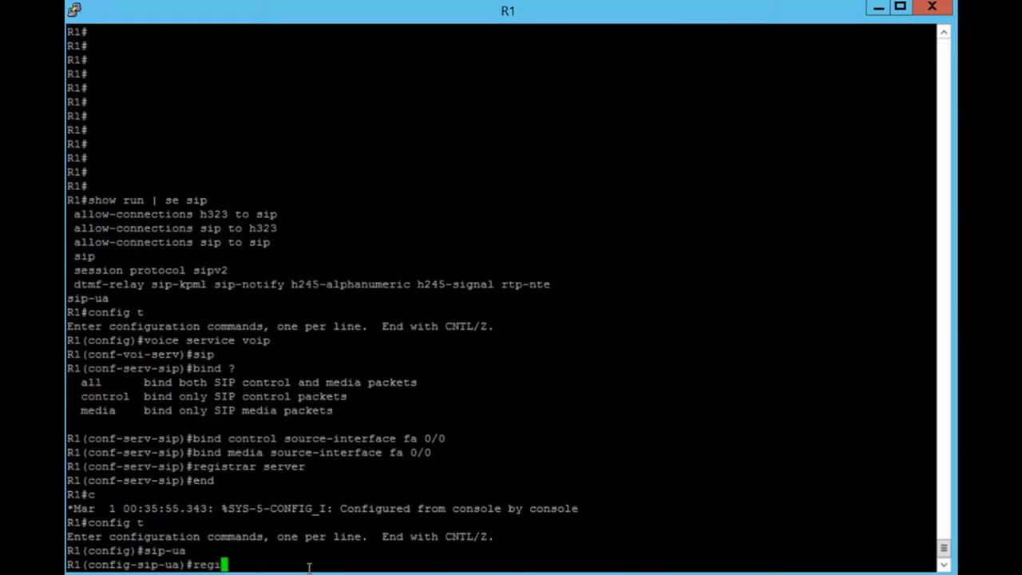
pyautogui.write('strar')
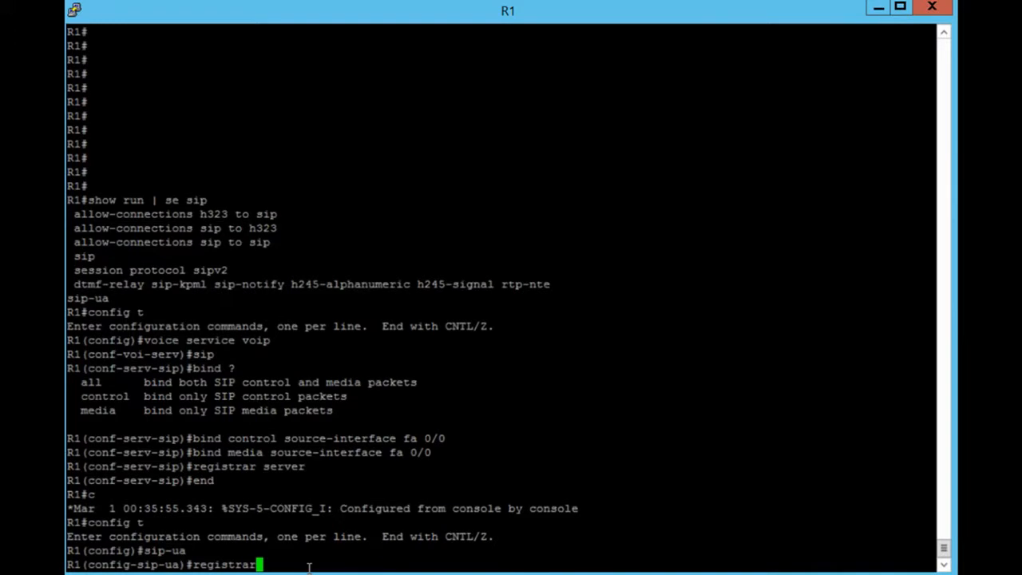
pyautogui.write('ip')
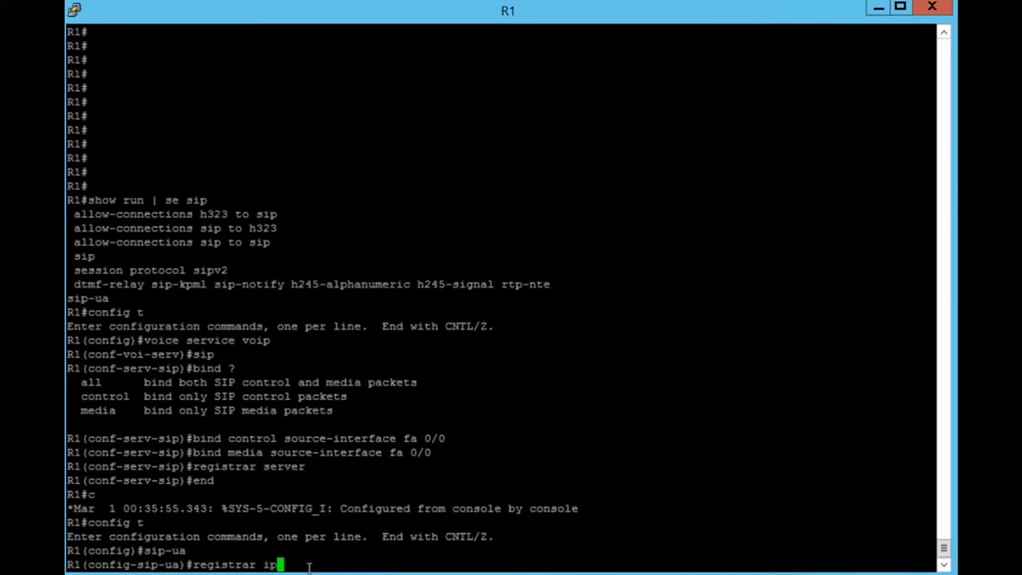
pyautogui.write('pv4')
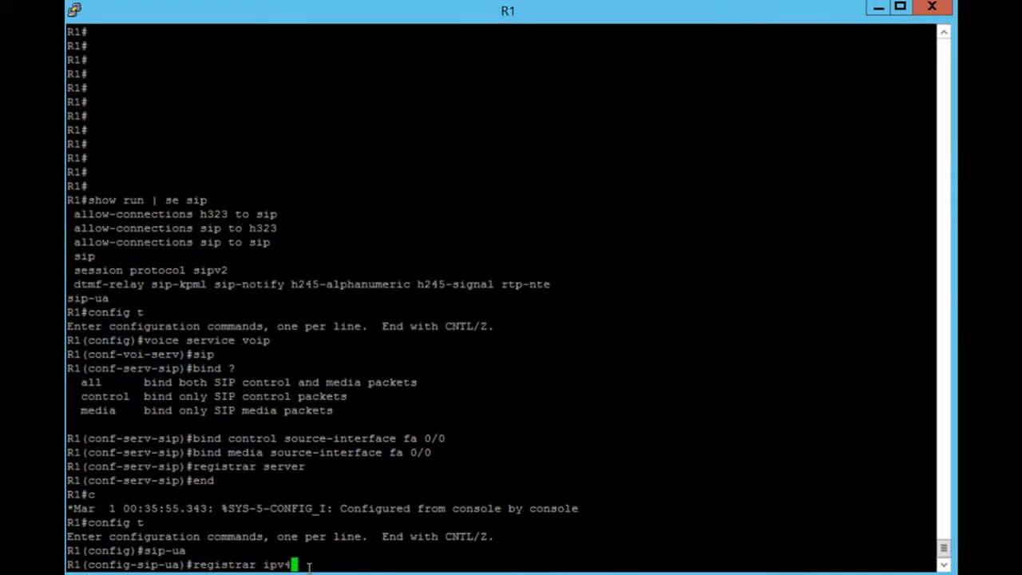
pyautogui.write(':')
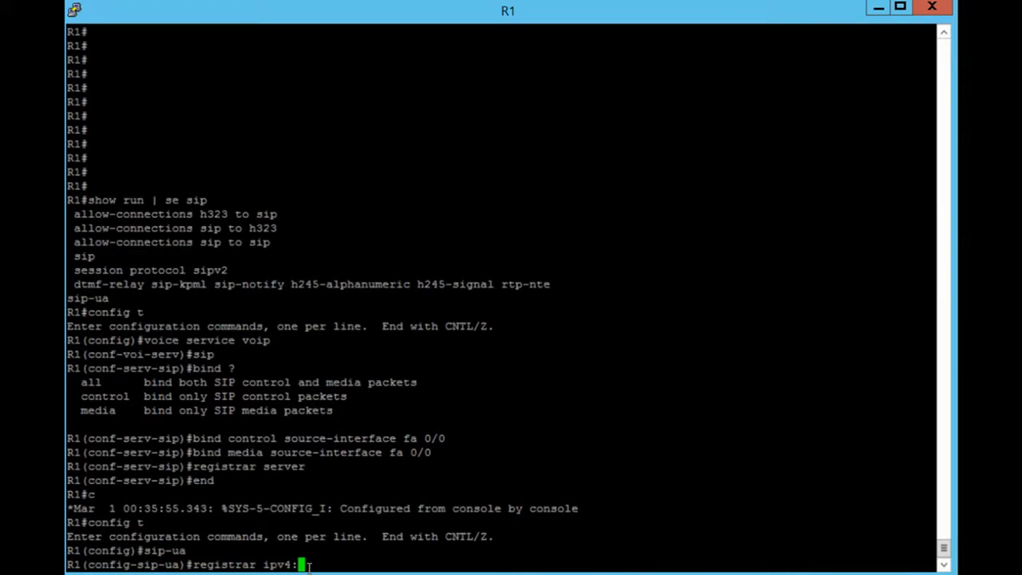
pyautogui.write('192.168')
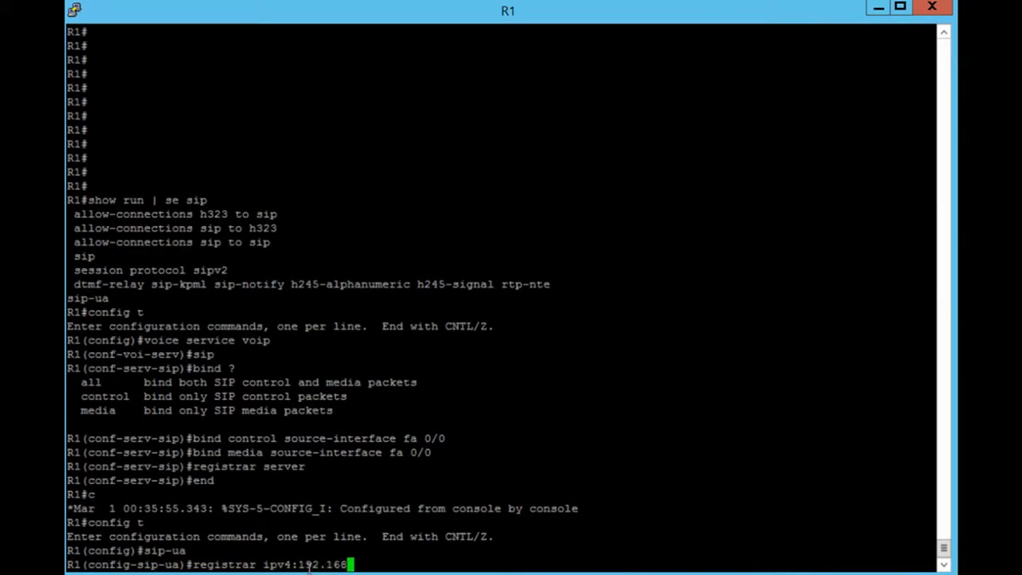
pyautogui.write('.1.100')
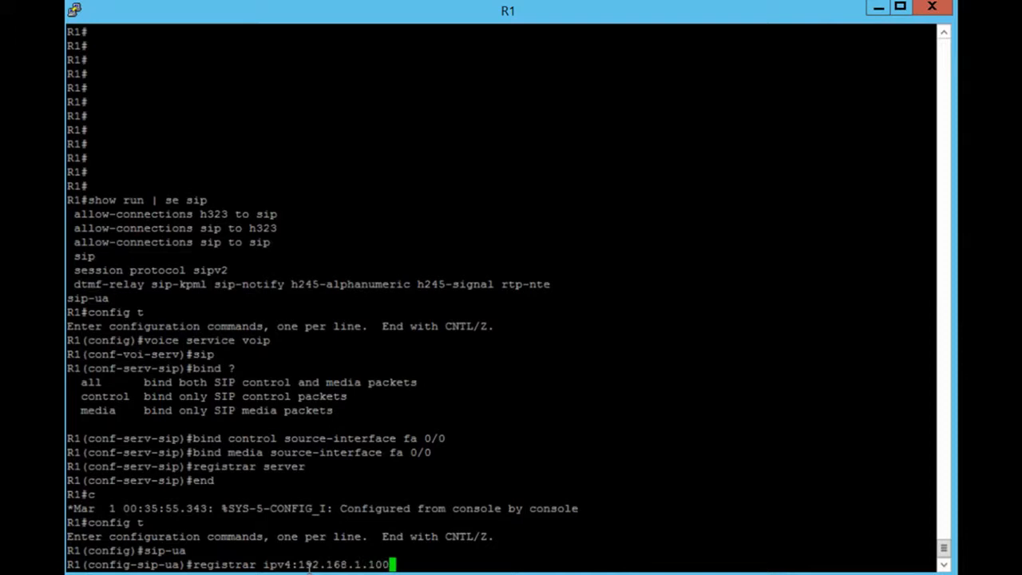
pyautogui.press('enter')
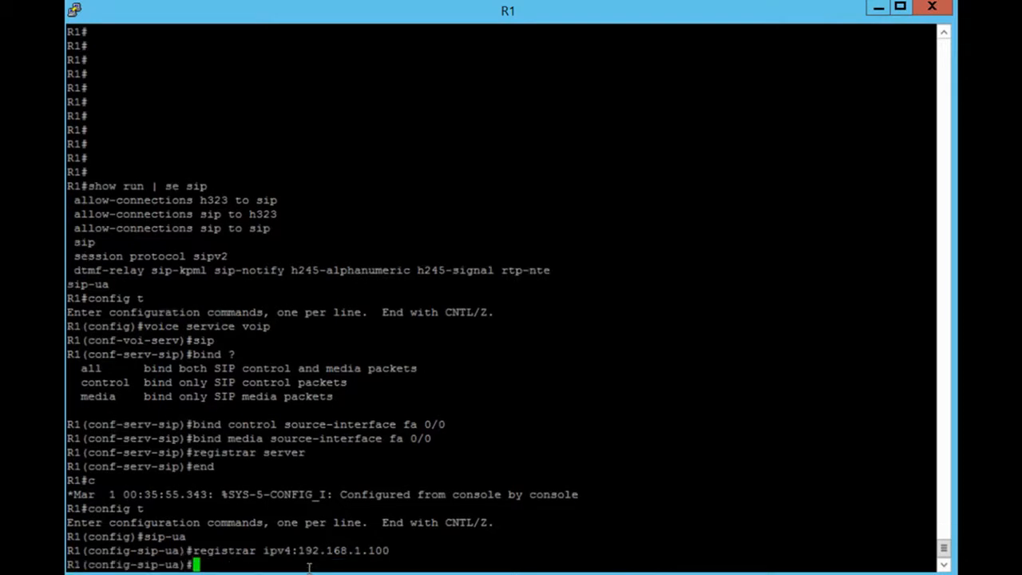
pyautogui.moveTo(341, 550)
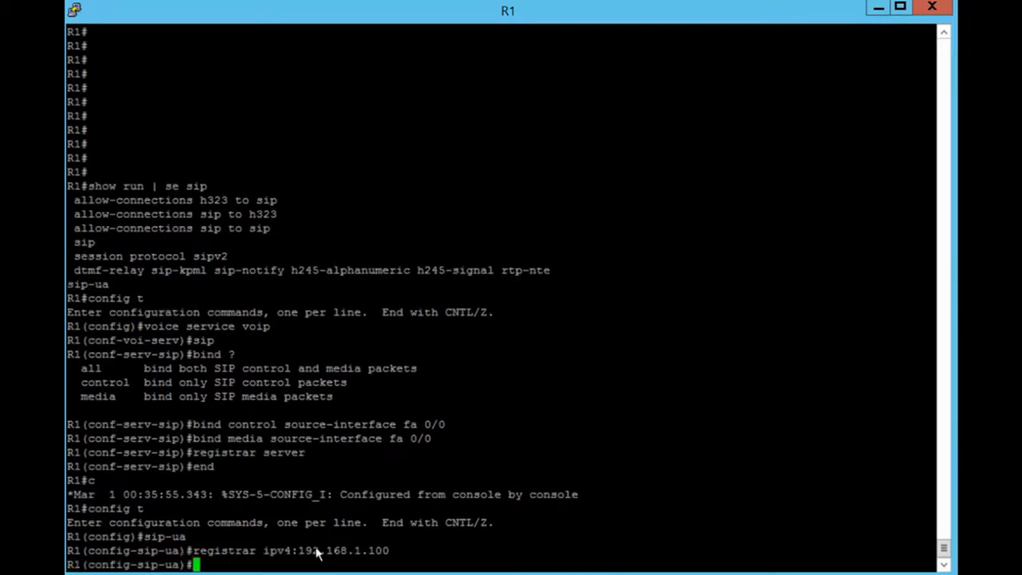
pyautogui.doubleClick(331, 550)
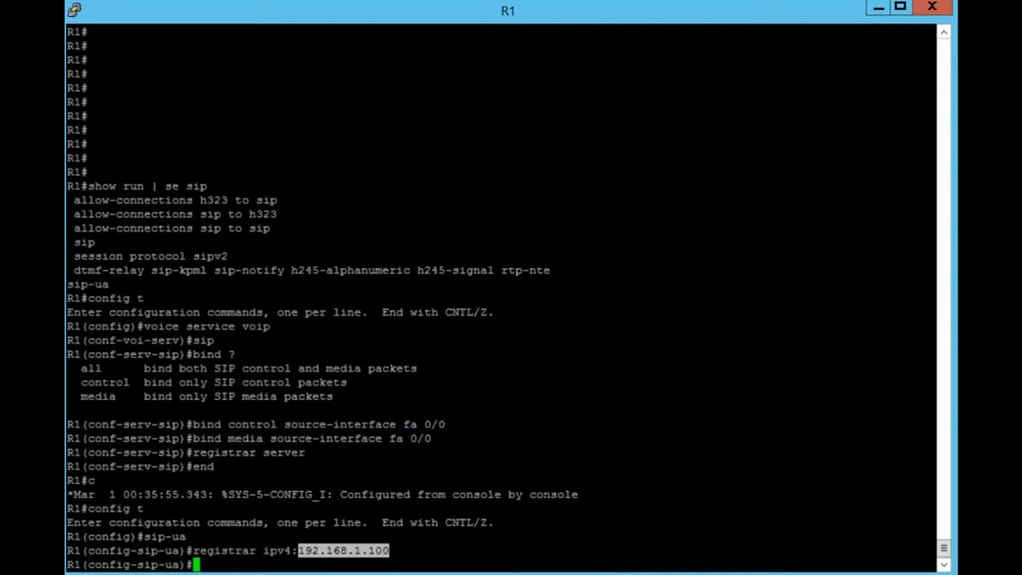
pyautogui.write('exit')
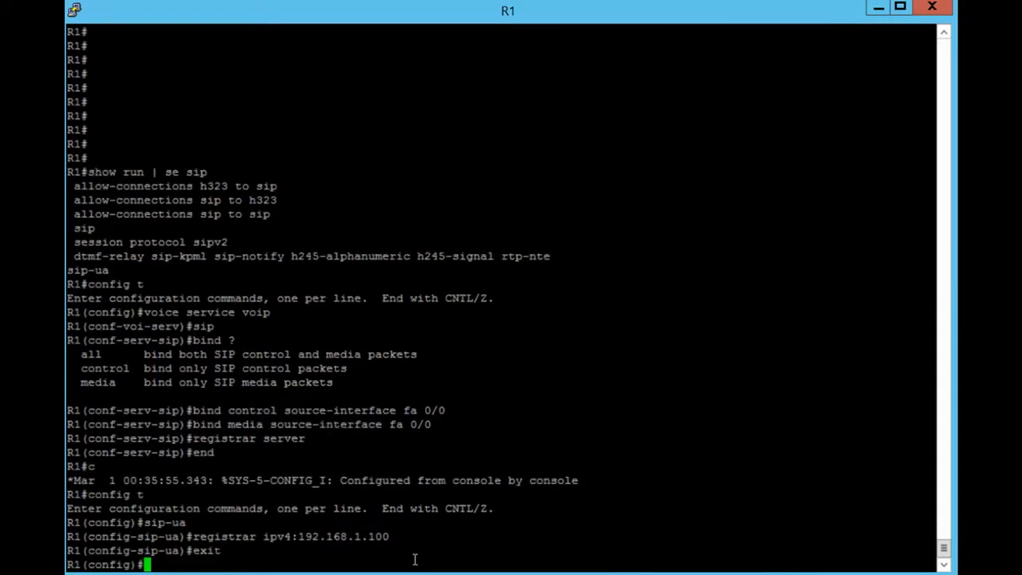
# Step: Under voice register global, set max-dn 5 and max-pool 5
pyautogui.write('voic')
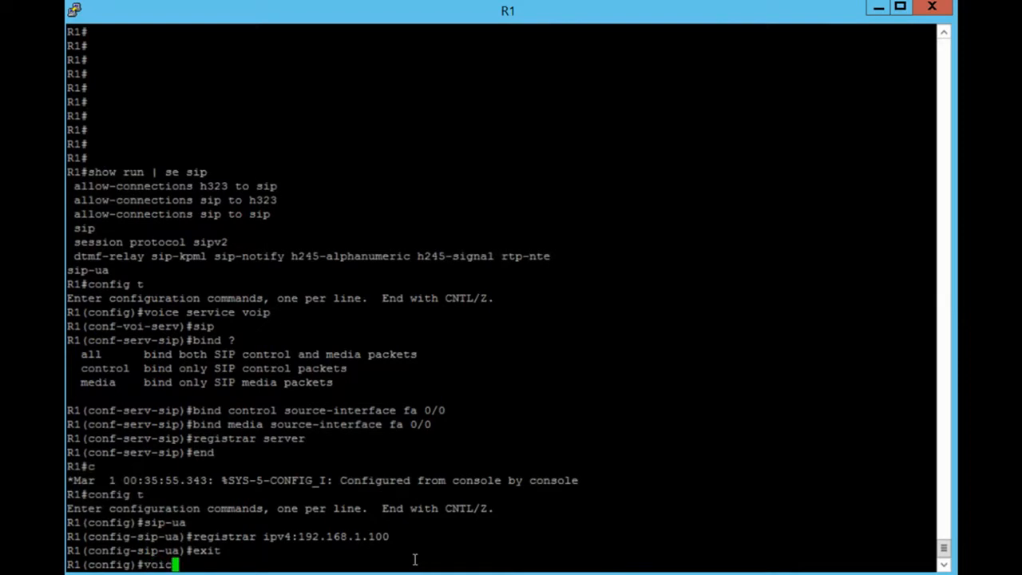
pyautogui.write('re')
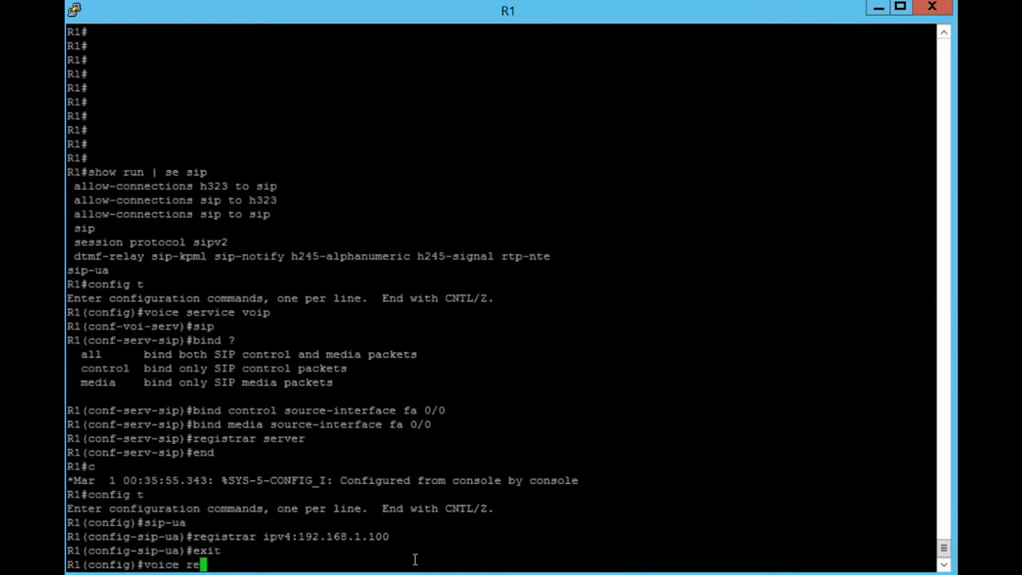
pyautogui.write('gister')
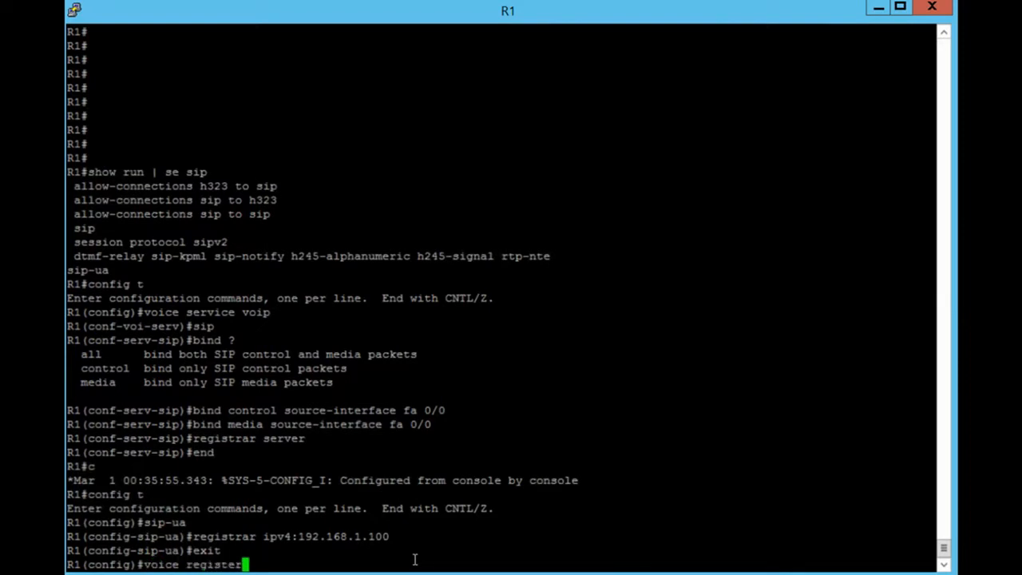
pyautogui.write('global')
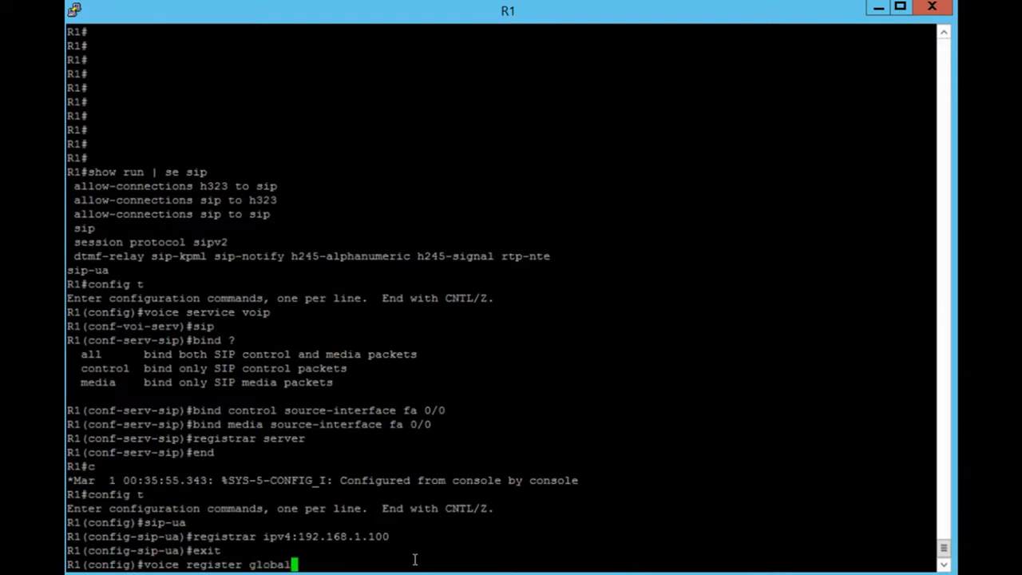
pyautogui.write('max-dn 5')
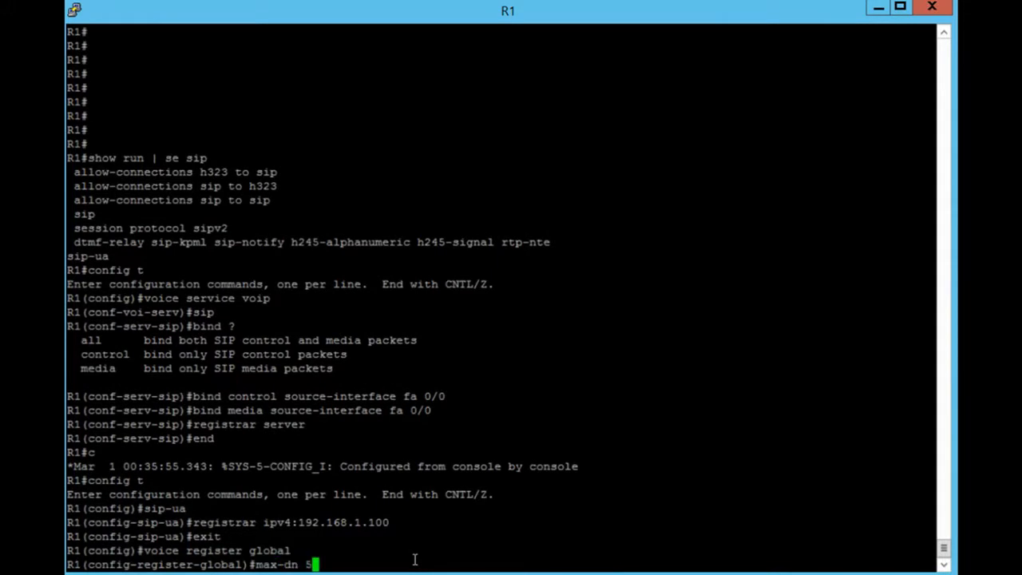
pyautogui.write('max-pool 5')
pyautogui.write('exit')
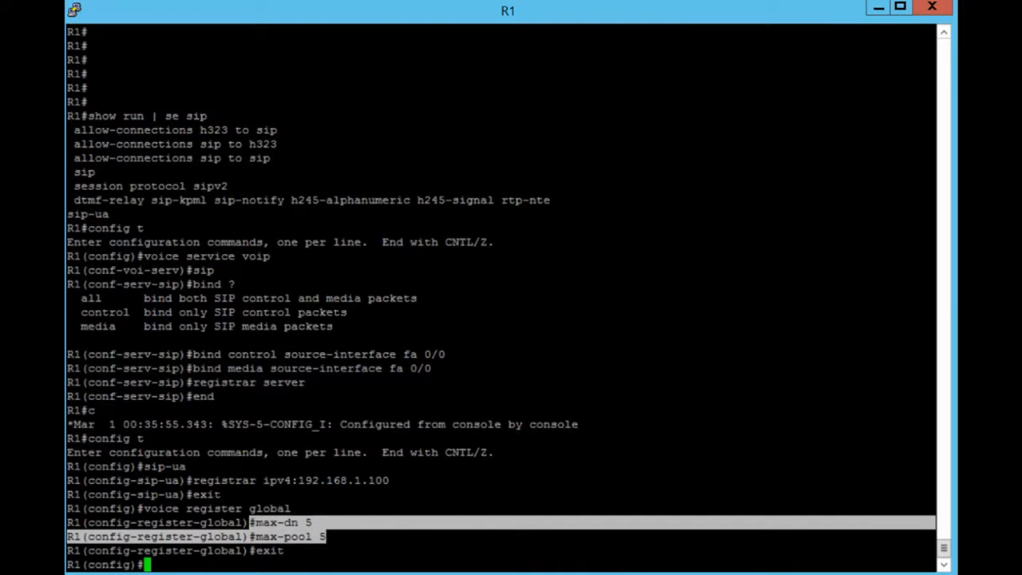
pyautogui.write('voice register pool')
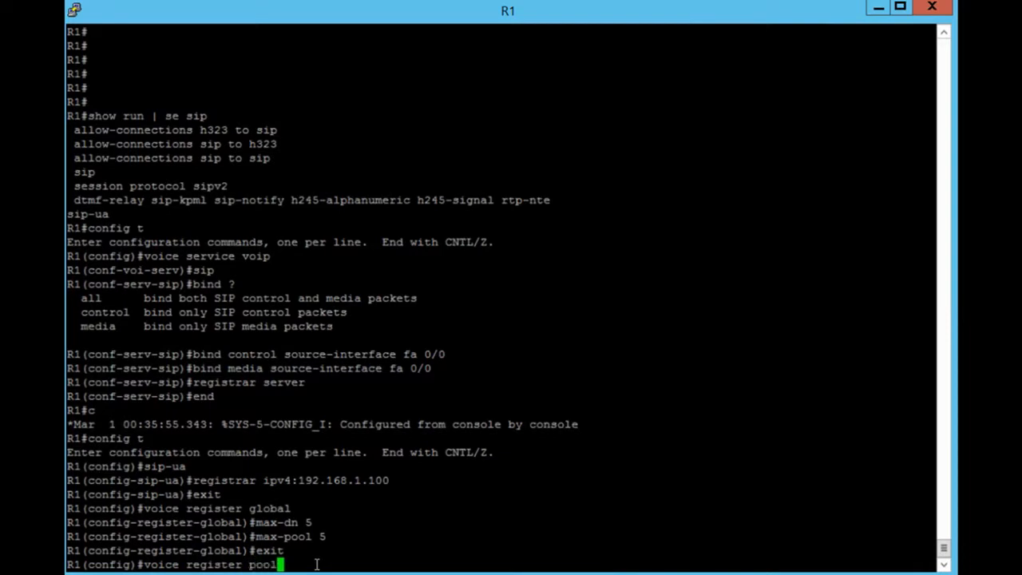
# Step: Create voice register pool 1 with 'id network 192.168.1.0 255.255.255.0'
pyautogui.write('1')
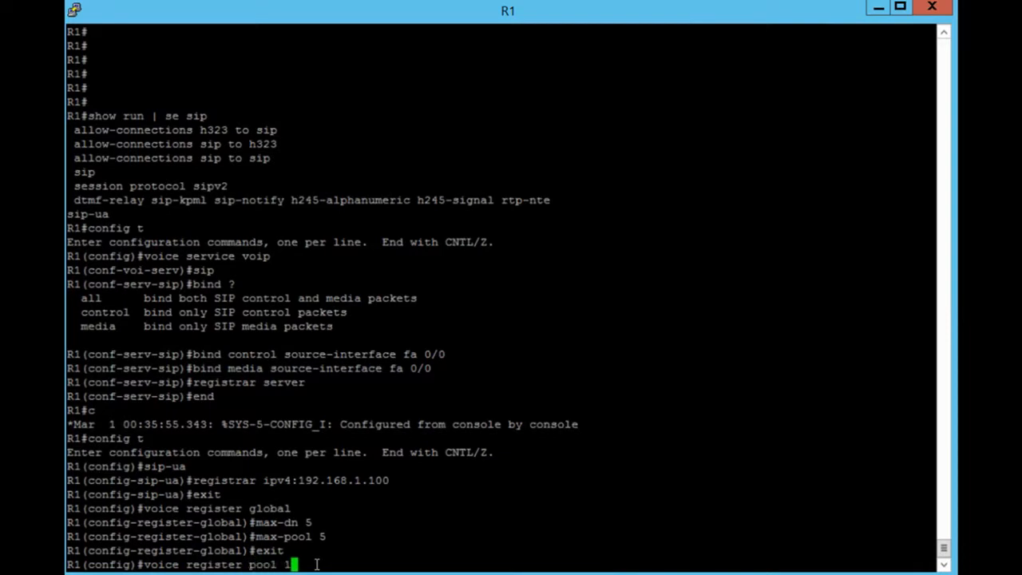
pyautogui.write('id')
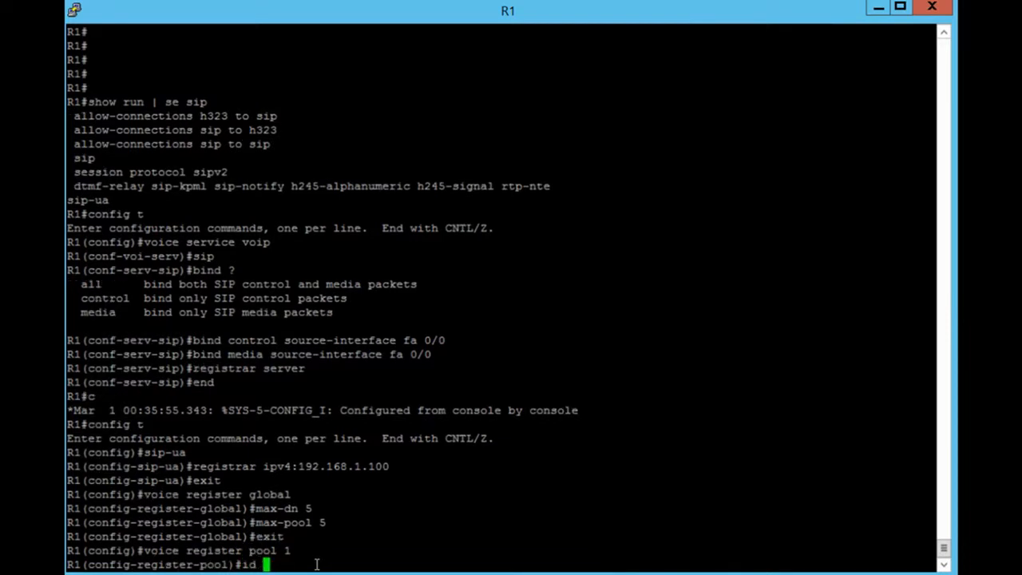
pyautogui.write('netw')
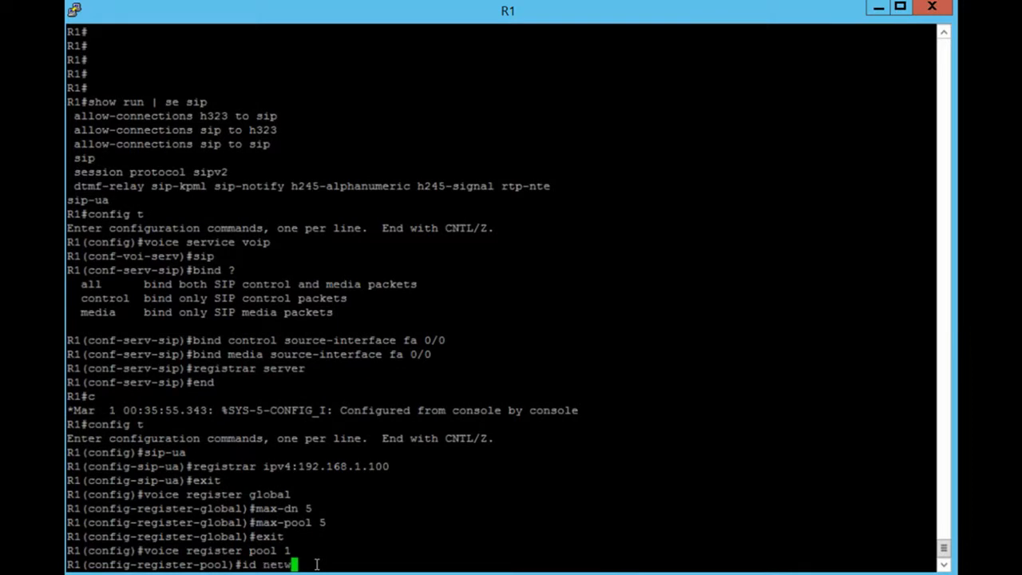
pyautogui.write('c')
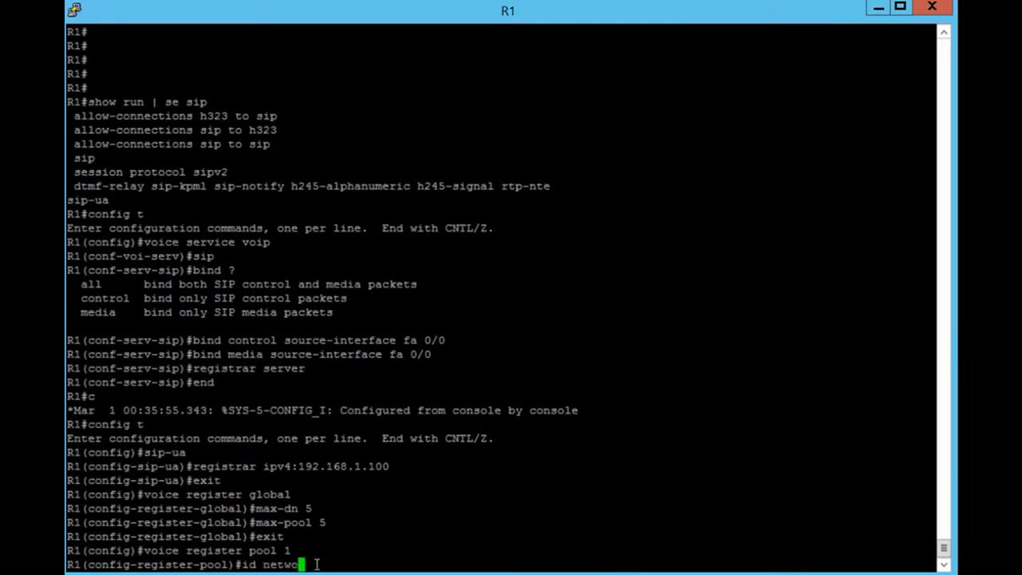
pyautogui.write('rk')
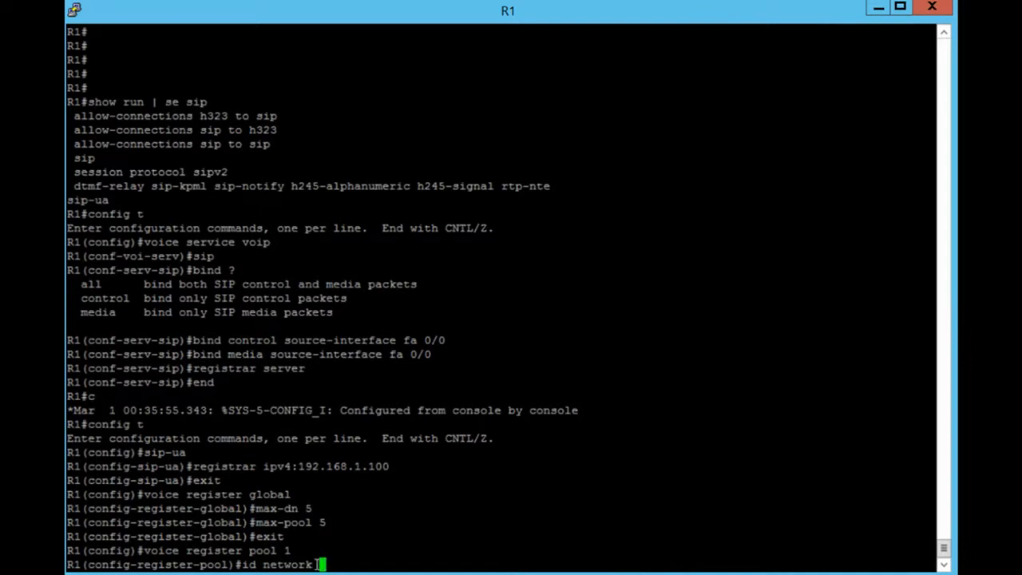
pyautogui.write('192')
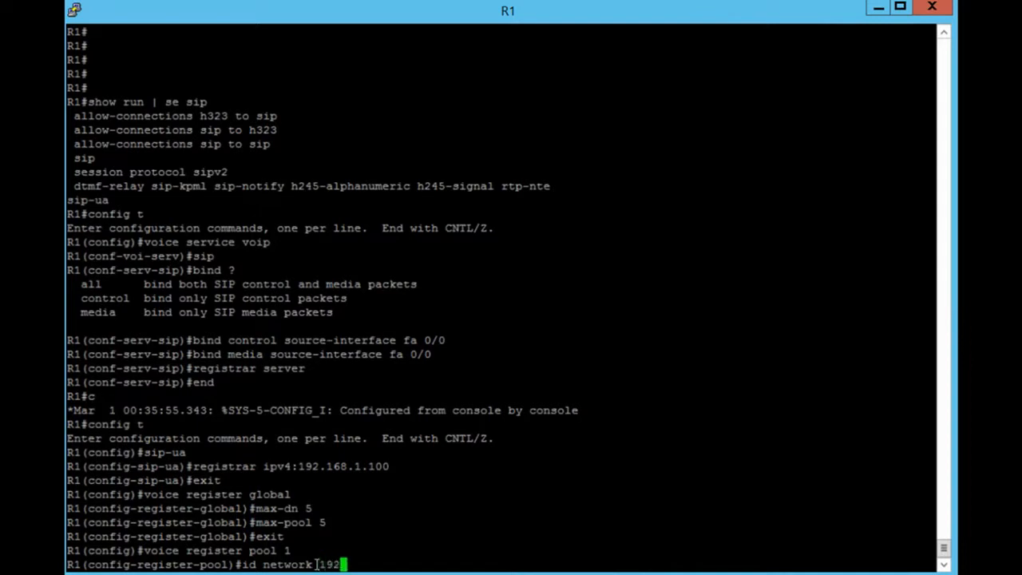
pyautogui.write('.168.1.0')
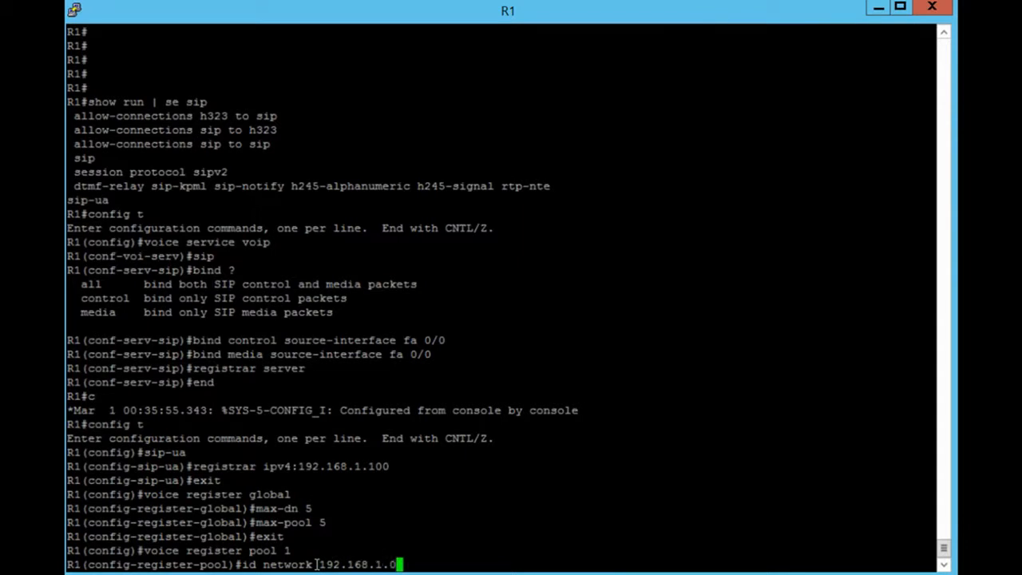
pyautogui.write('255.255.255.0')
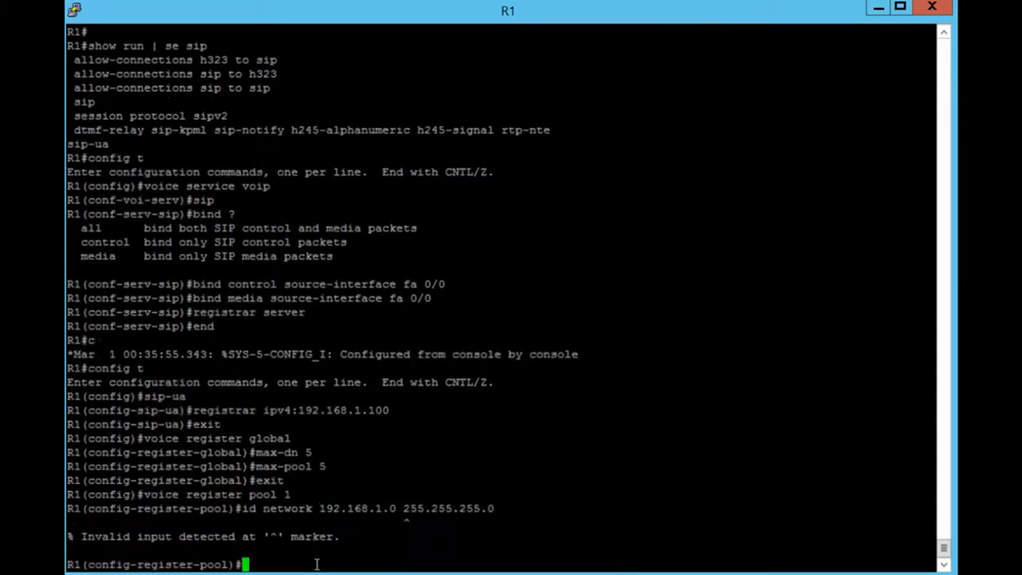
pyautogui.write('id network 192.168.1.0 255.255.255.0')
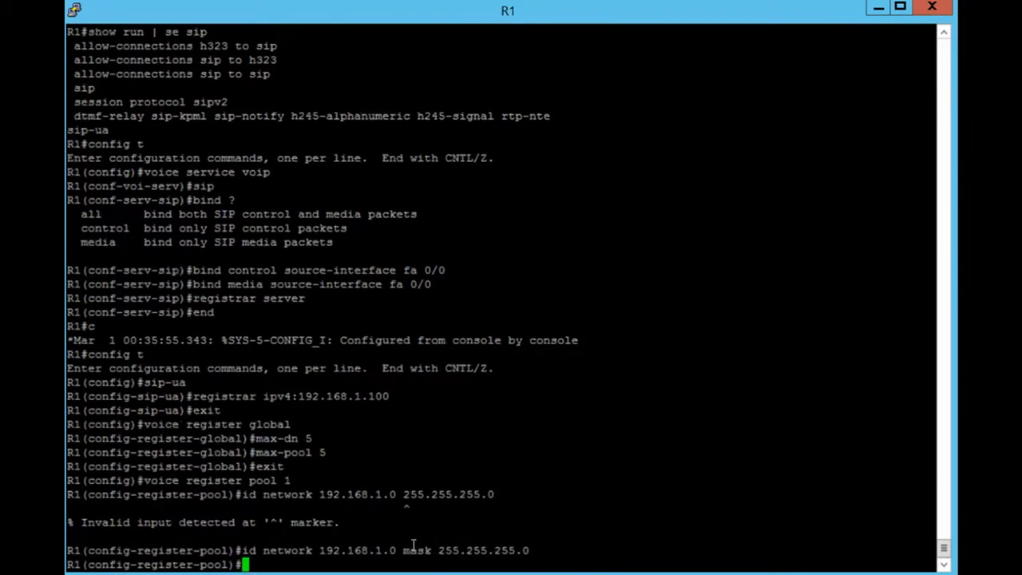
# Step: Set voice register pool 1 DTMF relay to rtp-nte cisco-rtp sip-notify
pyautogui.write('dtmf')
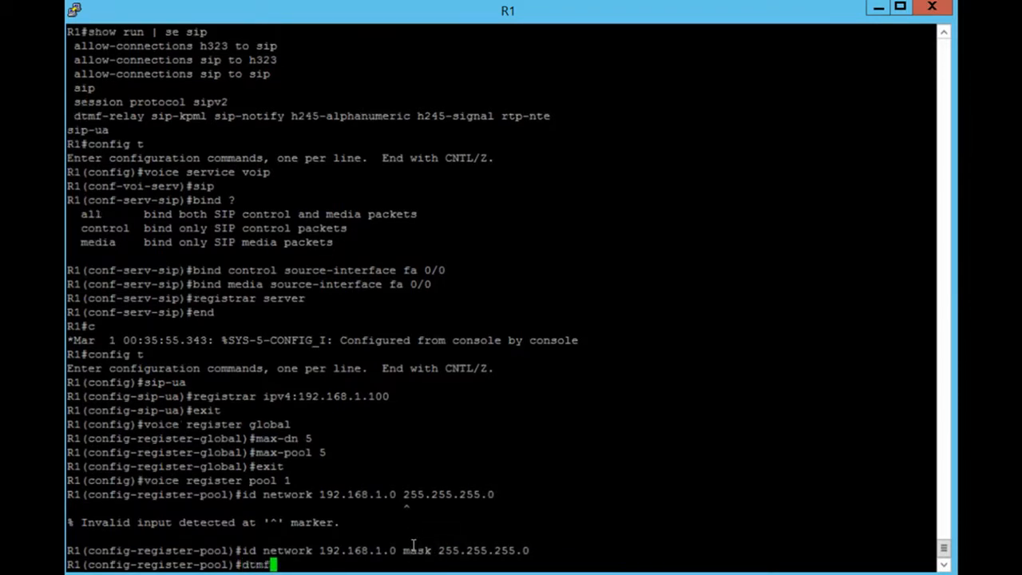
pyautogui.write('-relay rtp-nt')
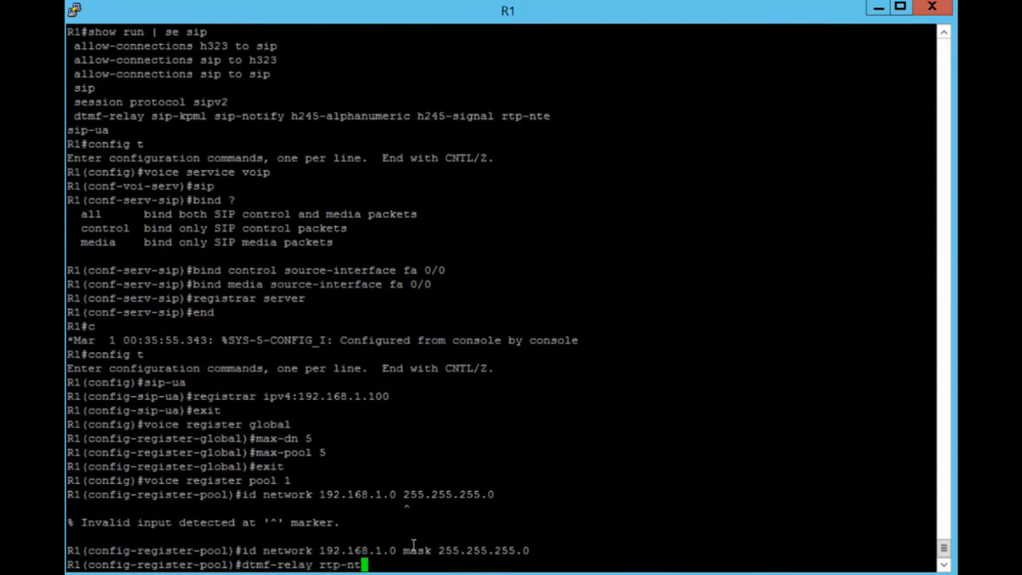
pyautogui.write('c')
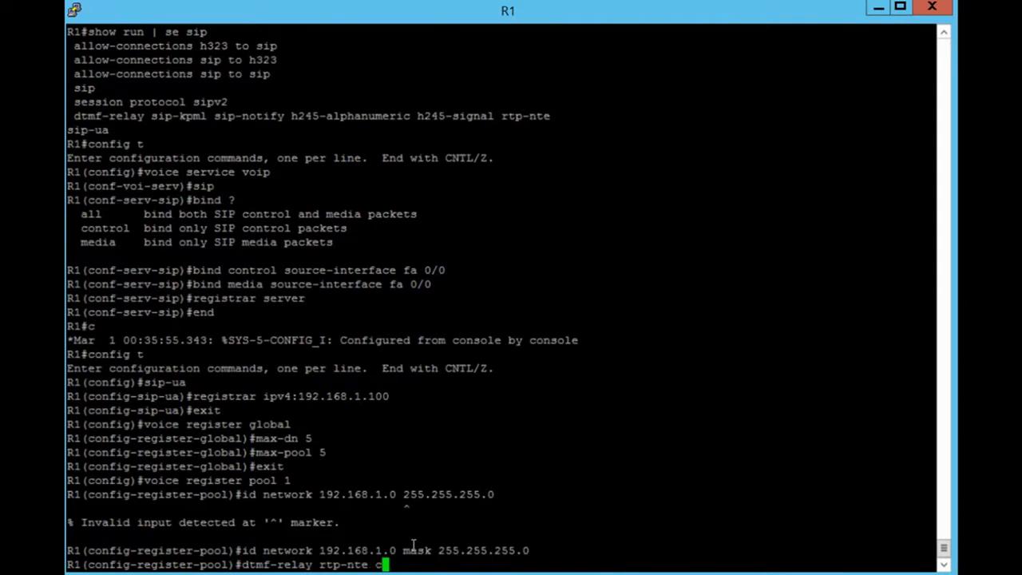
pyautogui.write('isco')
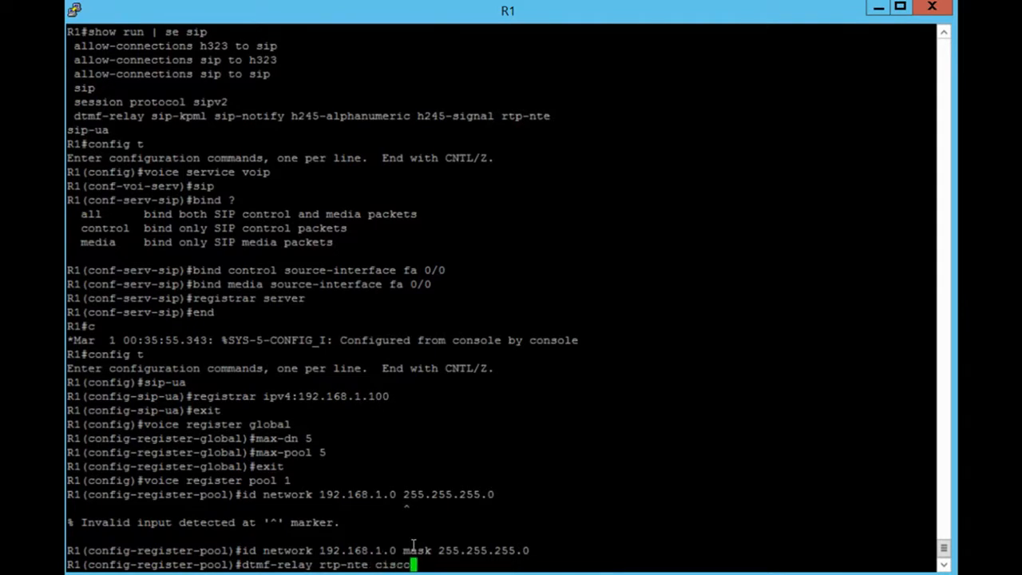
pyautogui.write('-rtp')
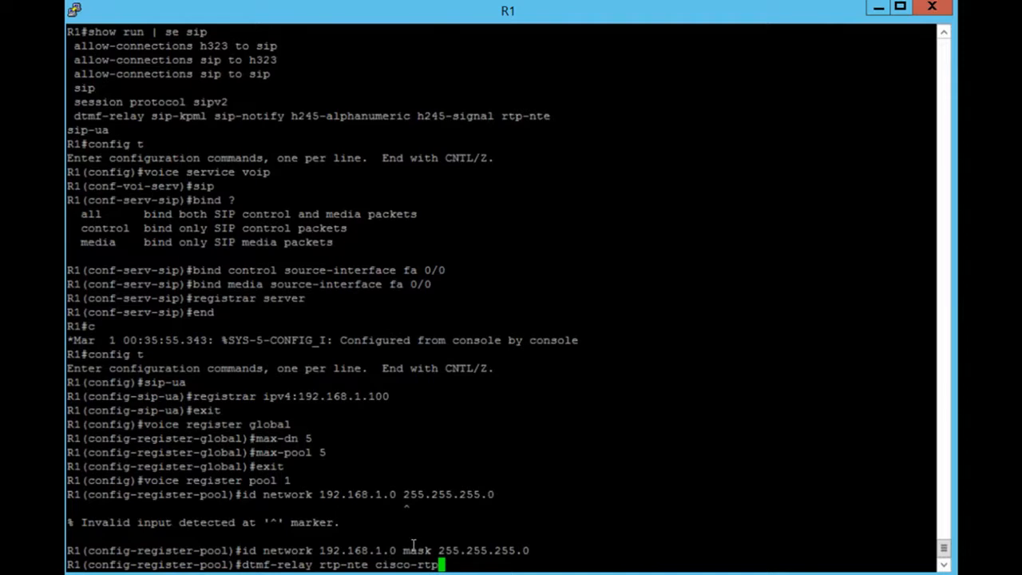
pyautogui.write('s')
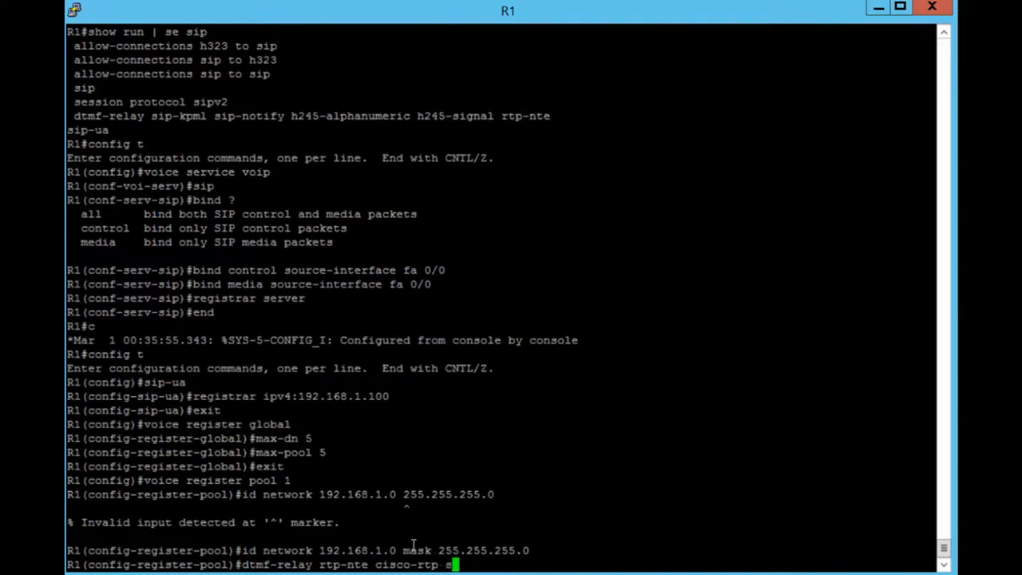
pyautogui.write('ip-notify')
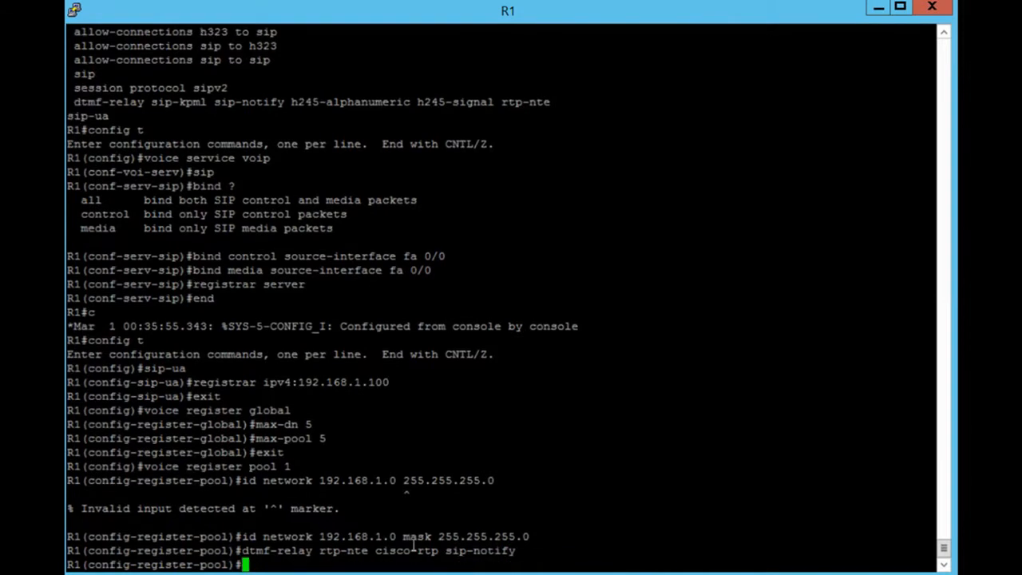
# Step: Set codec g711ulaw and no vad, then exit the pool
pyautogui.write('codec')
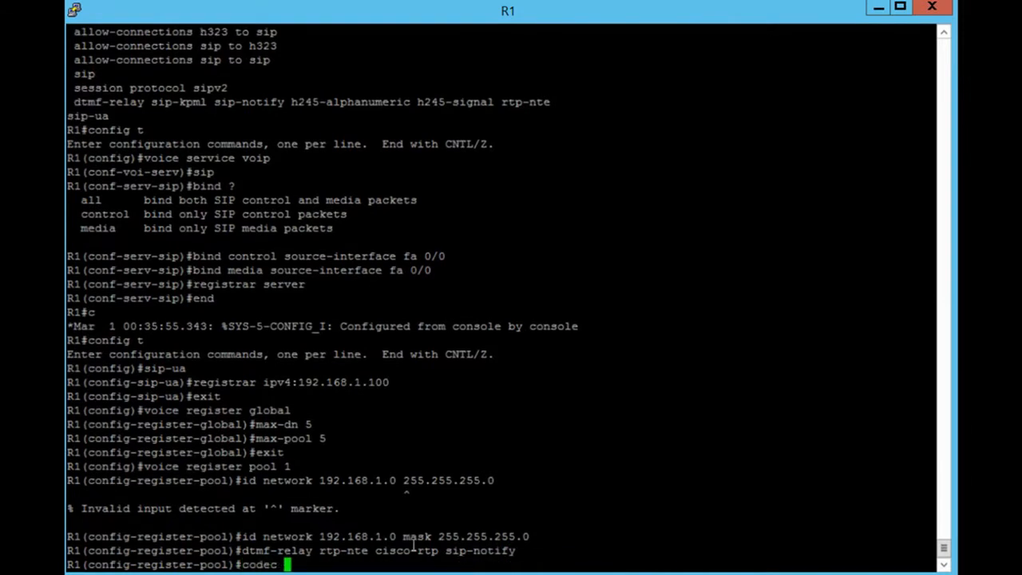
pyautogui.write('g711')
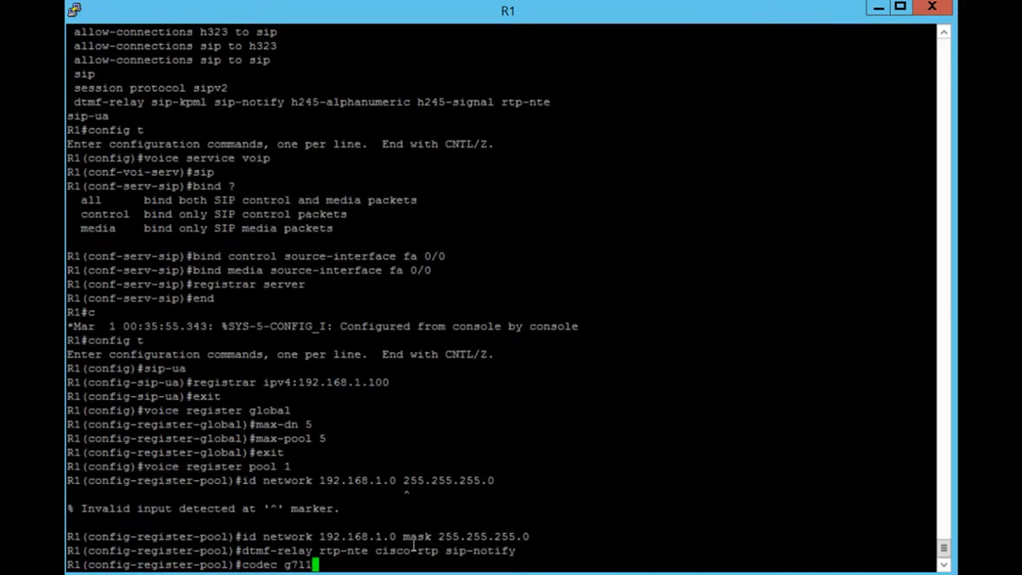
pyautogui.write('ulaw')
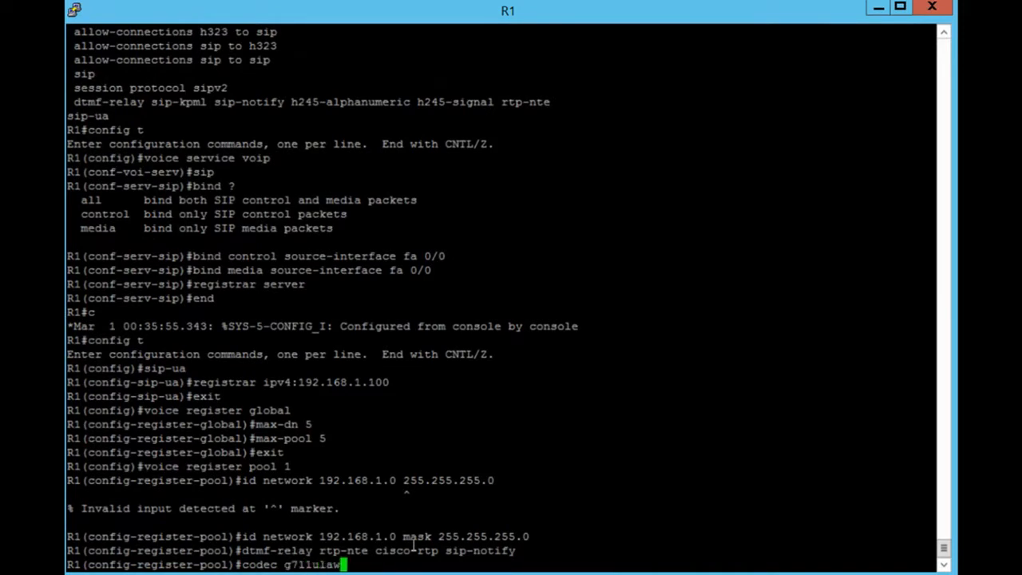
pyautogui.press('enter')
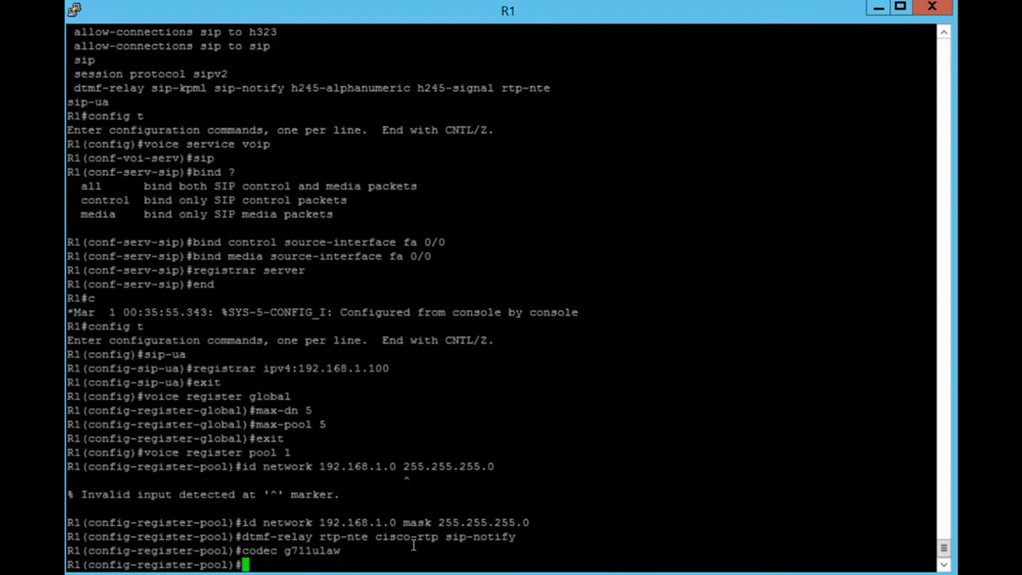
pyautogui.write('no vad')
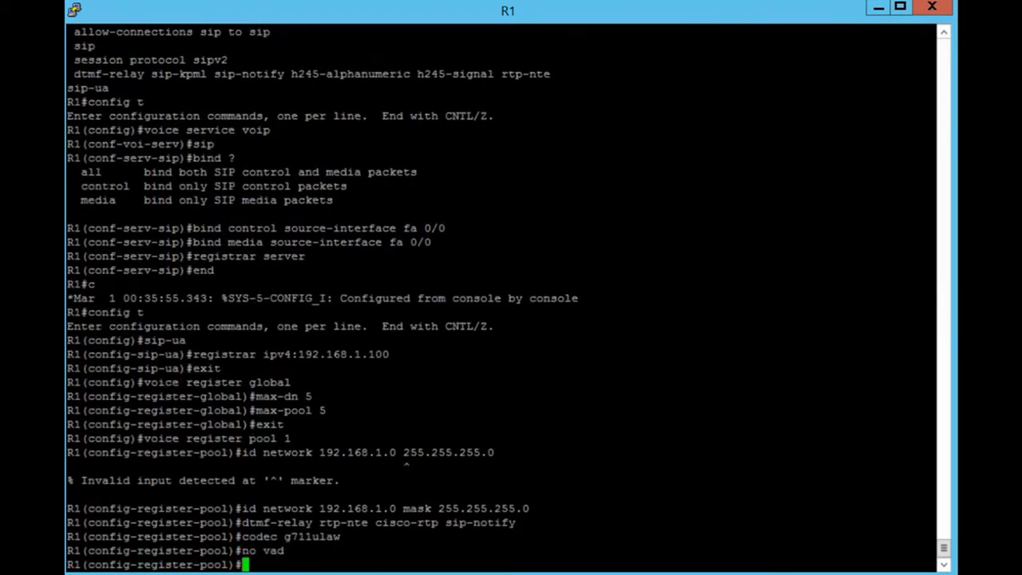
pyautogui.moveTo(405, 545)
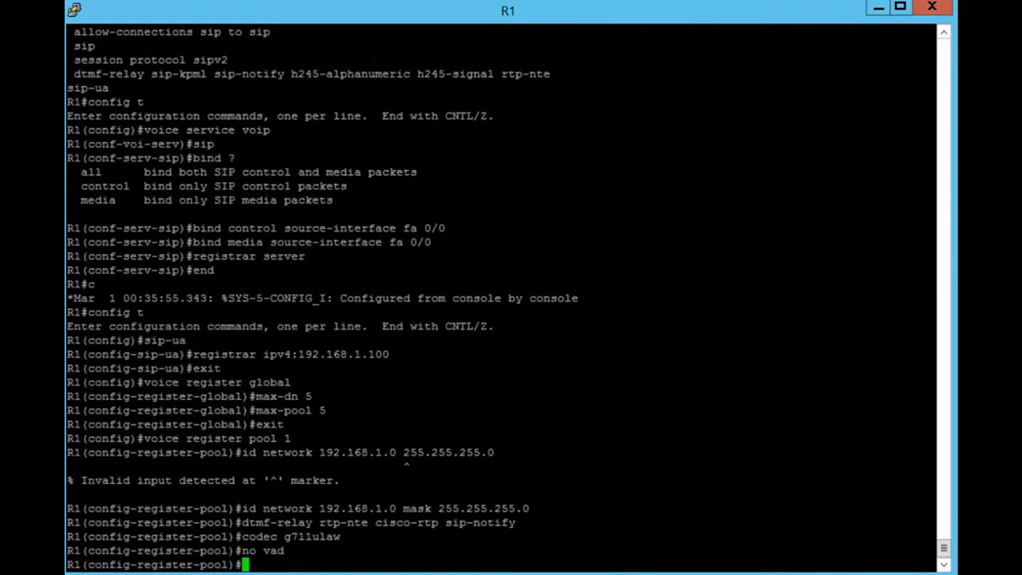
pyautogui.write('e')
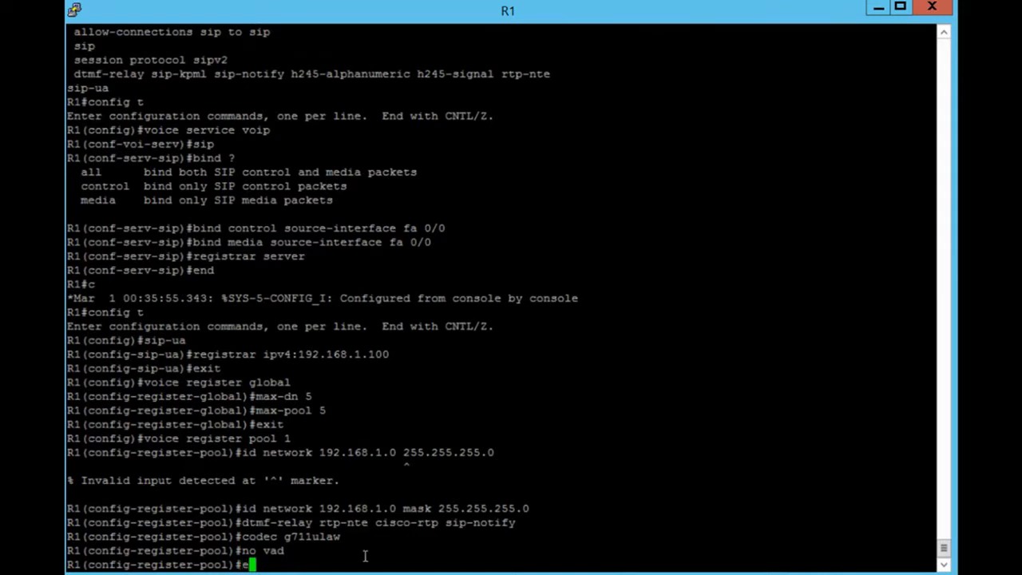
pyautogui.write('xit')
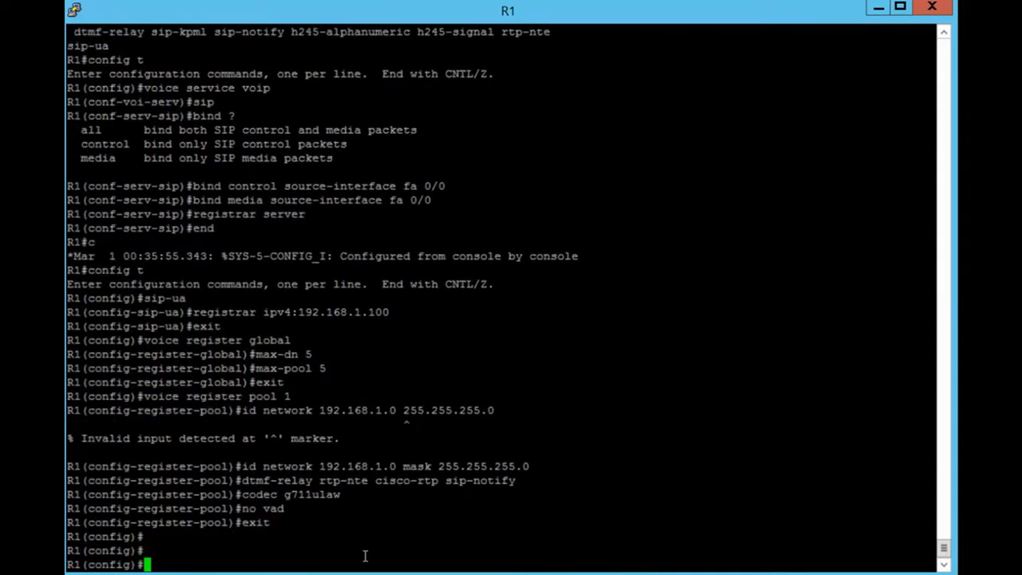
# Step: Enter call-manager-fallback and set ip source-address 192.168.1.100
pyautogui.write('call-mana')
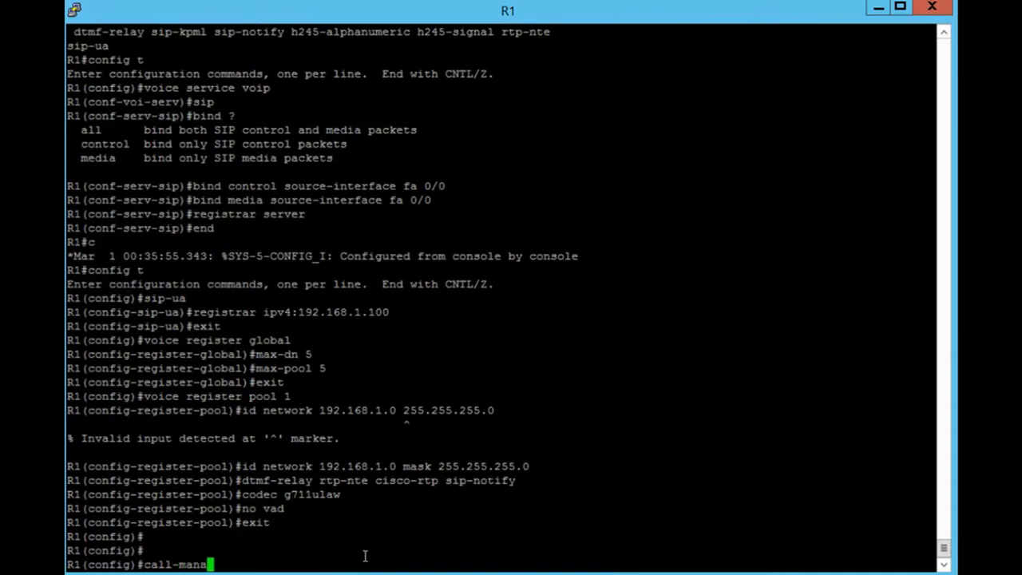
pyautogui.write('ger-fallb')
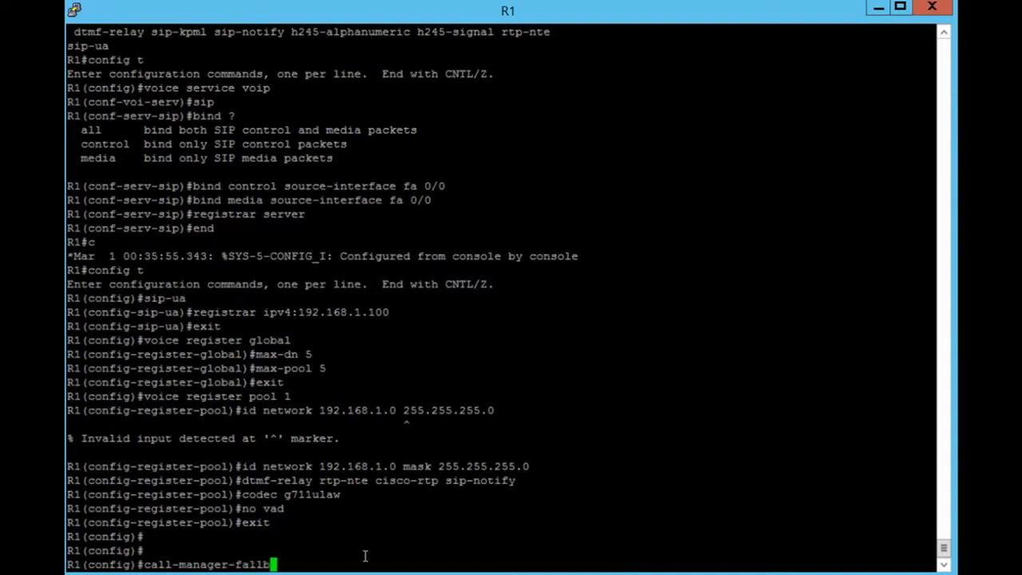
pyautogui.write('ack')
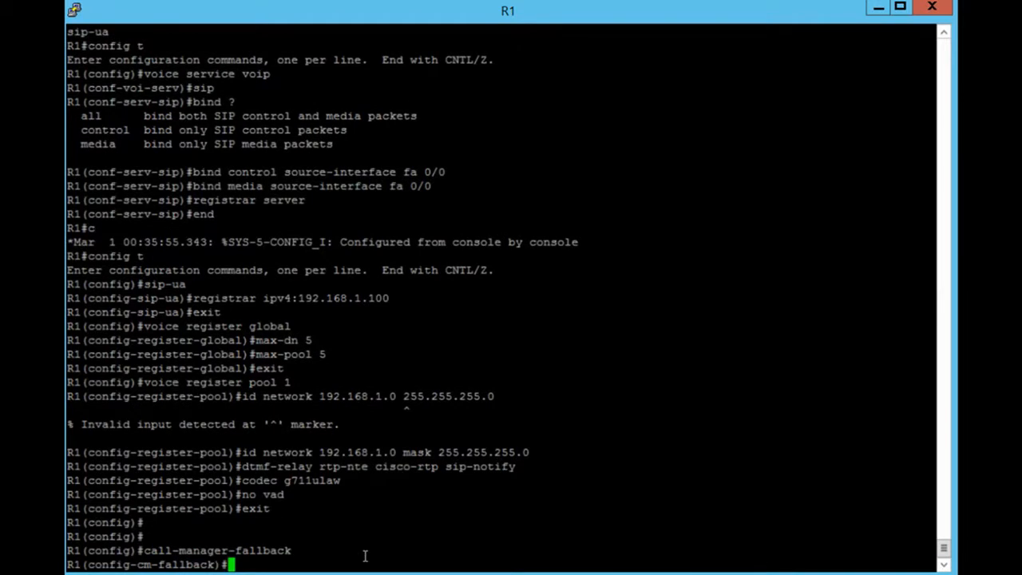
pyautogui.write('ip source')
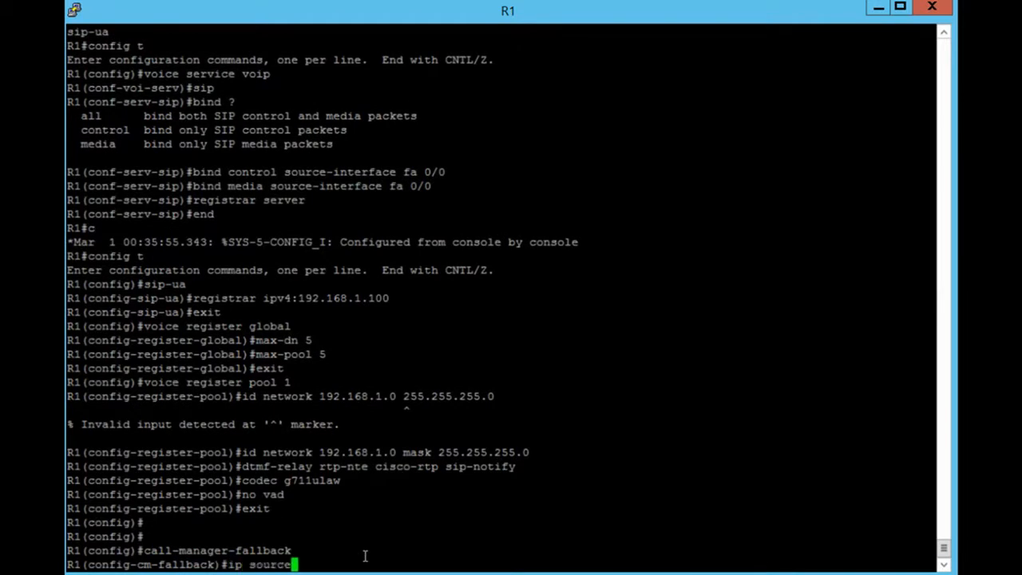
pyautogui.write('-a')
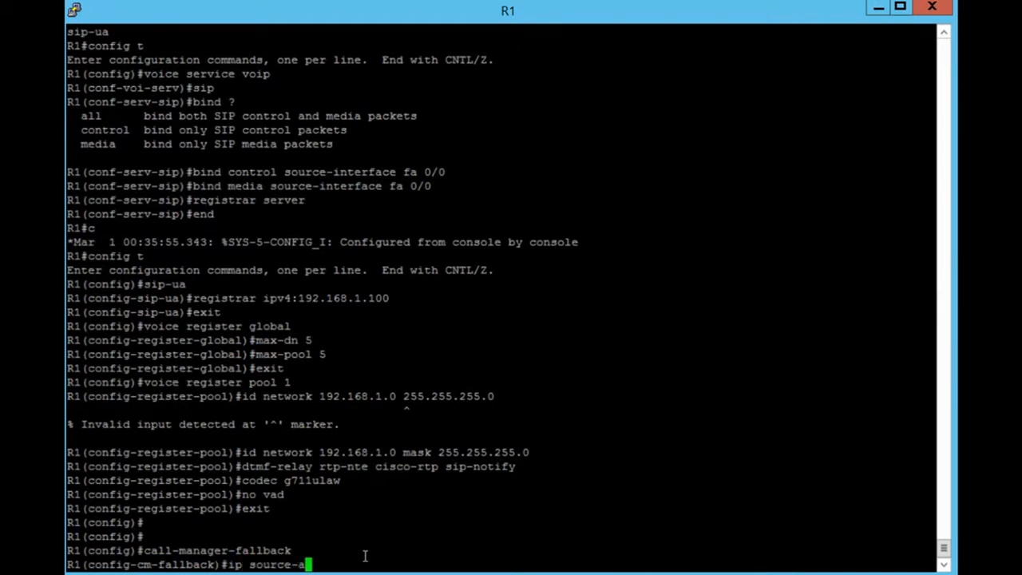
pyautogui.write('ddress')
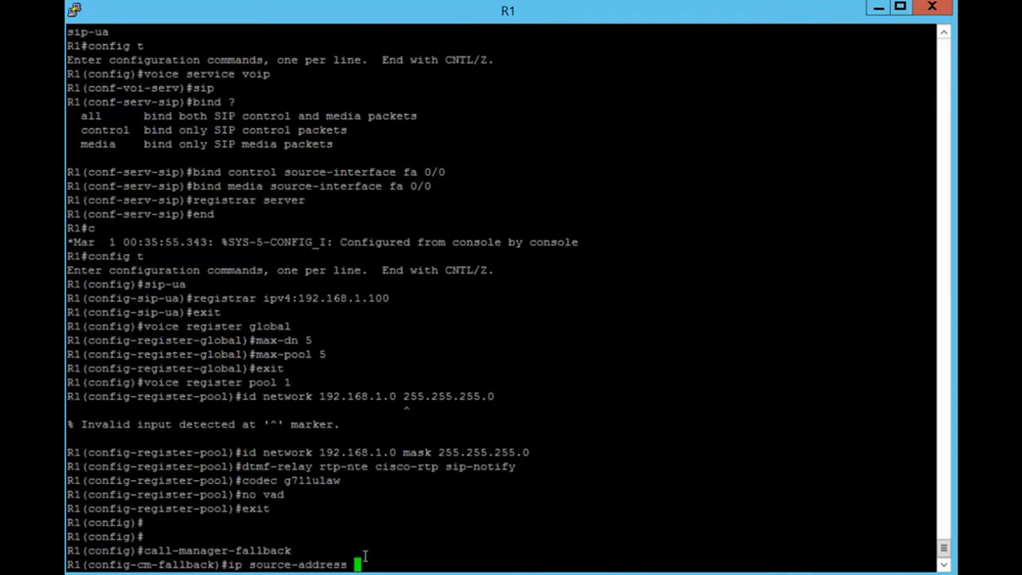
pyautogui.write('1')
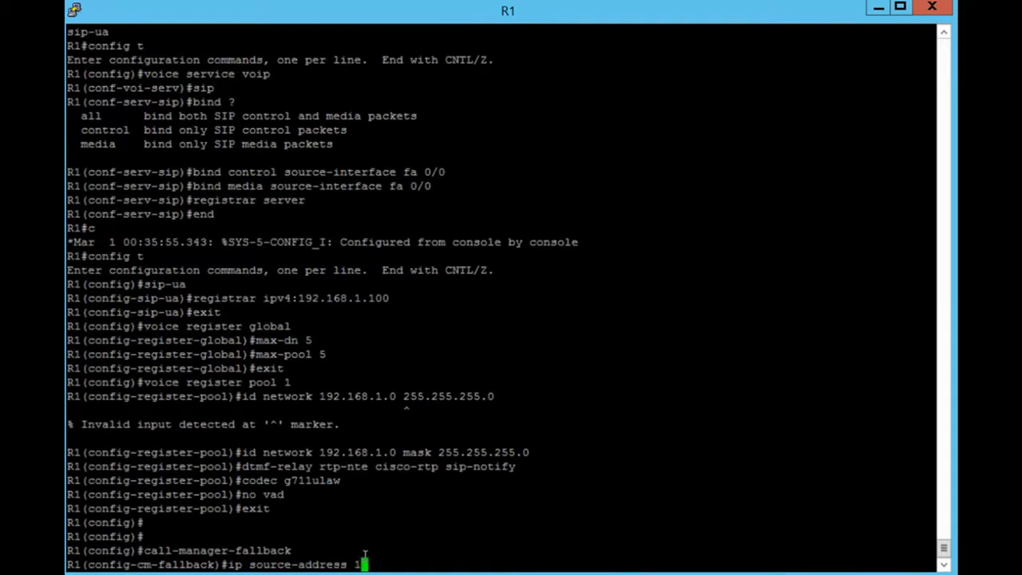
pyautogui.write('92.168.1.100')
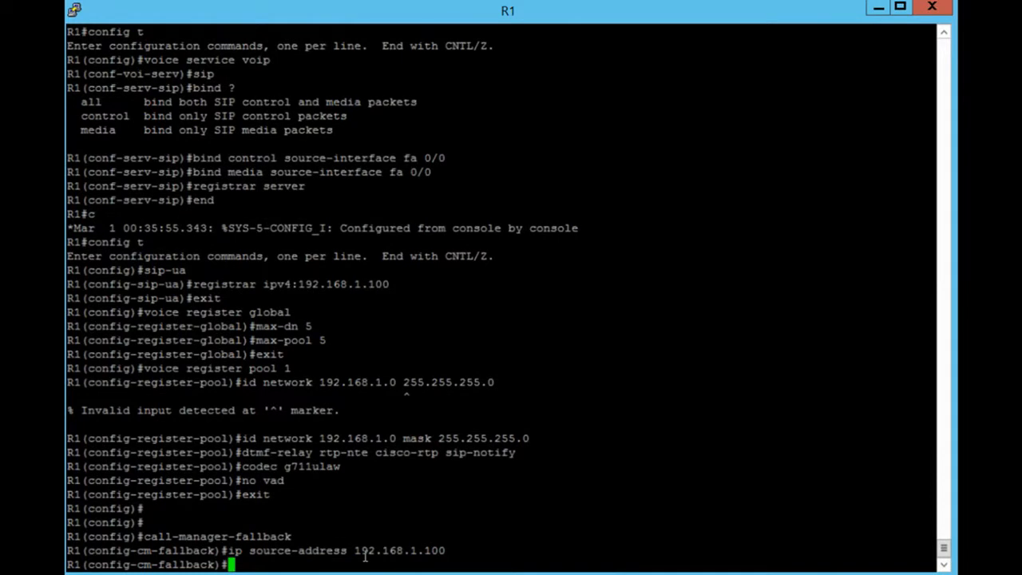
# Step: Set max-ephone 6 and max-dn 6 under call-manager-fallback
pyautogui.write('max-ep')
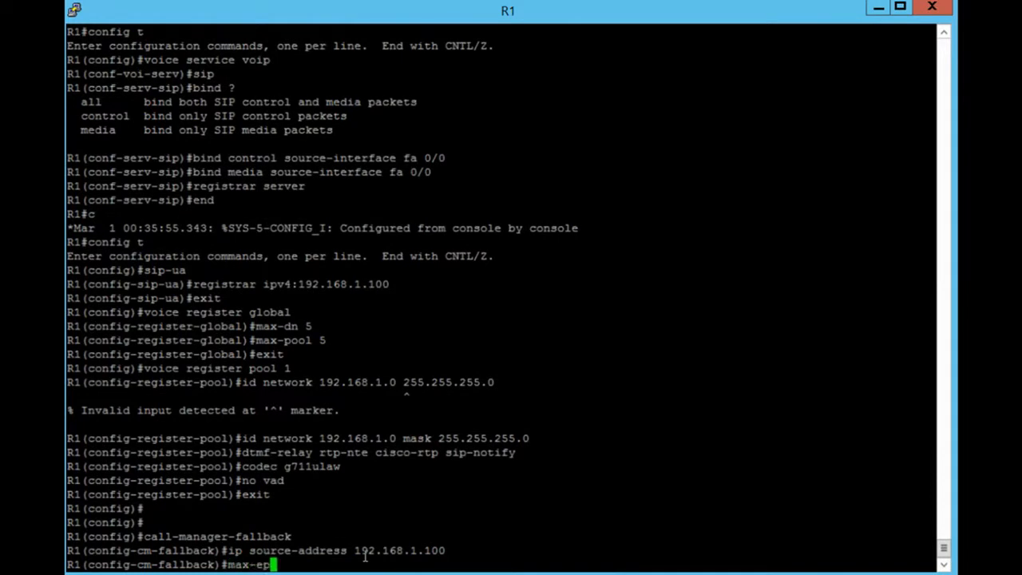
pyautogui.write('hone 6')
pyautogui.write('m')
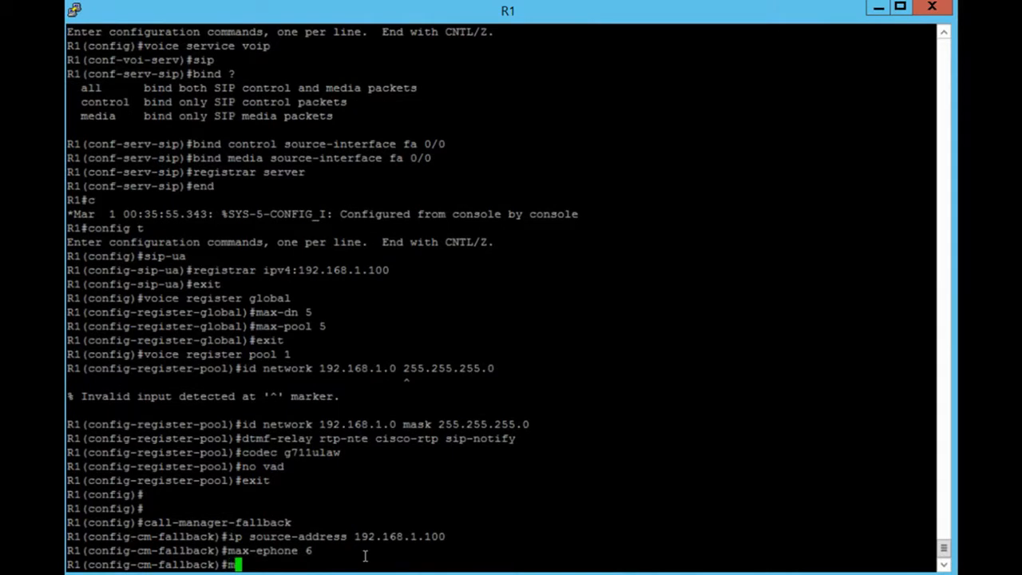
pyautogui.write('ax-d')
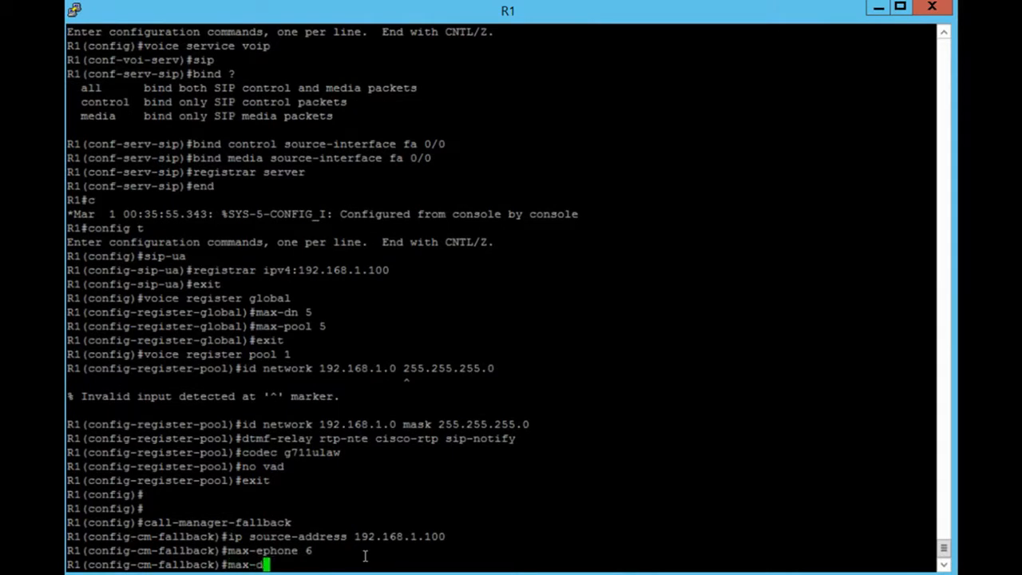
pyautogui.write('n')
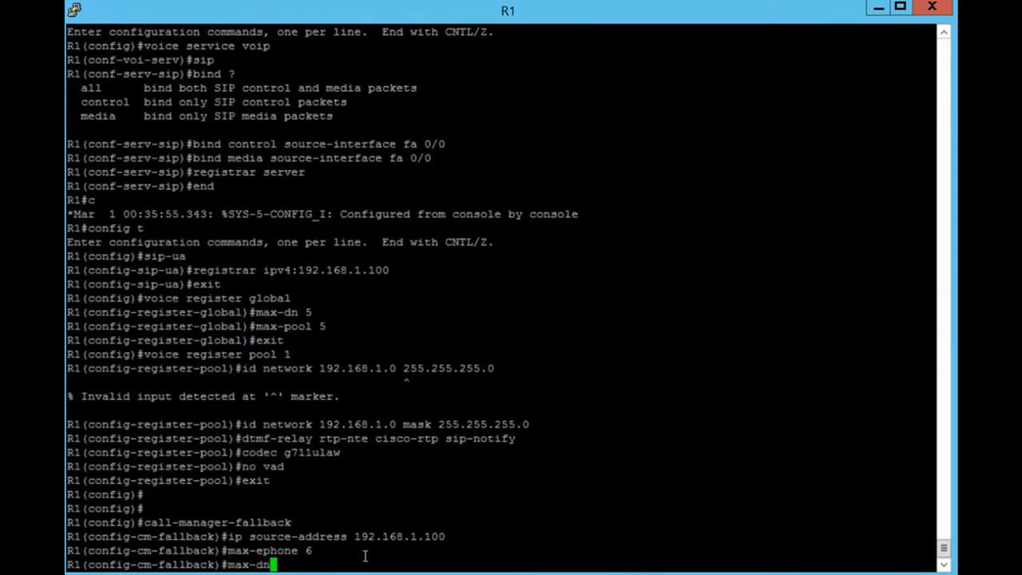
pyautogui.write('6')
pyautogui.write('exit')
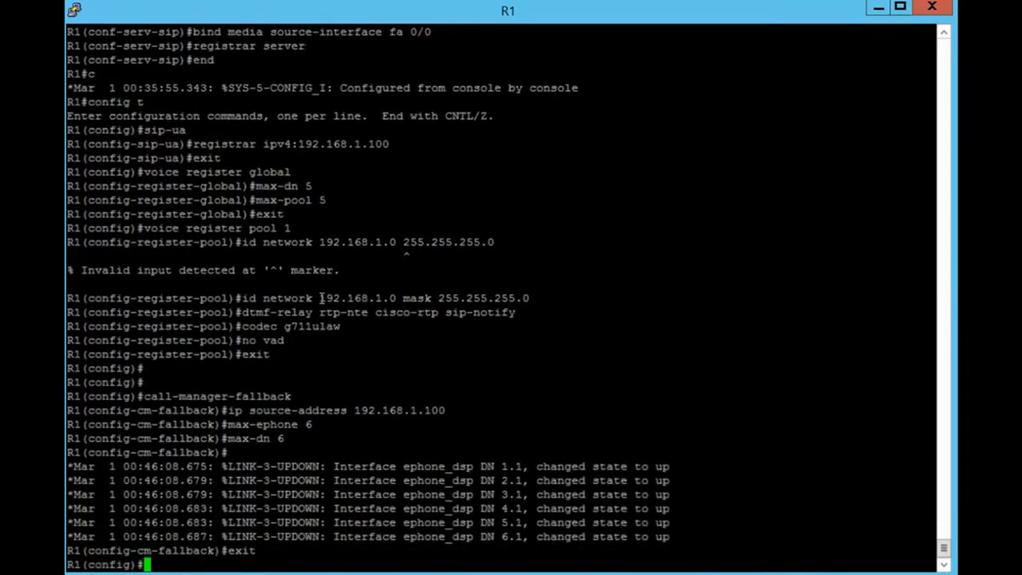
pyautogui.moveTo(319, 293)
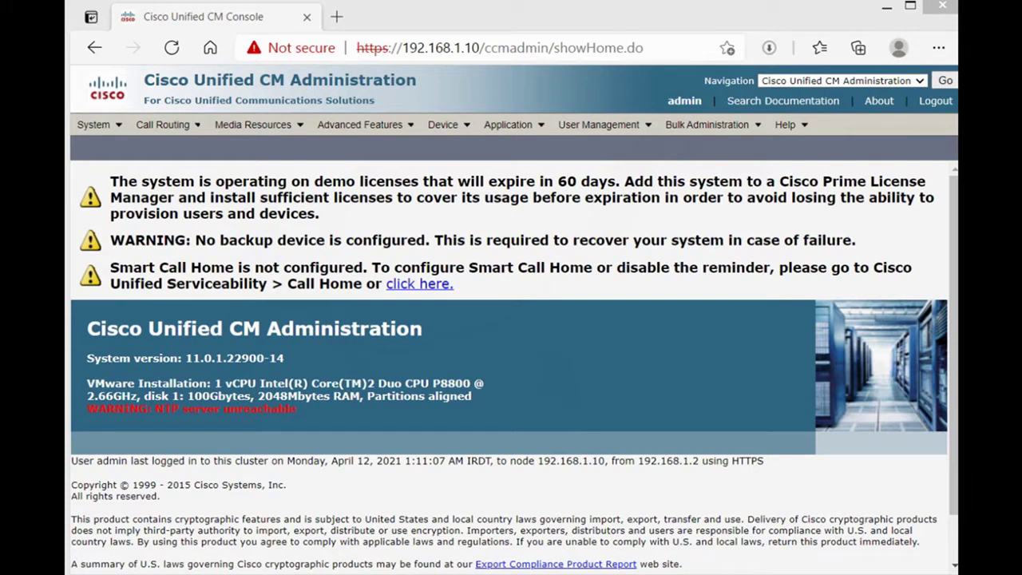
# Step: Return to the CUCM Administration home page and open the Device menu
pyautogui.click(443, 124)
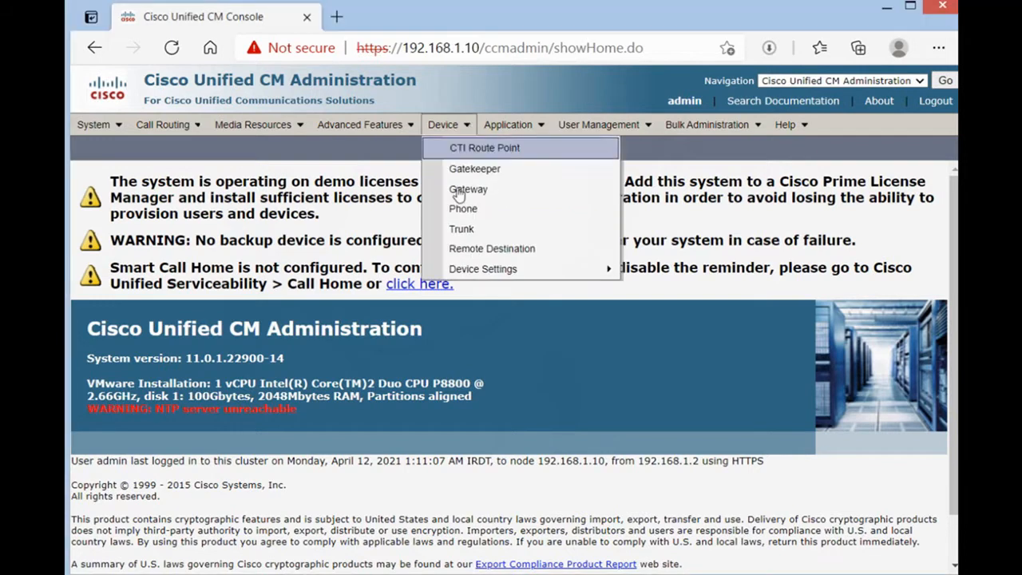
pyautogui.click(463, 209)
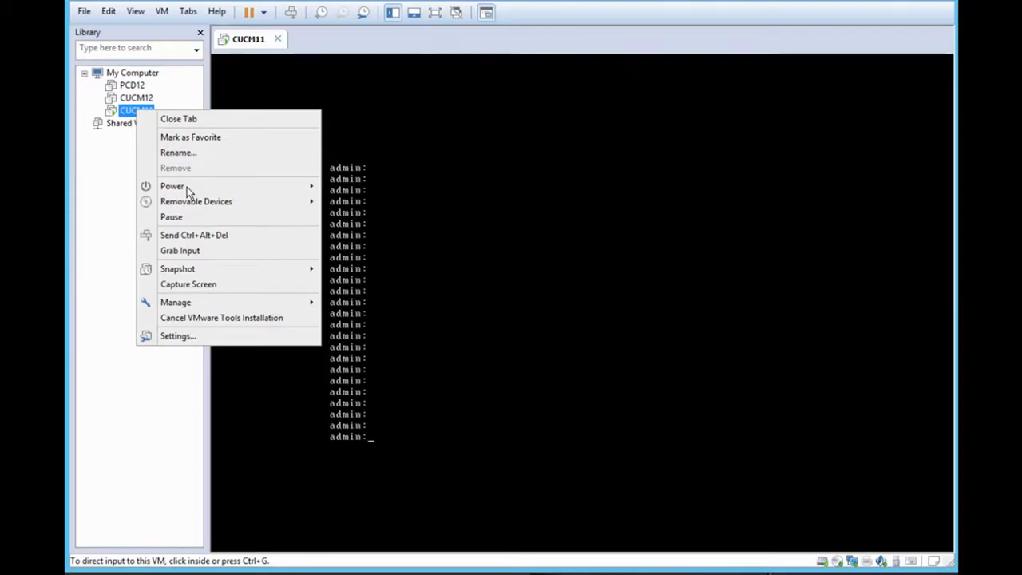
# Step: Shut down the CUCM11 guest from its Library context menu
pyautogui.click(171, 186)
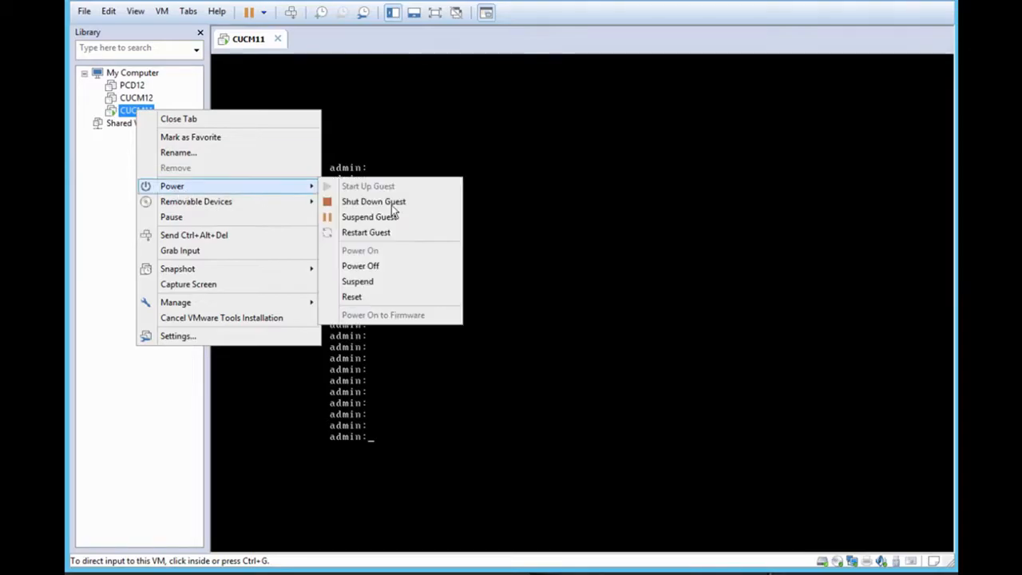
pyautogui.click(367, 286)
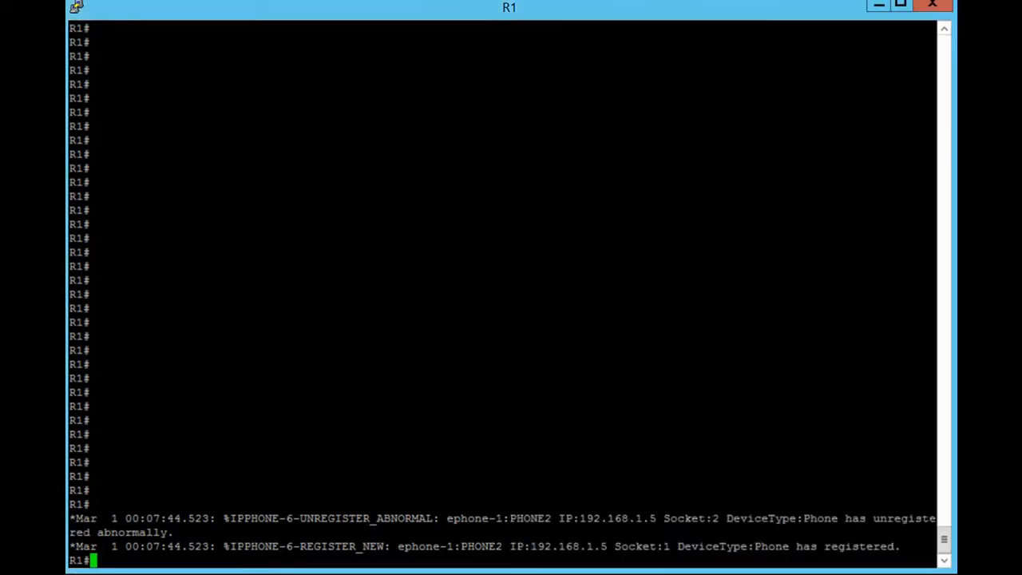
pyautogui.doubleClick(769, 547)
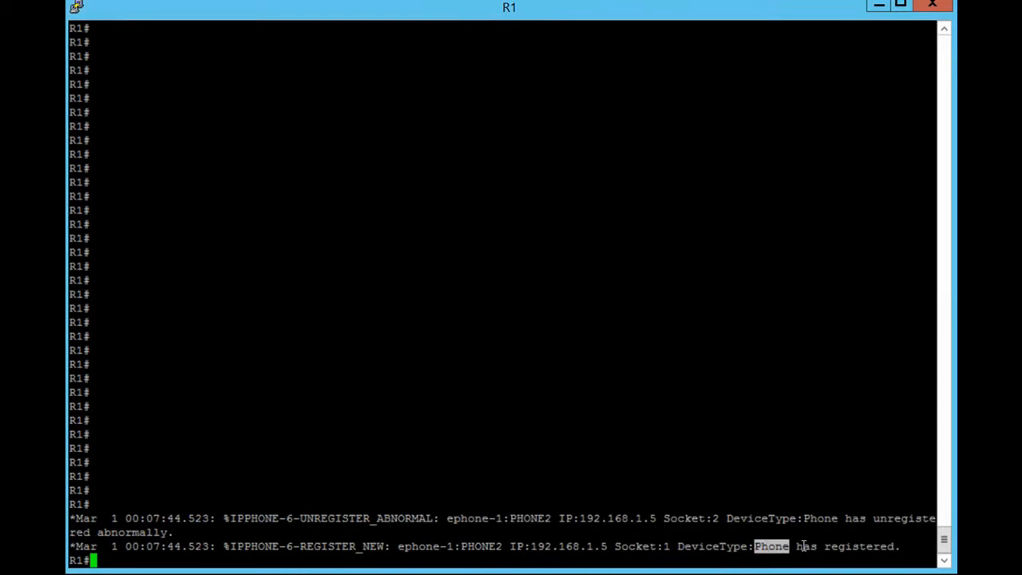
pyautogui.moveTo(756, 546); pyautogui.dragTo(899, 546)
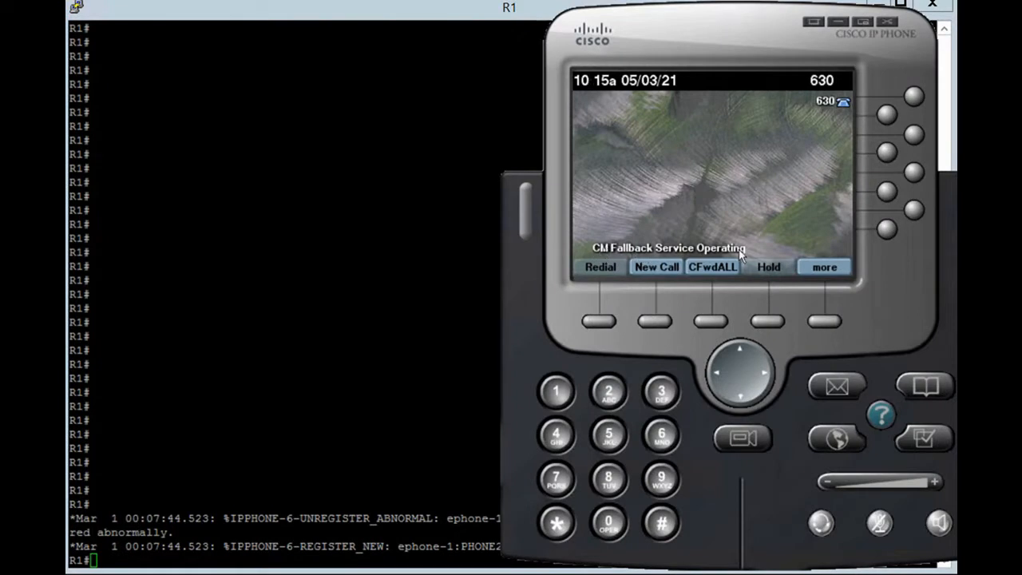
# Step: View Device Configuration on the IP Communicator to confirm Unified CM 2 SRST is active
pyautogui.click(921, 443)
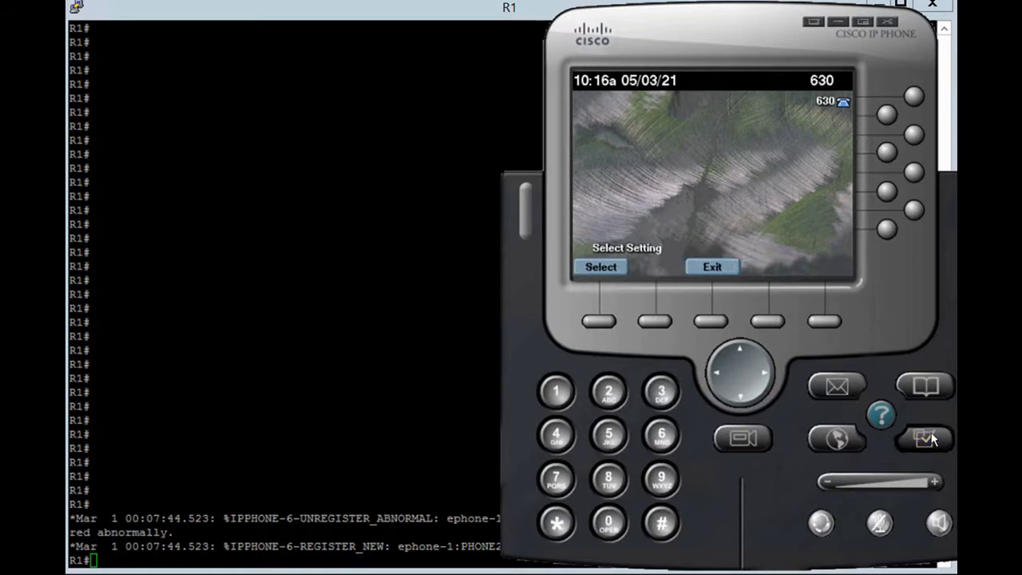
pyautogui.click(925, 435)
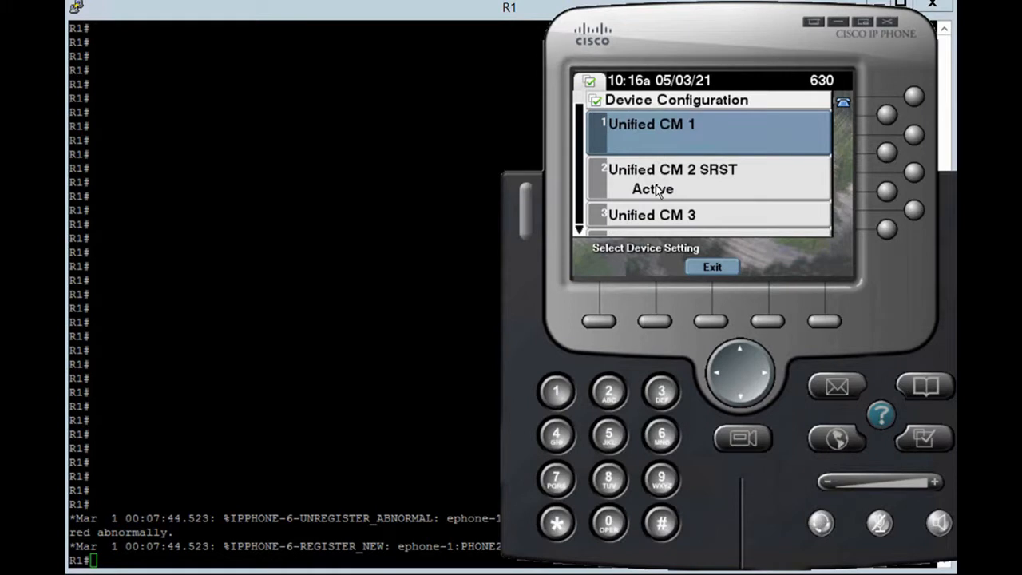
pyautogui.moveTo(734, 177)
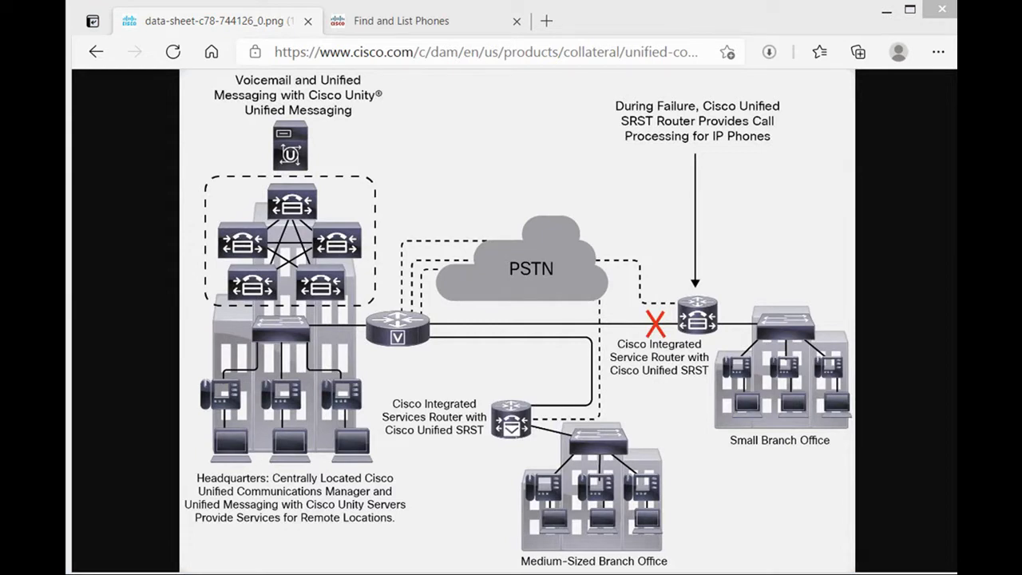
pyautogui.moveTo(390, 352)
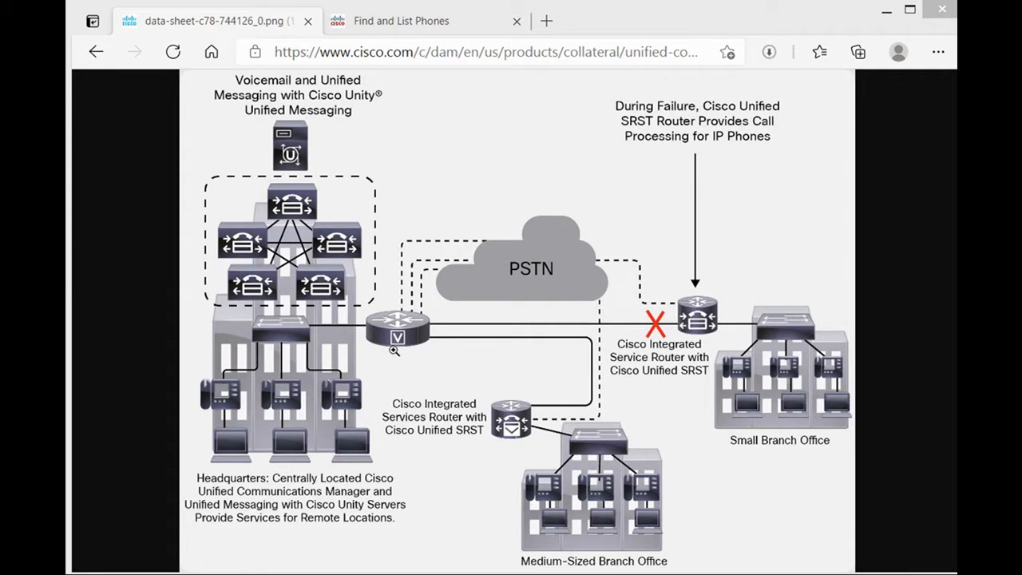
pyautogui.moveTo(222, 480)
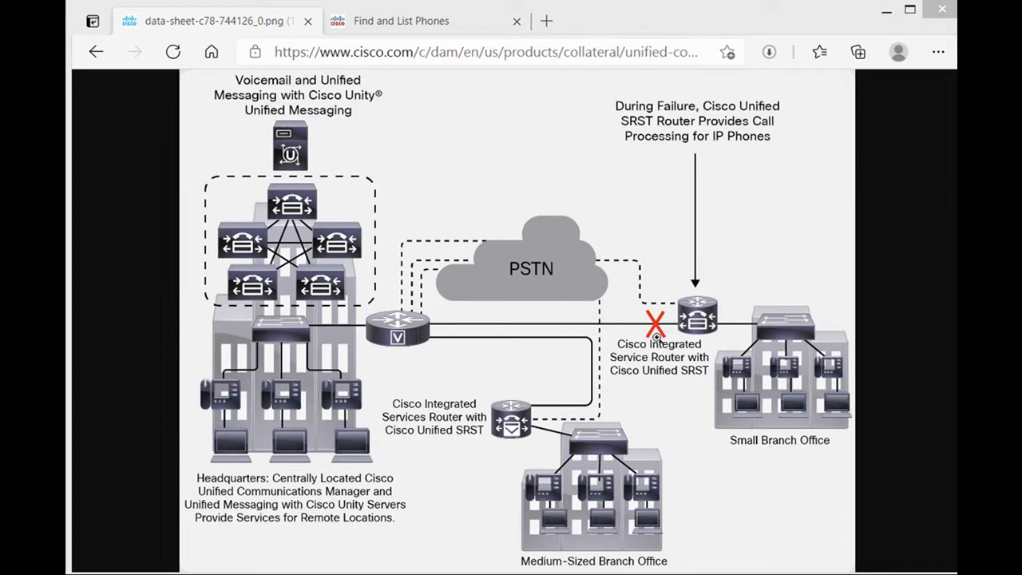
pyautogui.moveTo(286, 454)
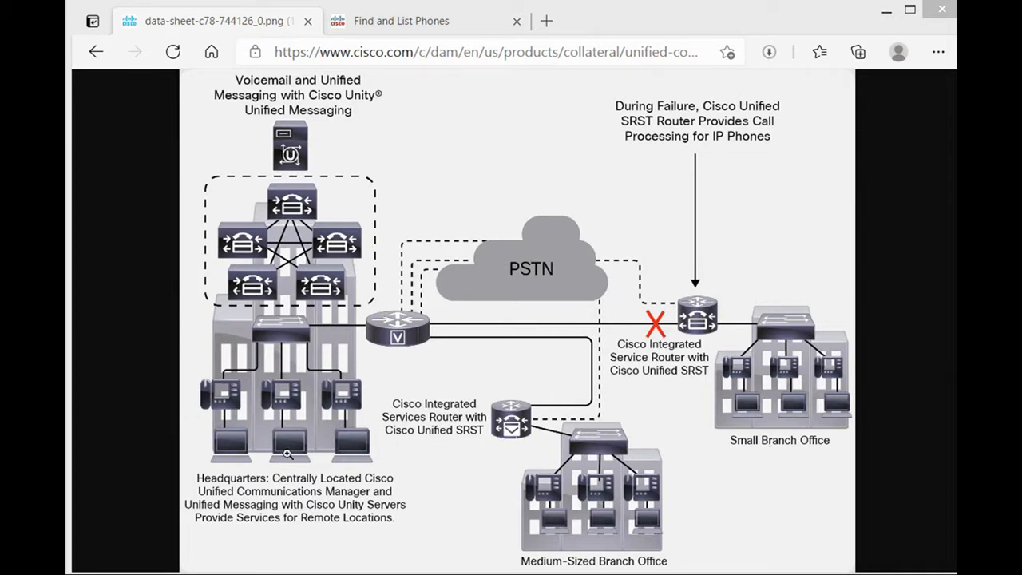
pyautogui.moveTo(711, 205)
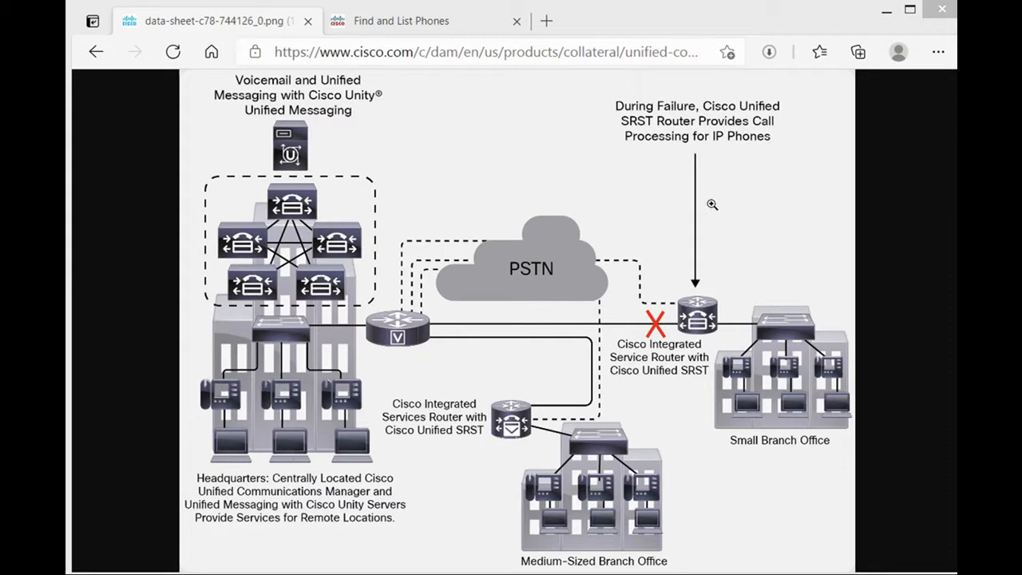
pyautogui.moveTo(766, 371)
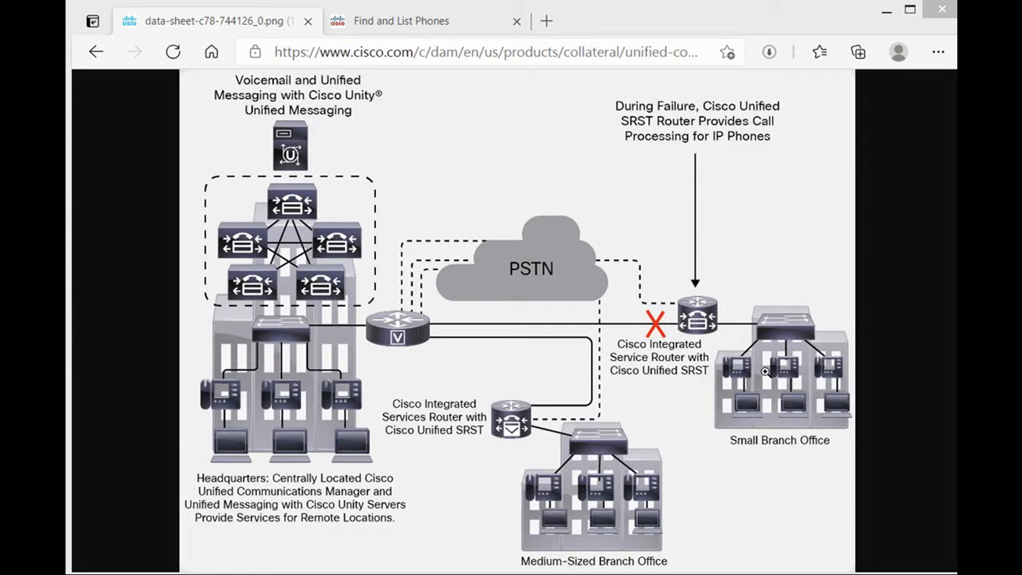
pyautogui.moveTo(212, 479)
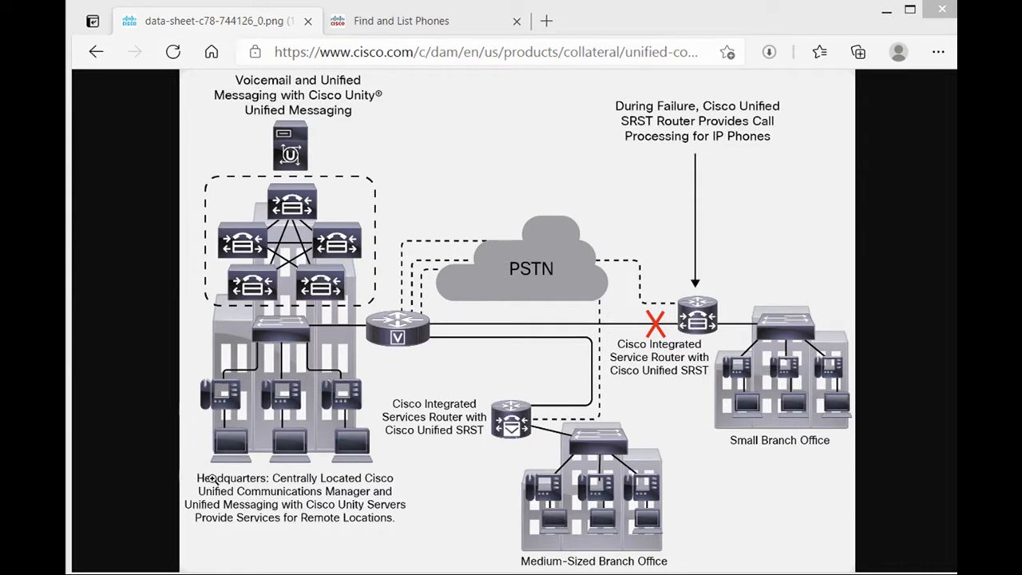
pyautogui.moveTo(281, 439)
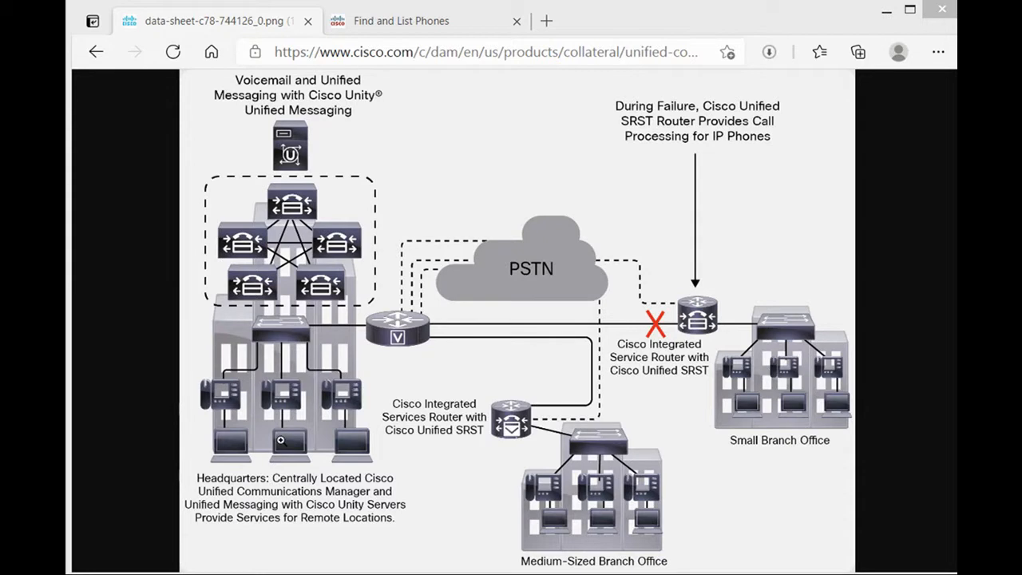
pyautogui.moveTo(710, 221)
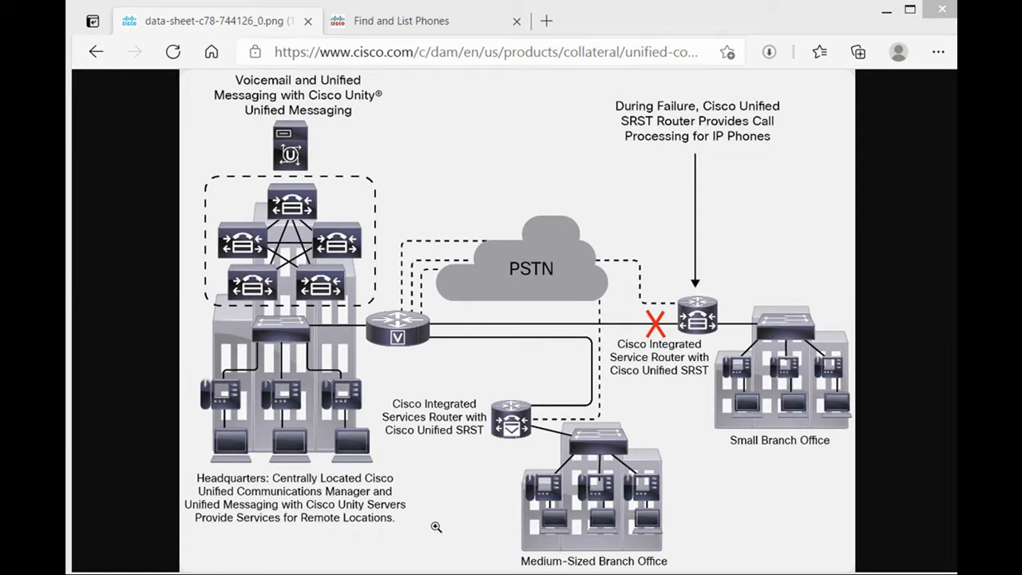
pyautogui.moveTo(385, 20)
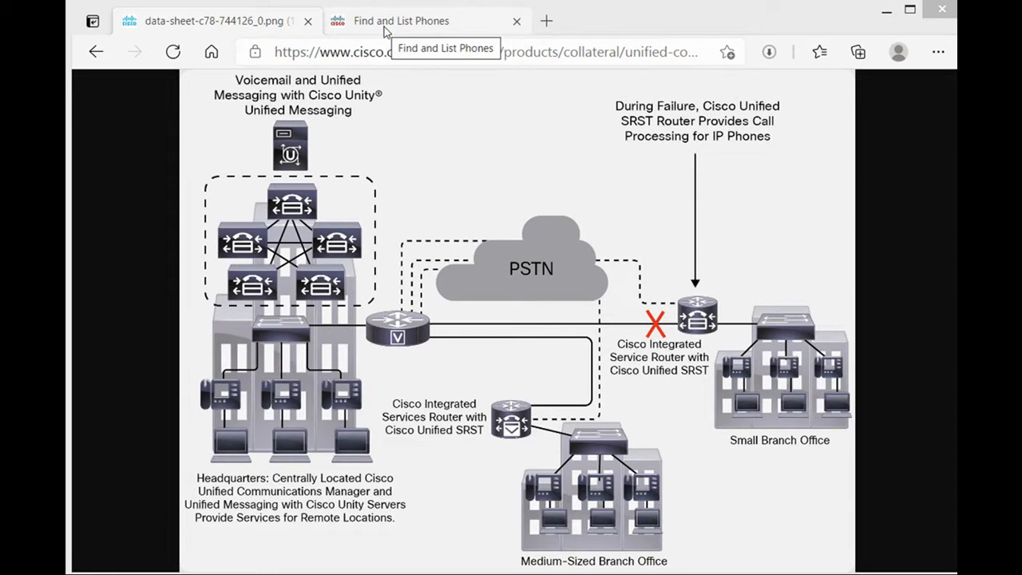
# Step: Open Phone1's line 220 configuration from Find and List Phones, then view the SRST diagram
pyautogui.click(401, 20)
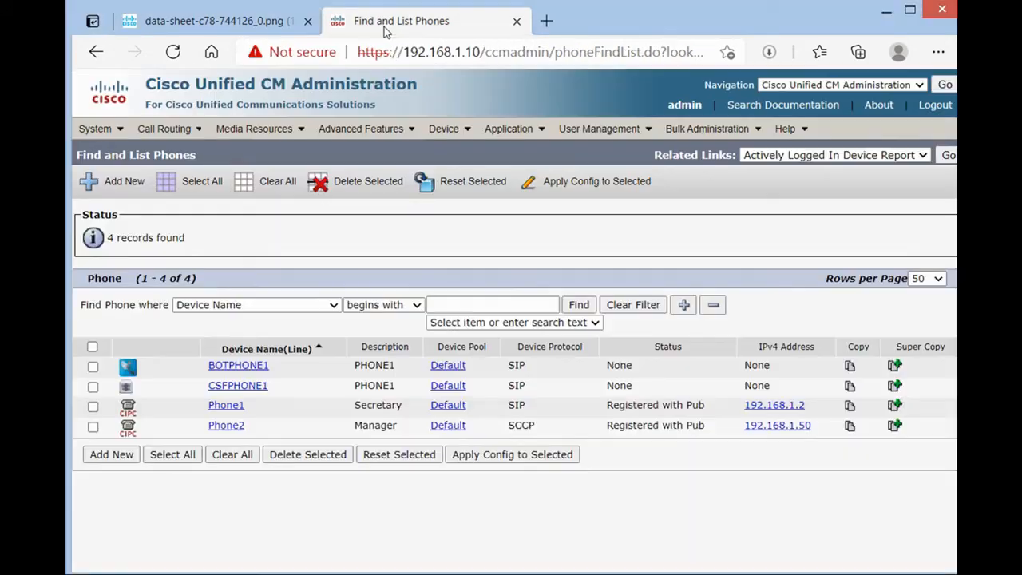
pyautogui.click(443, 129)
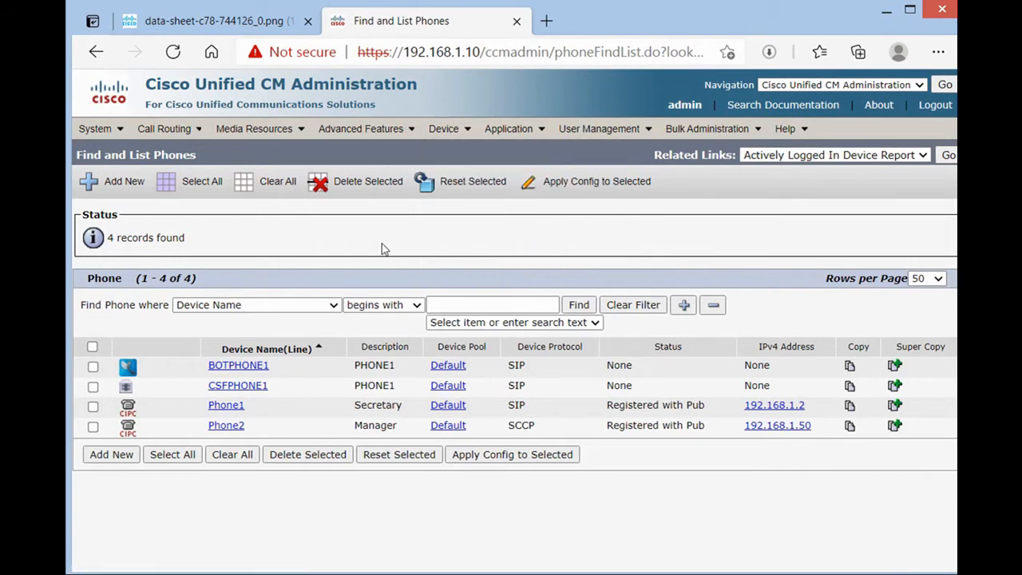
pyautogui.moveTo(223, 518)
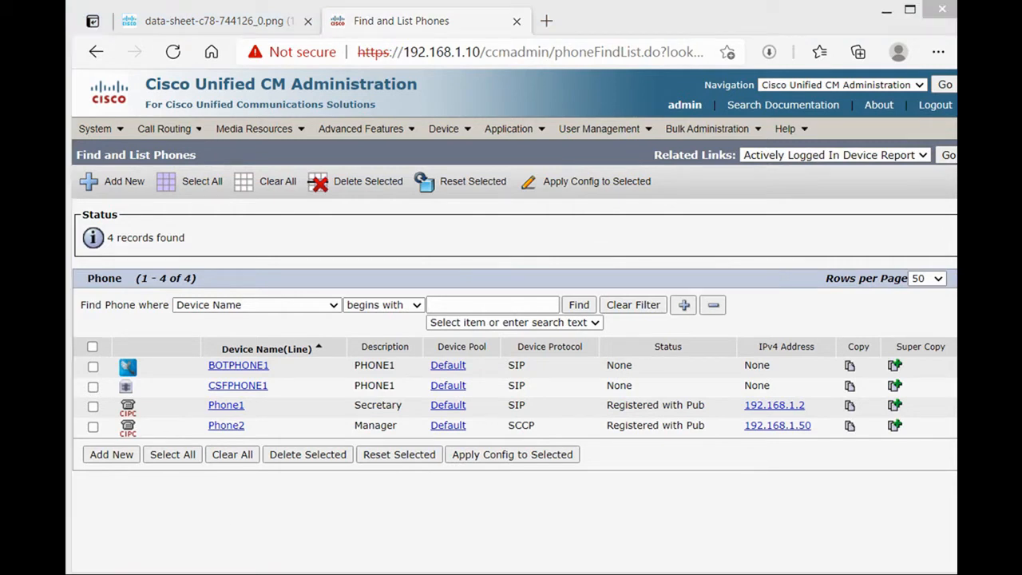
pyautogui.click(226, 405)
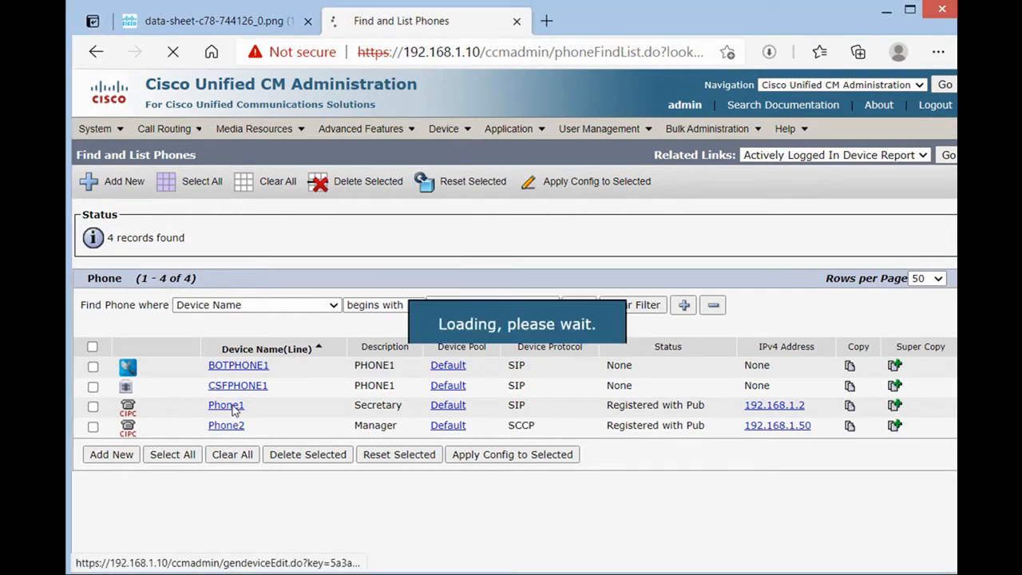
pyautogui.click(225, 405)
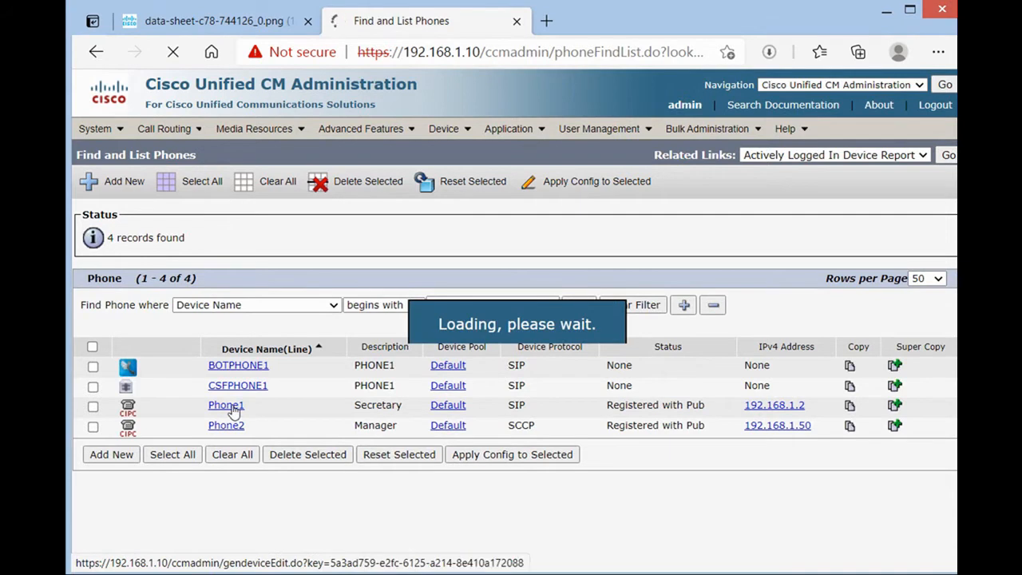
pyautogui.click(225, 405)
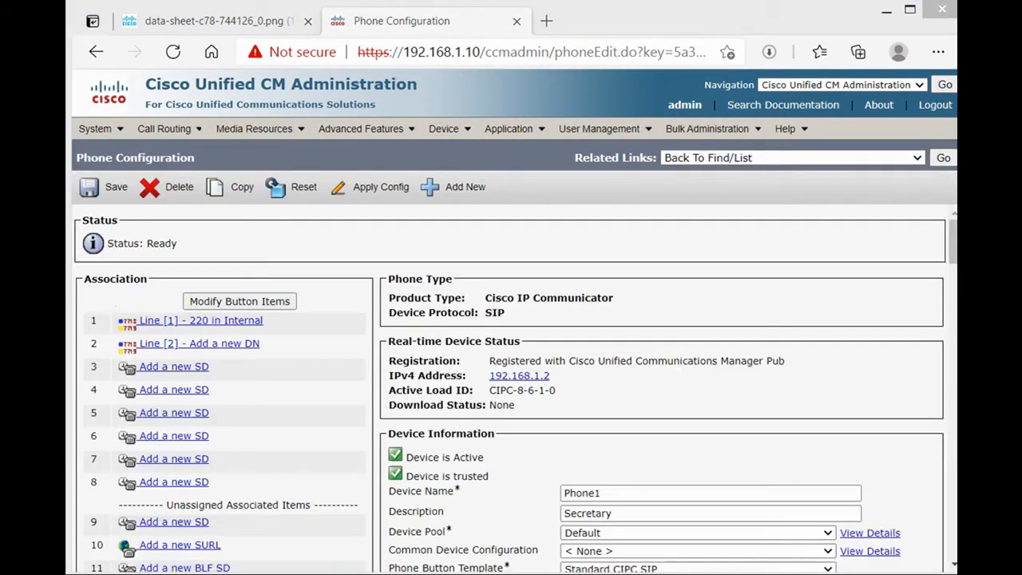
pyautogui.click(200, 320)
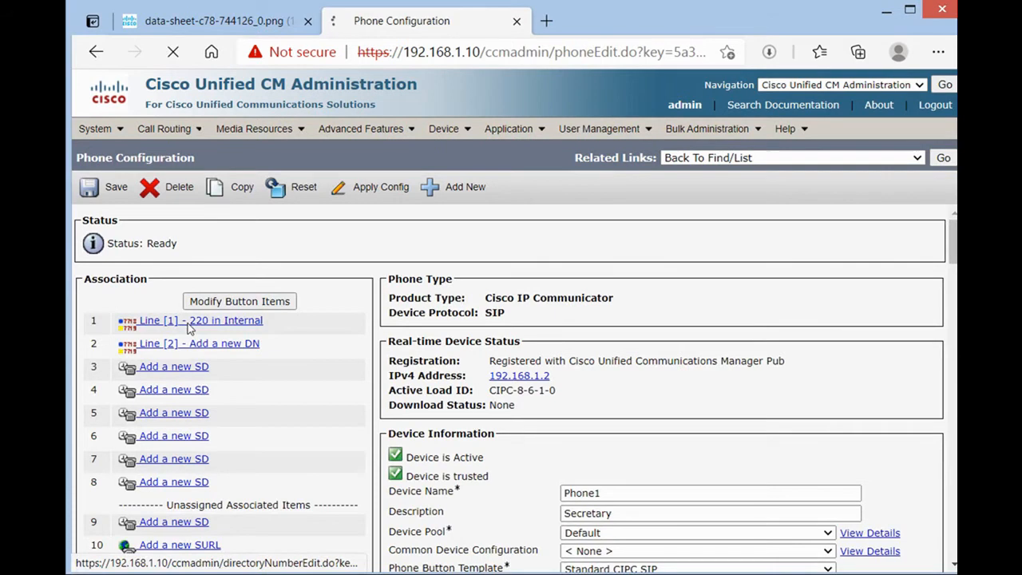
pyautogui.click(200, 20)
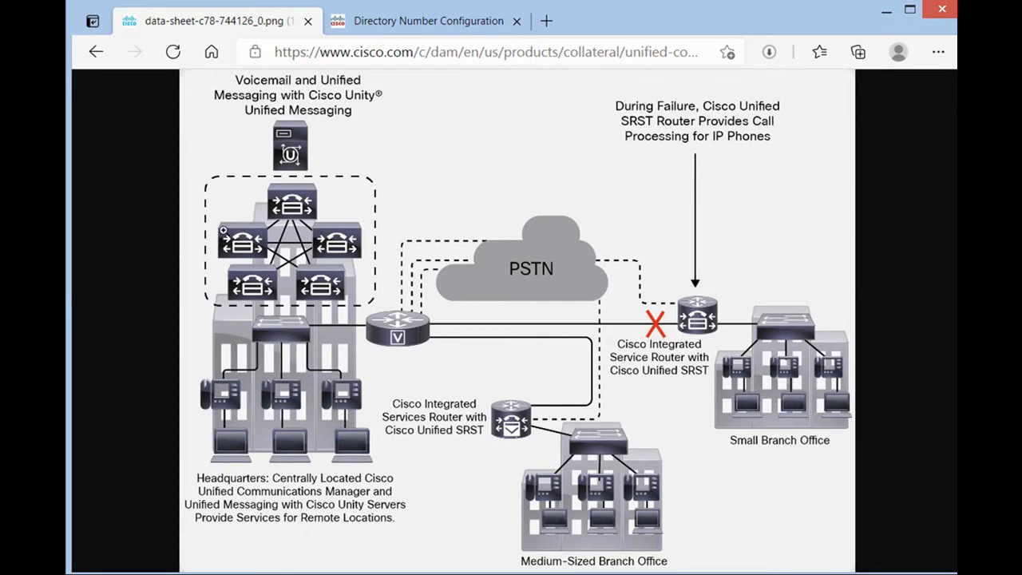
# Step: Bring back line 220's page and scroll to Call Forward and Call Pickup Settings
pyautogui.click(429, 21)
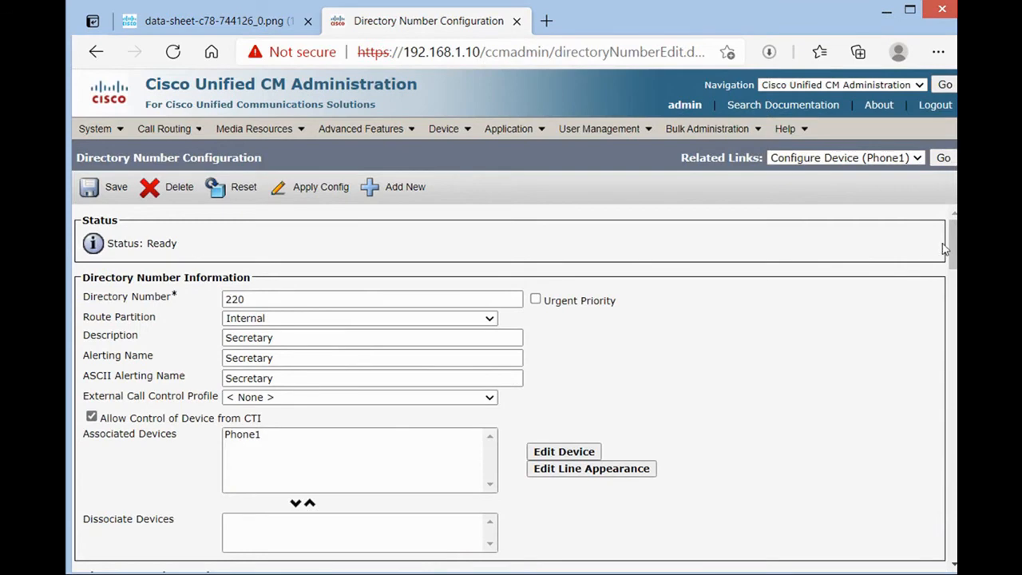
pyautogui.scroll(-3)
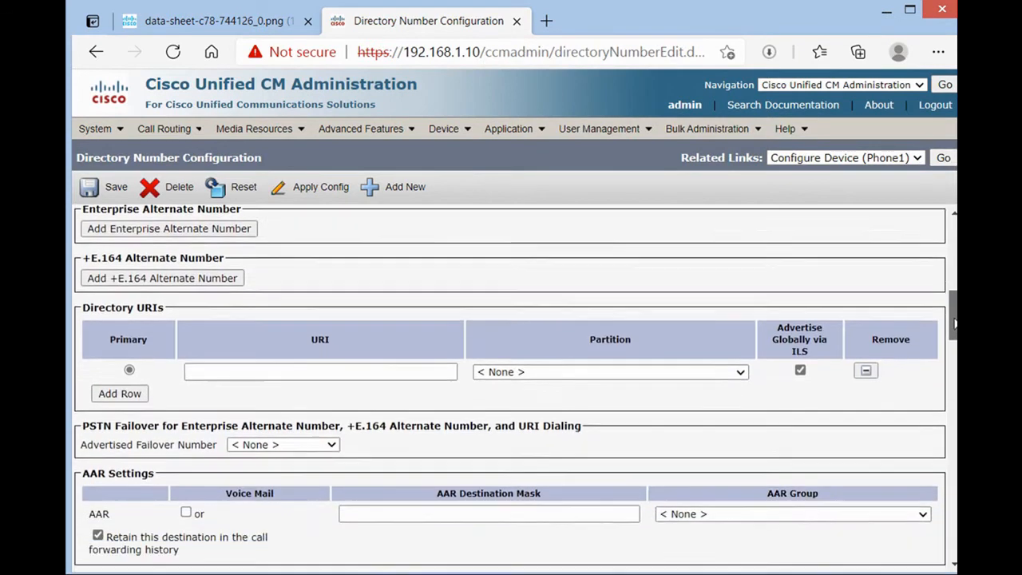
pyautogui.scroll(-3)
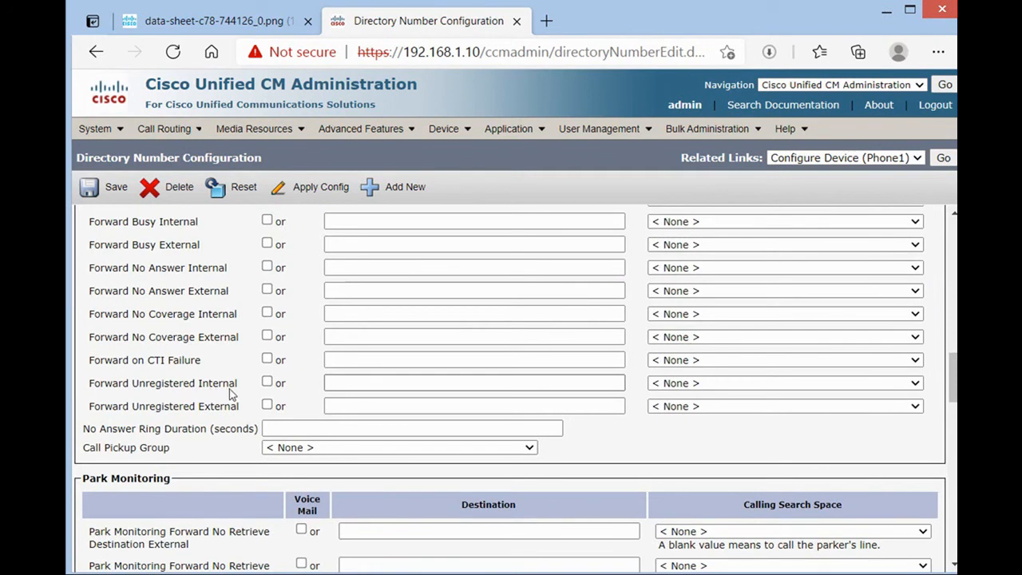
pyautogui.click(474, 382)
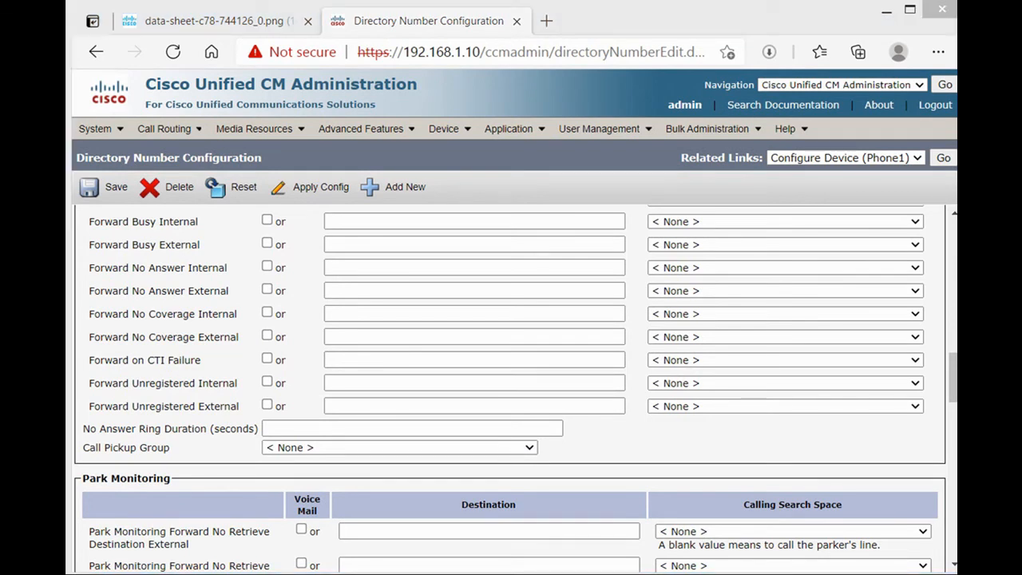
pyautogui.click(474, 382)
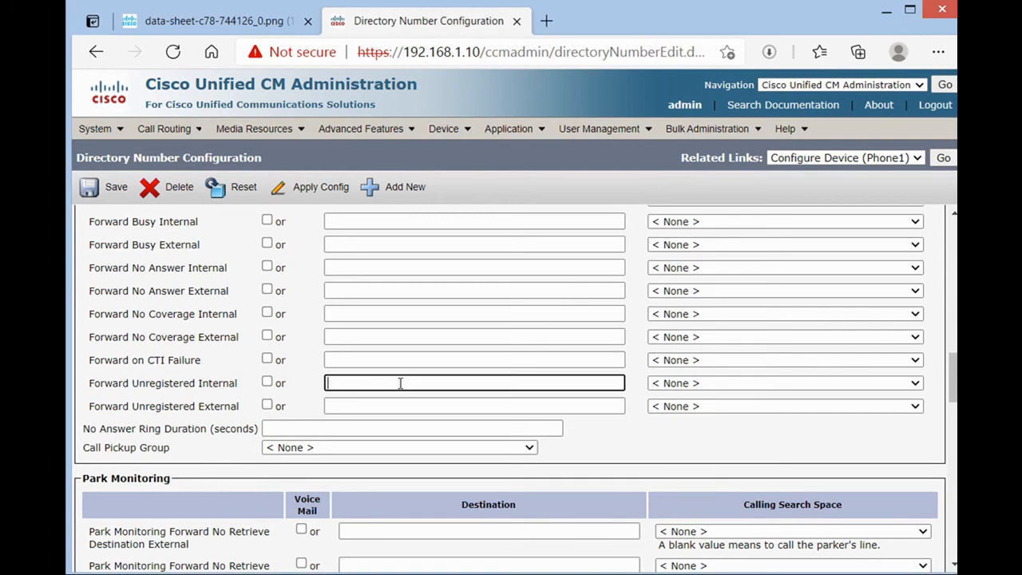
pyautogui.write('02')
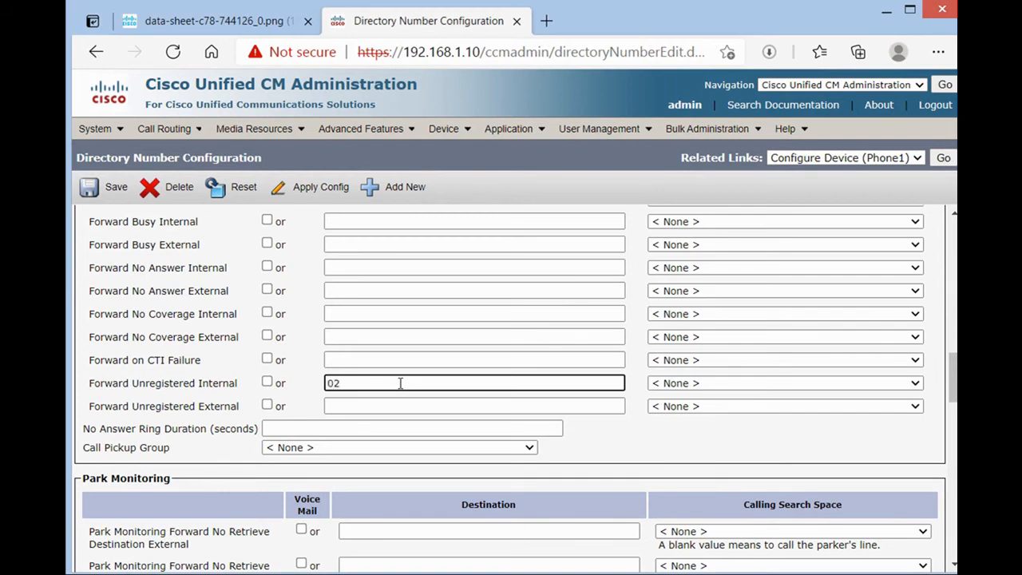
pyautogui.write('549863527')
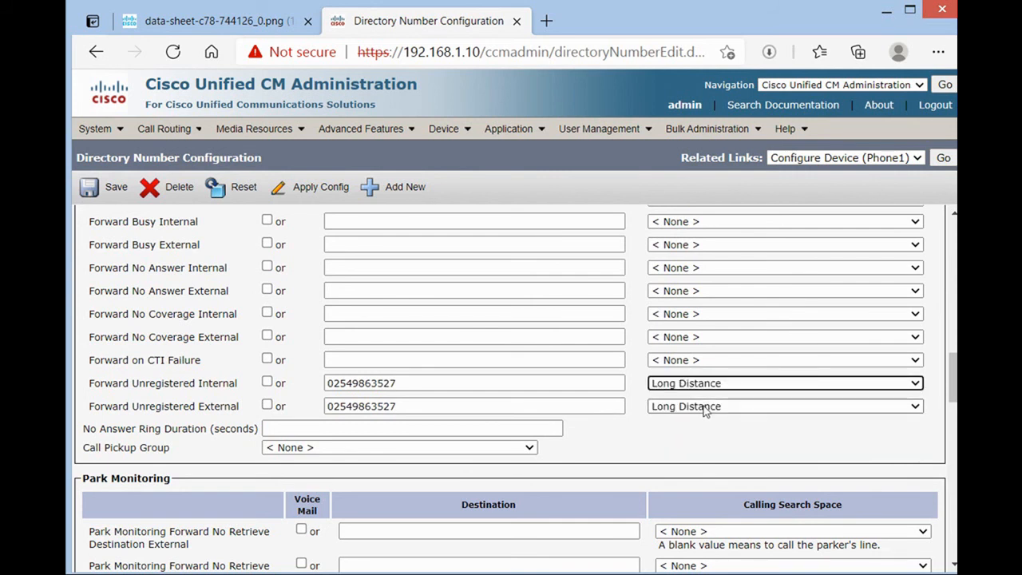
pyautogui.click(115, 186)
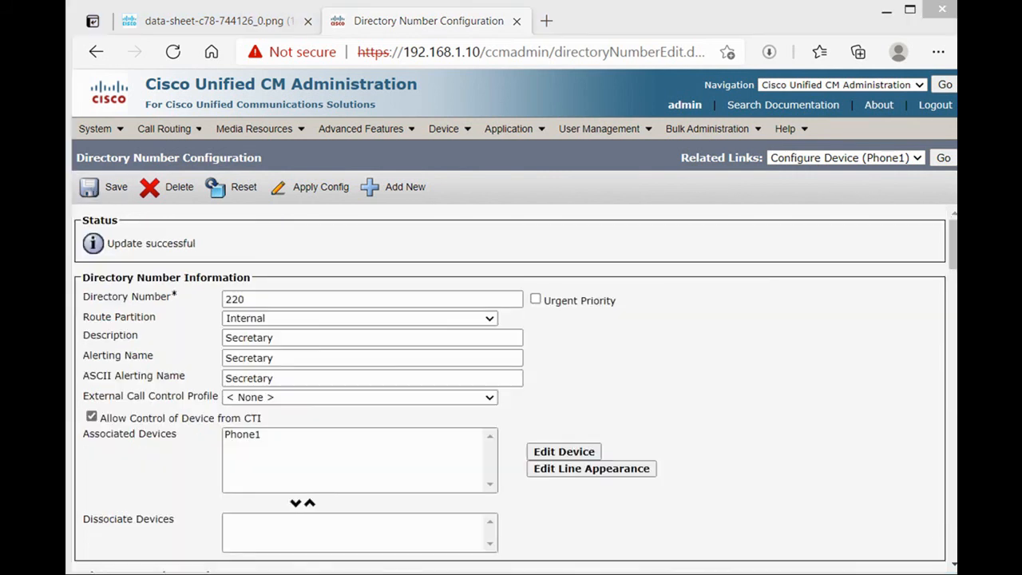